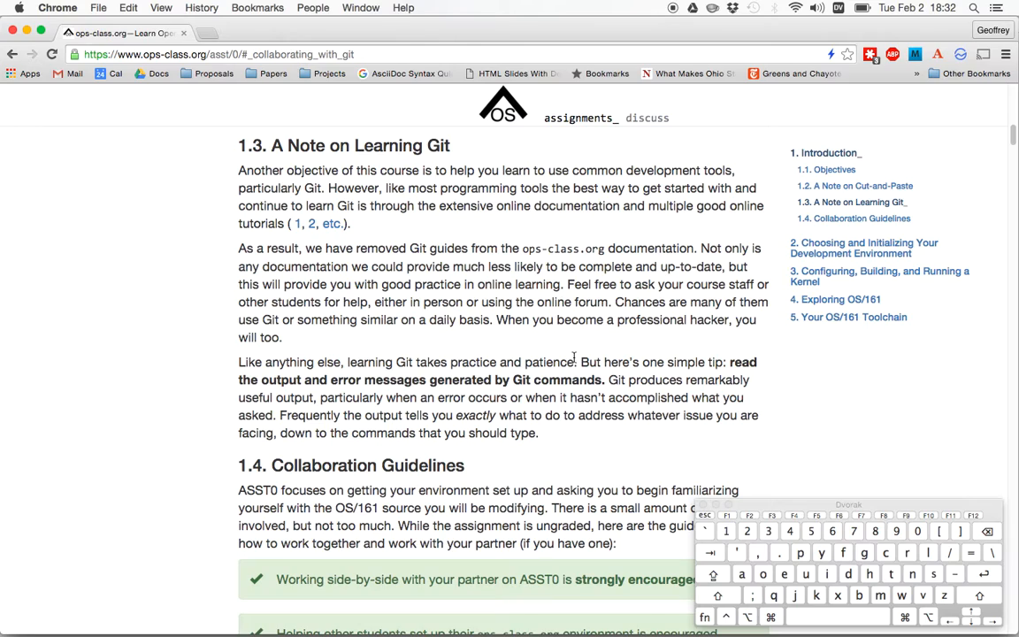
Highlight the sentence advising to read the output and error messages generated by Git commands
left_click_drag(581, 362, 602, 379)
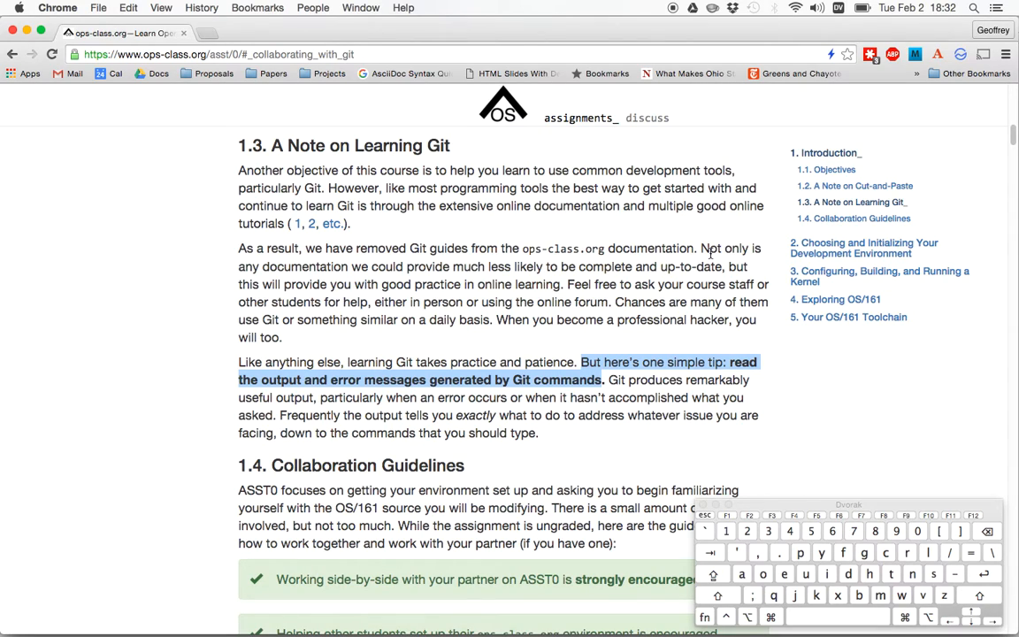
mouse_move(685, 239)
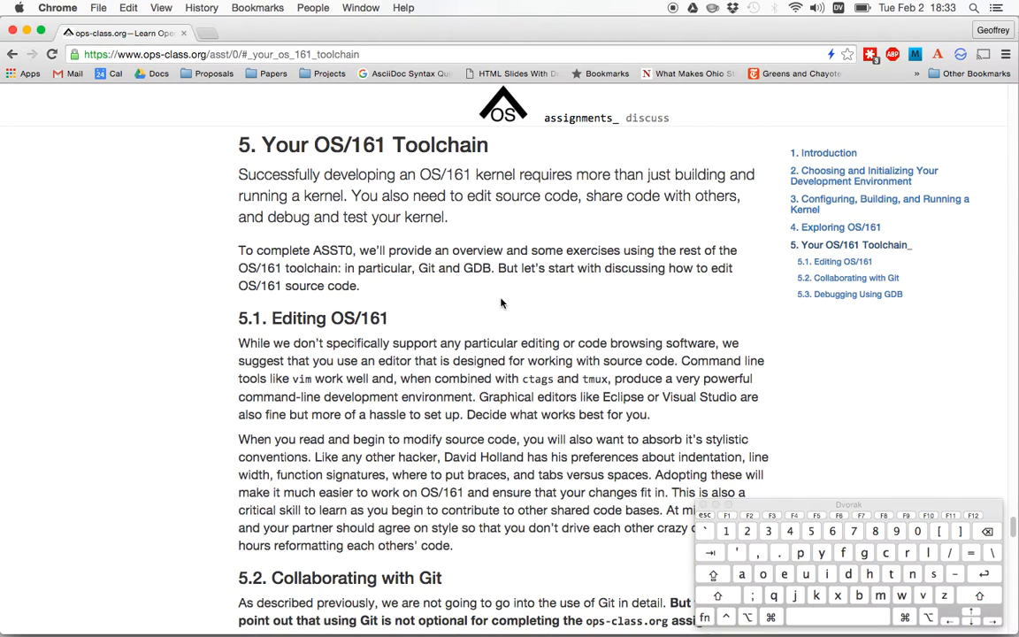
Highlight the exercise about repeating the changes in a new branch, then switch toward Terminal
scroll("down", 3)
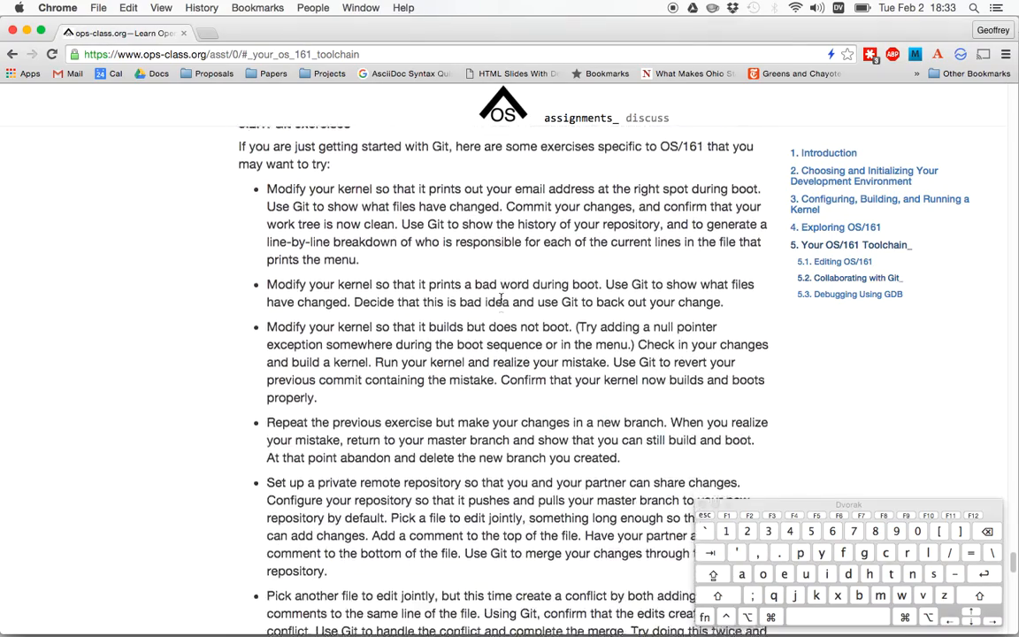
scroll("down", 3)
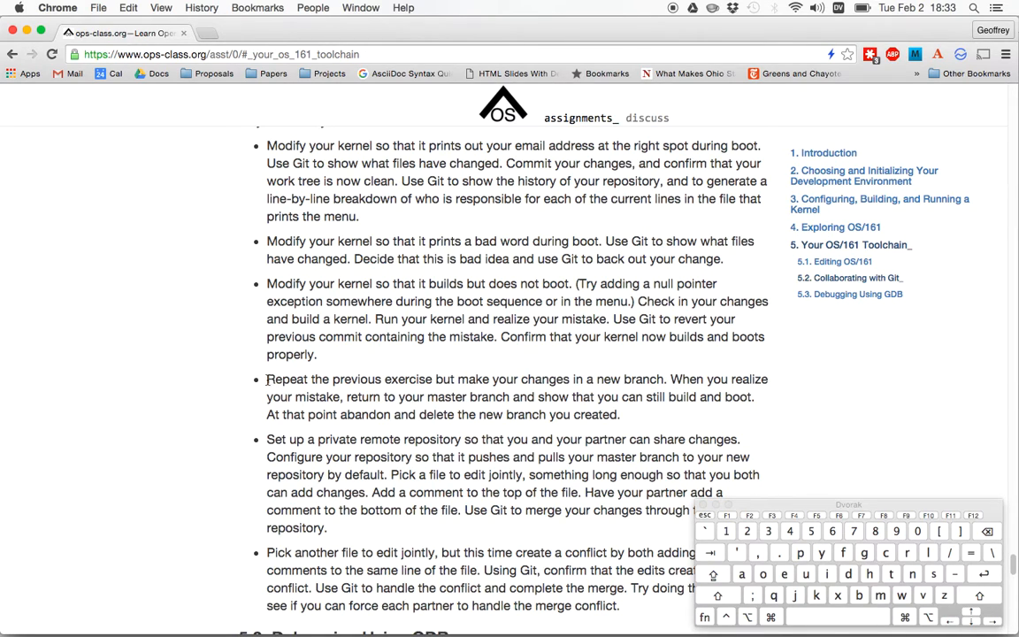
left_click_drag(266, 379, 621, 414)
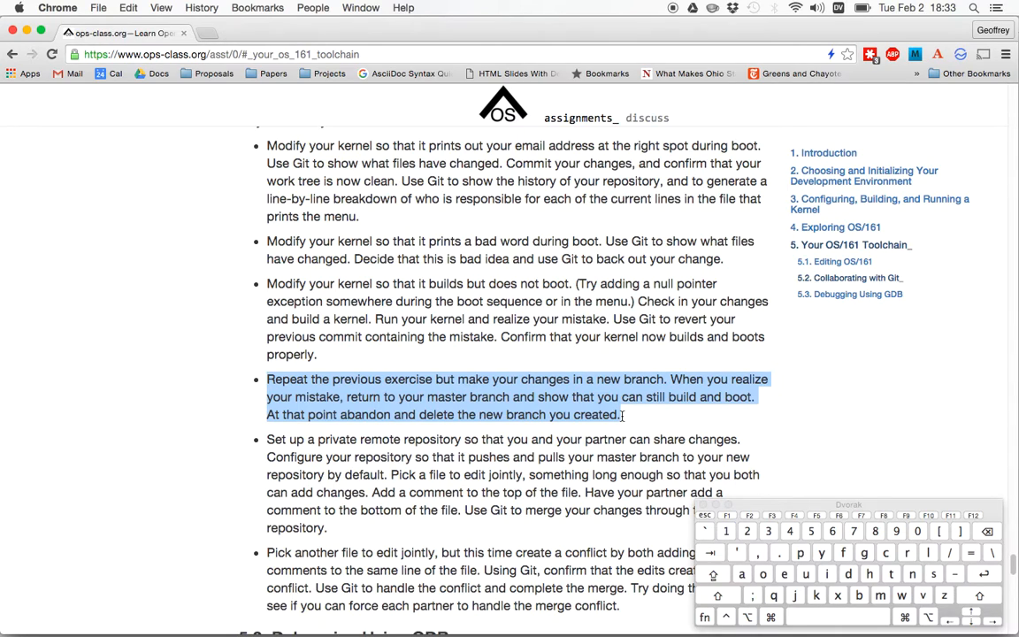
key("cmd+tab")
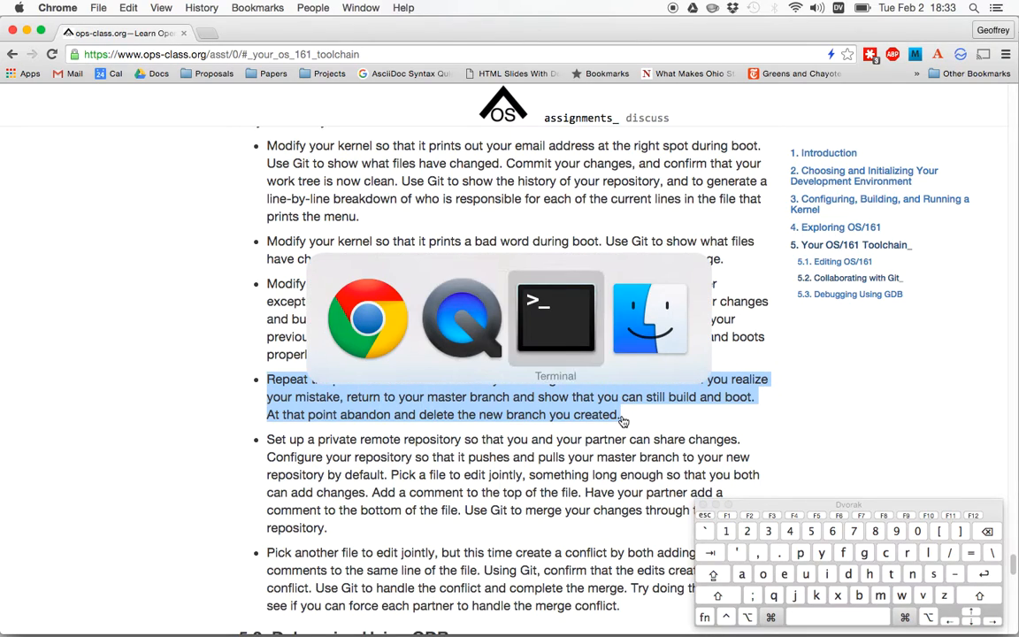
Create and check out a new branch named break_boot with git checkout -b
left_click(555, 319)
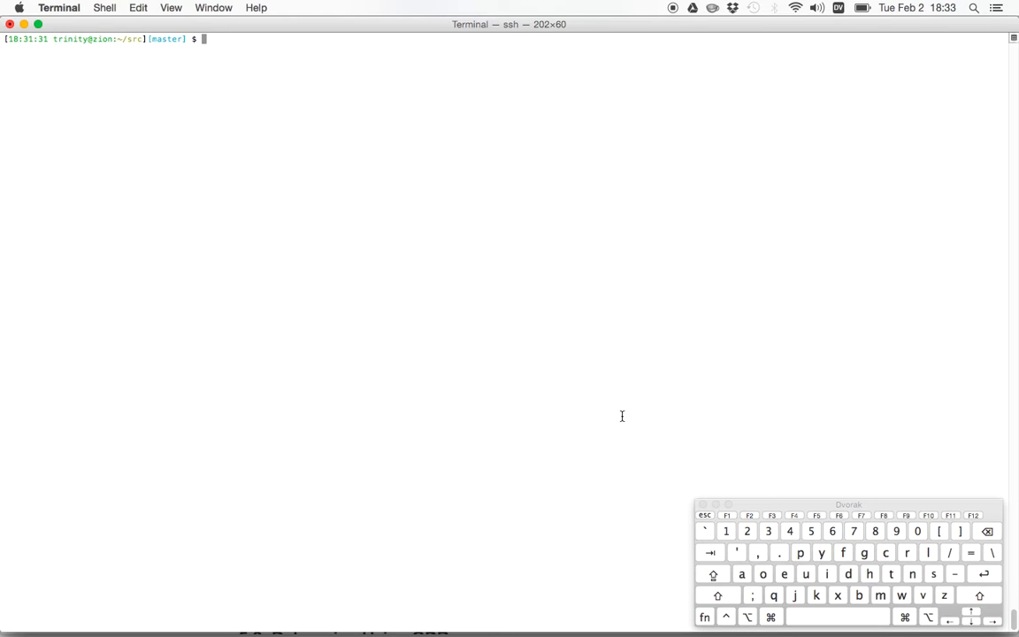
type("git checko")
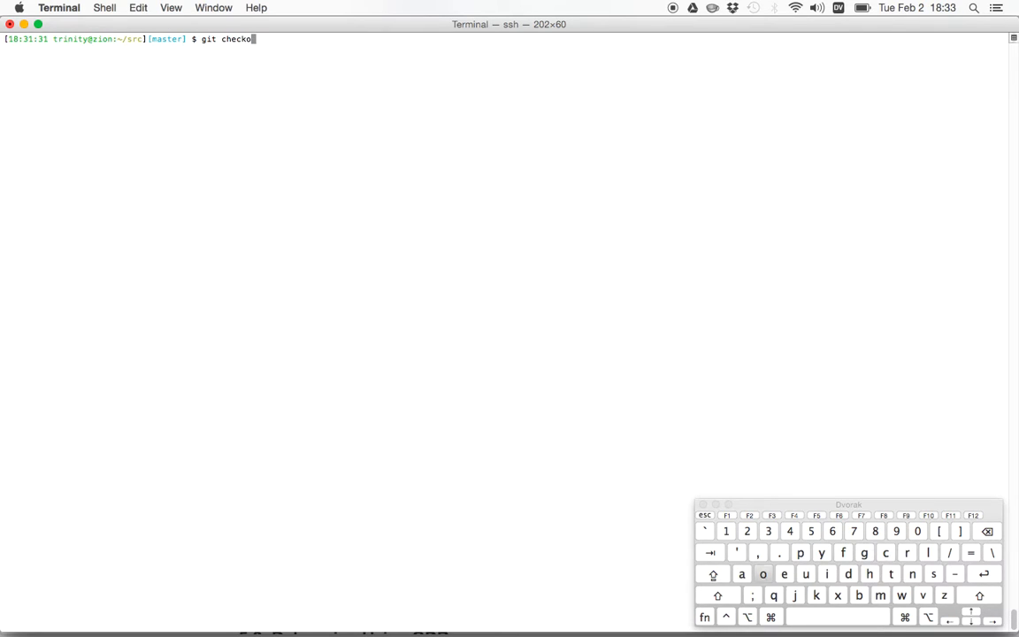
type("ut -b")
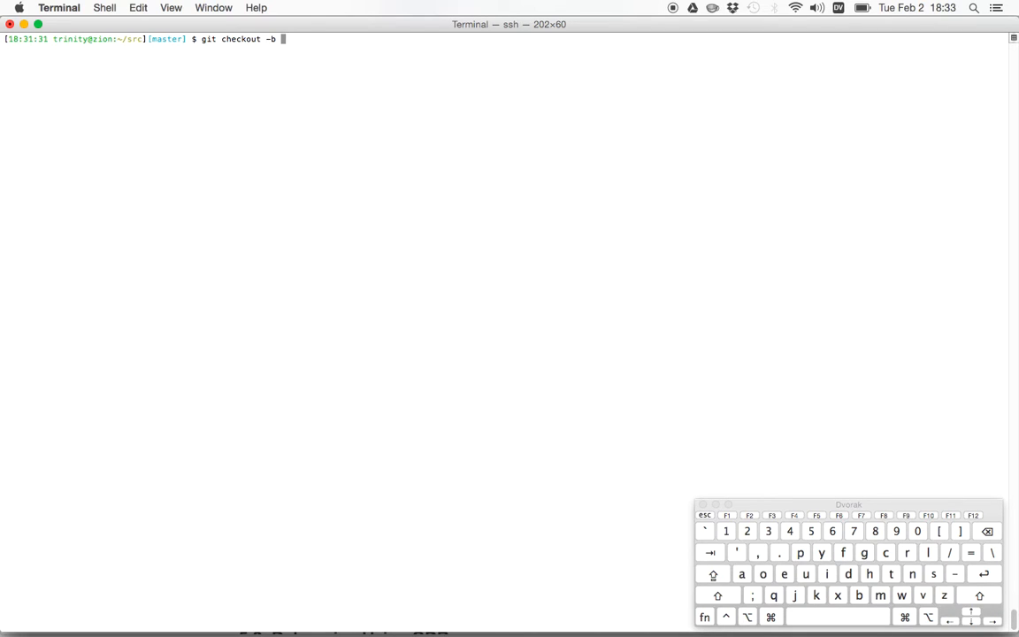
type("break_boo")
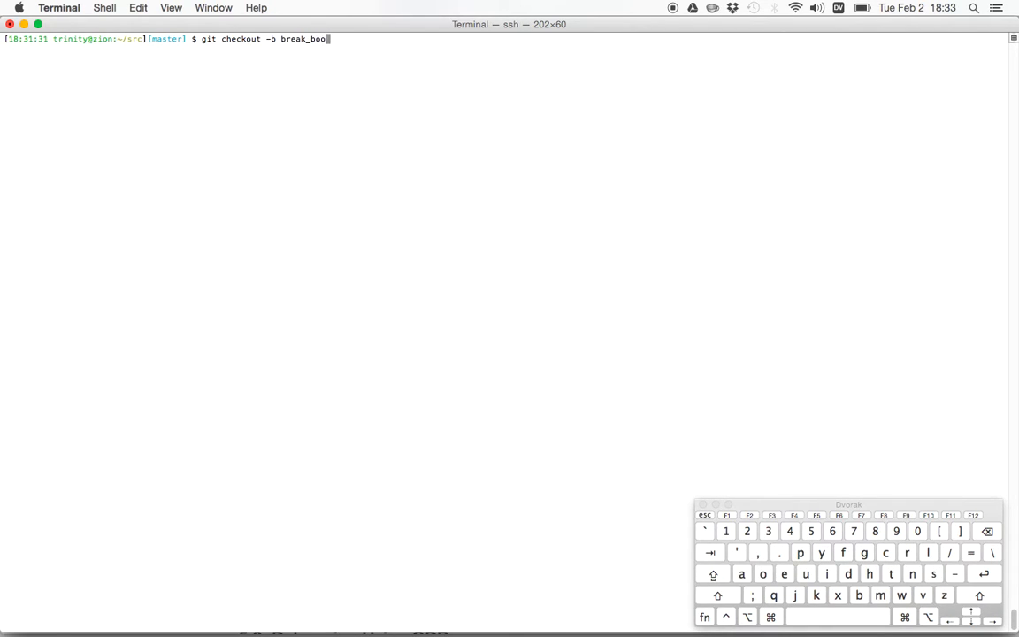
key("Return")
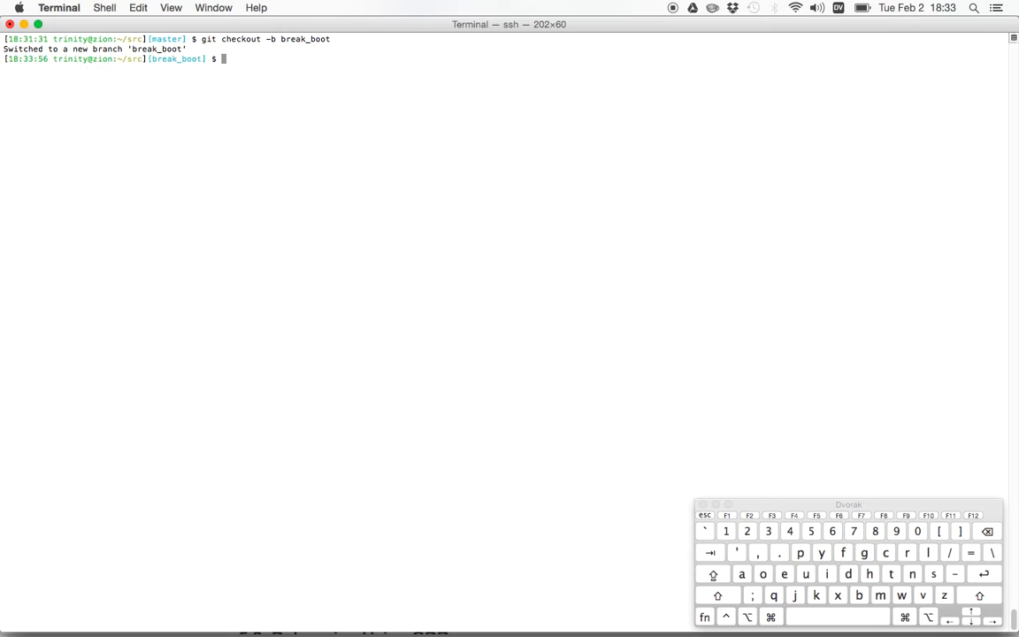
mouse_move(127, 75)
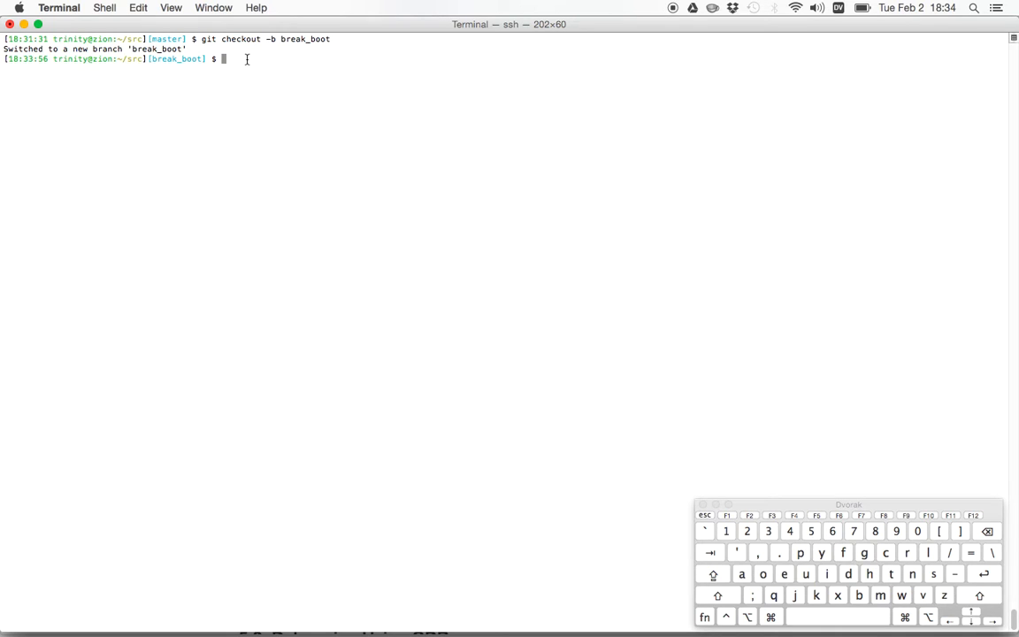
List the branches to see break_boot alongside master, and begin changing directory
type("git branch")
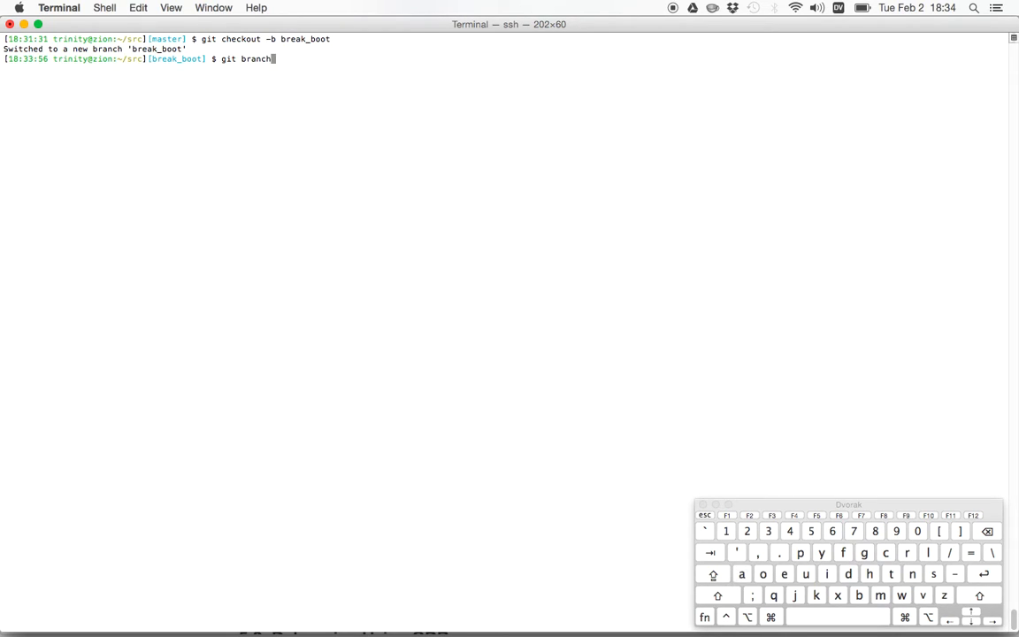
key("Return")
type("git diff master")
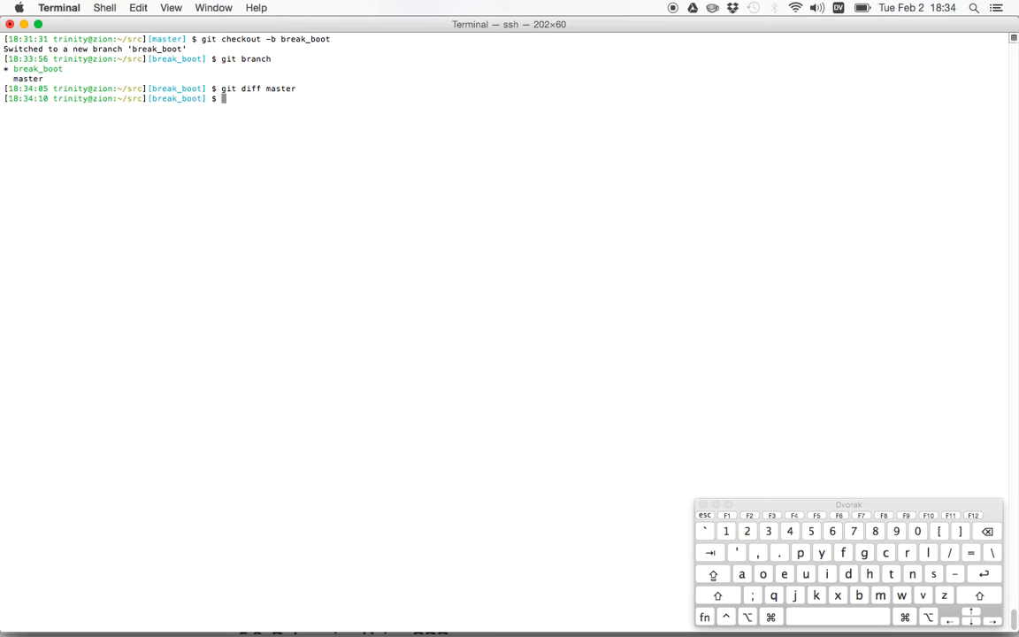
type("cd man/^C")
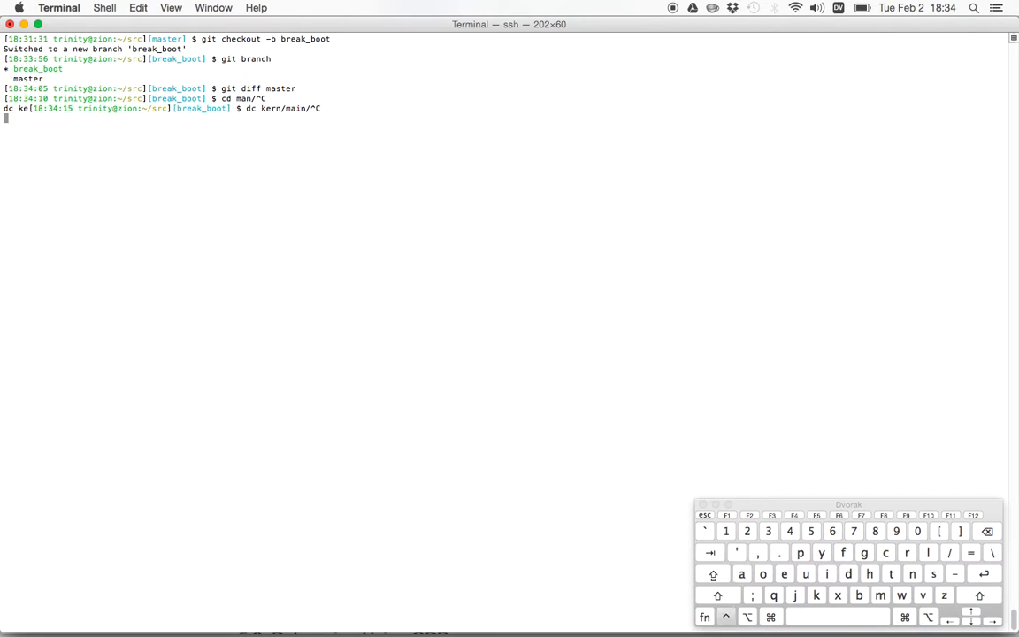
Move into kern/main and bring main.c's boot routine into view in vim
type("cd kern/mai")
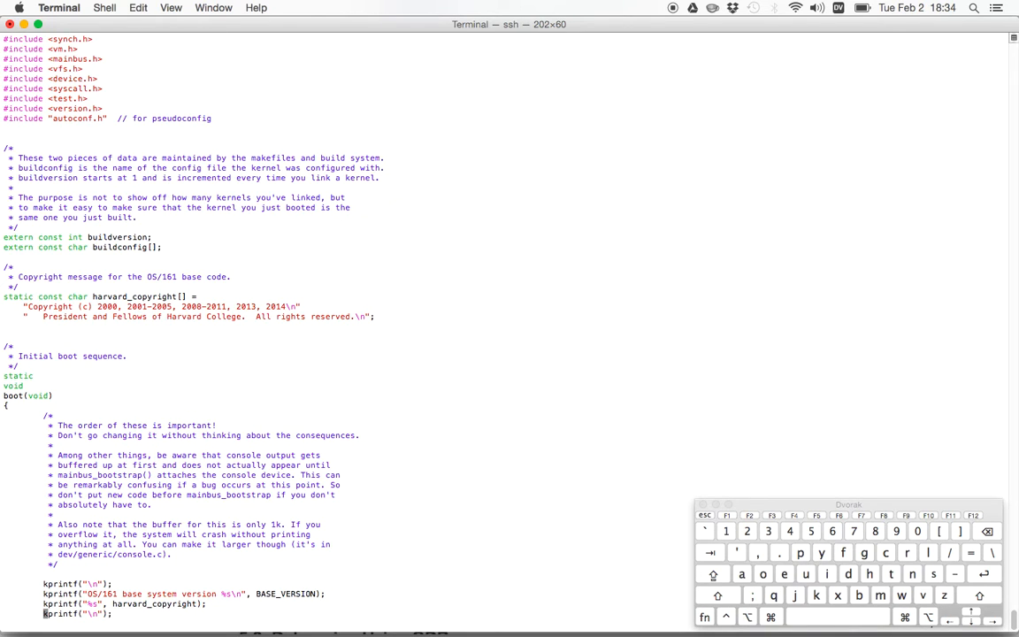
scroll("down", 3)
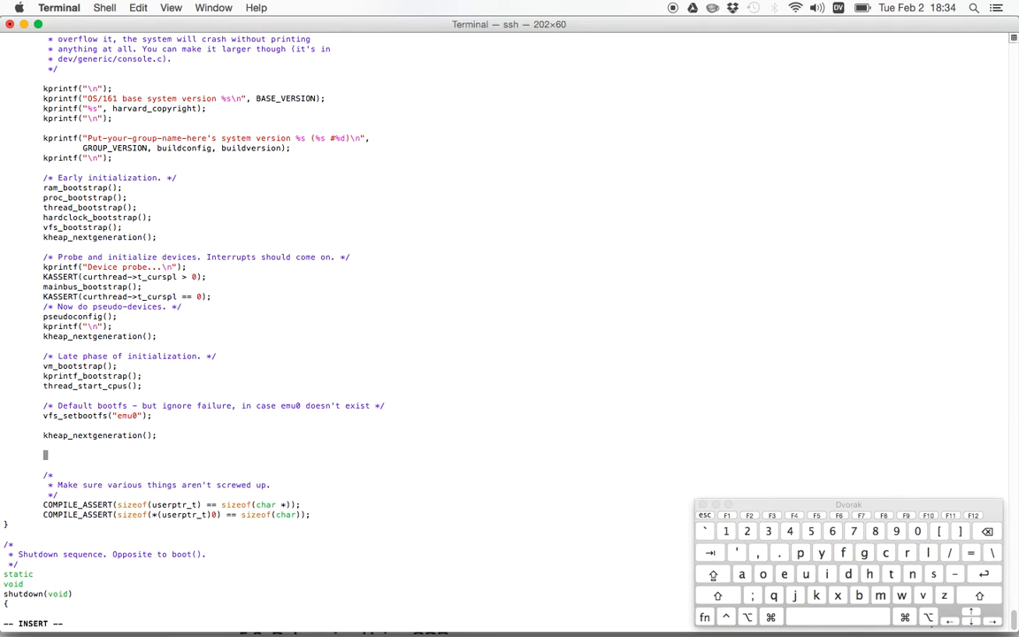
Insert int j = *((int *)0x0); after kheap_nextgeneration() and save with :wq
type("int j")
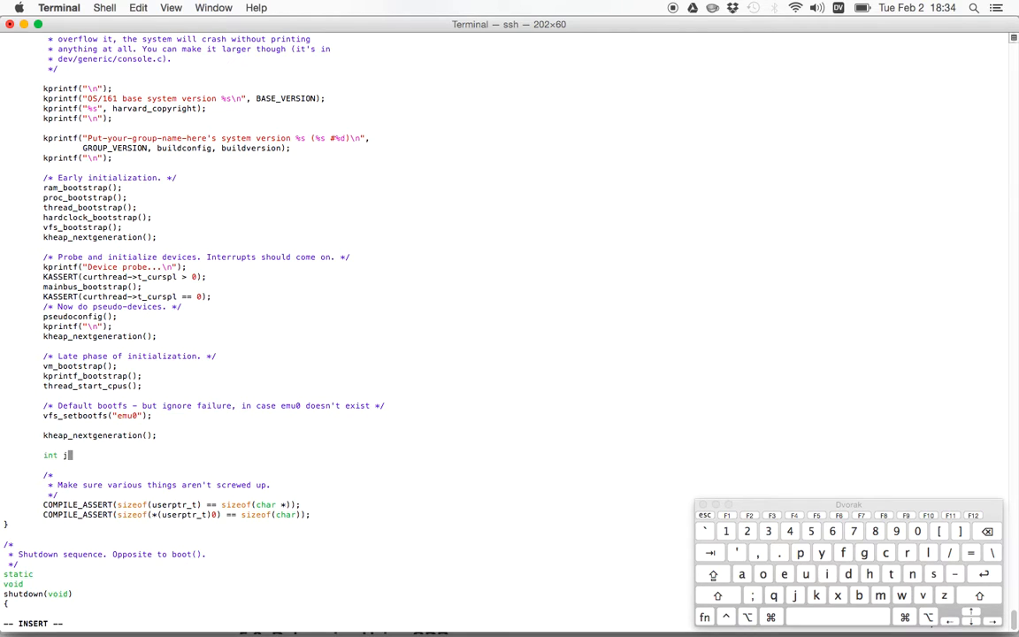
type("=")
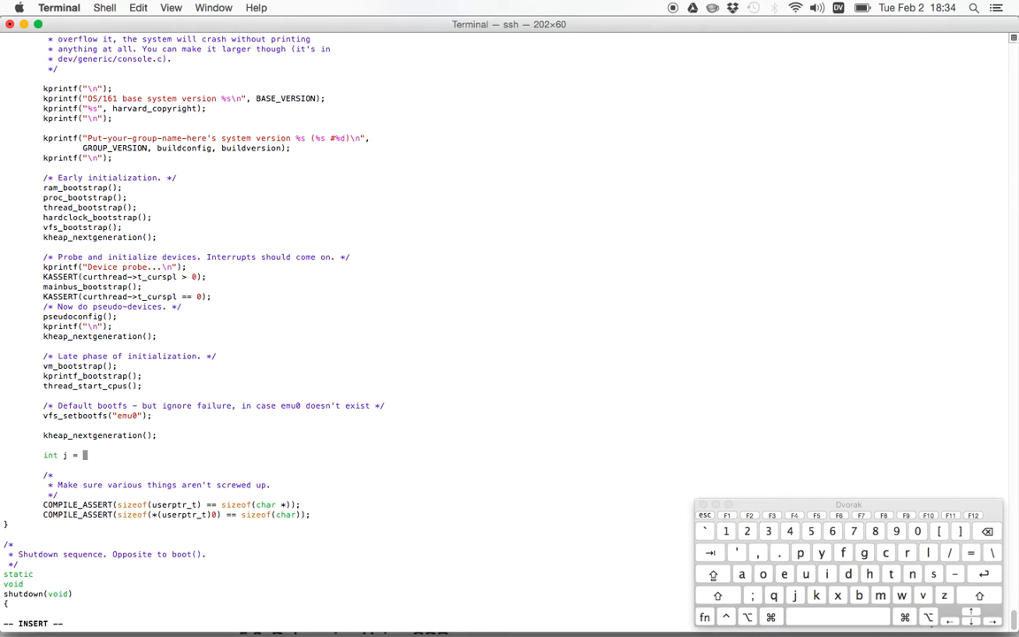
type("*")
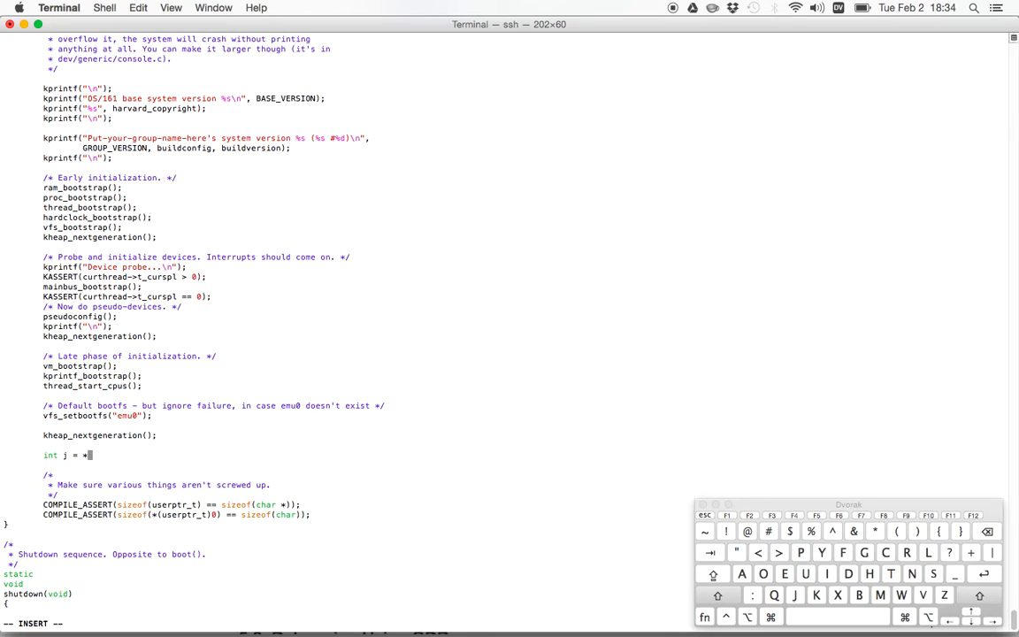
type("(")
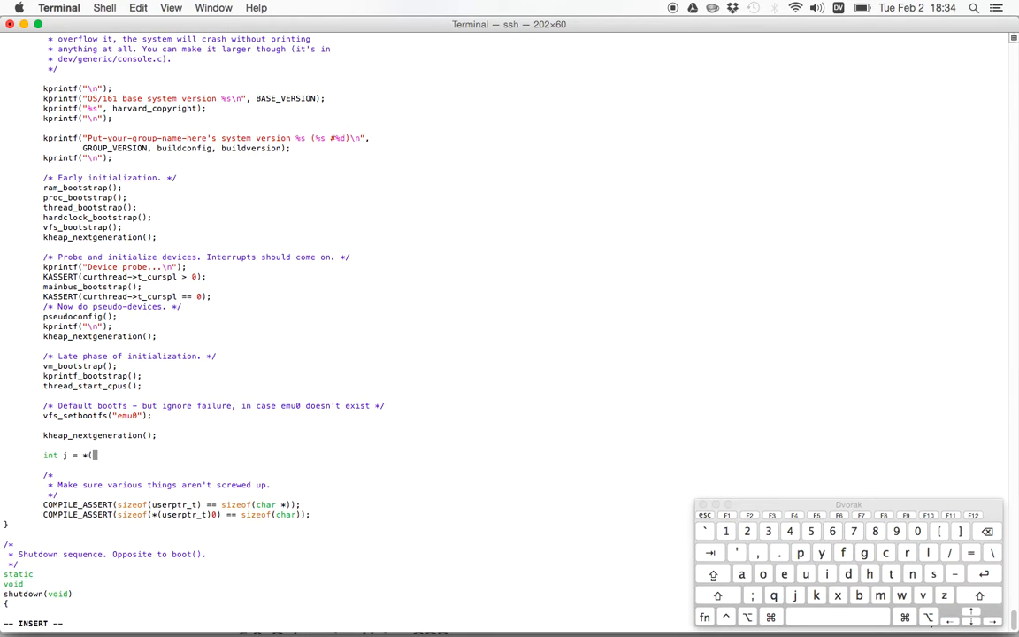
type("(int *)")
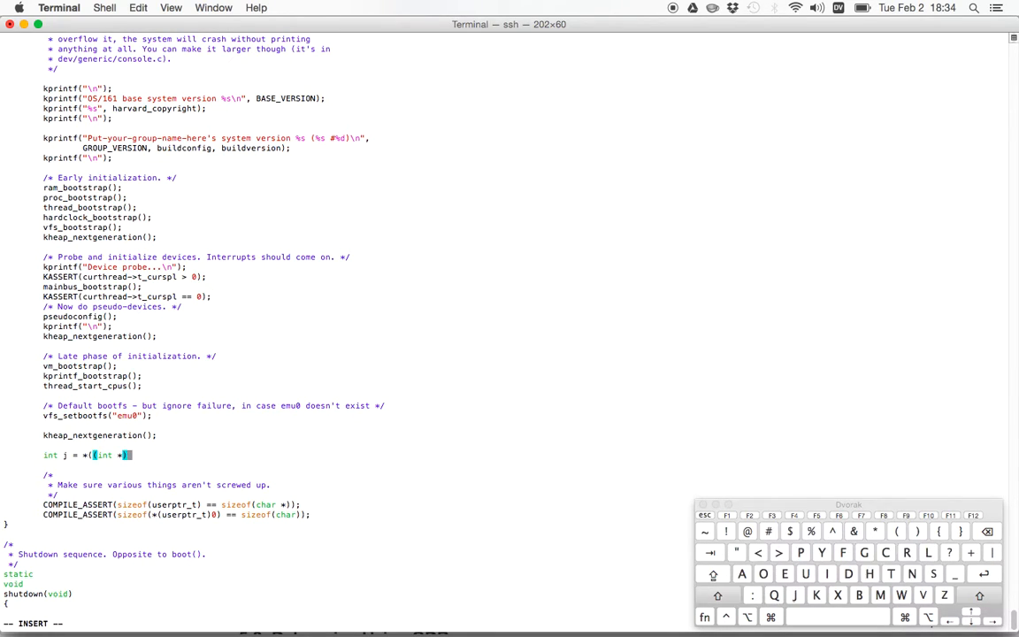
type("x")
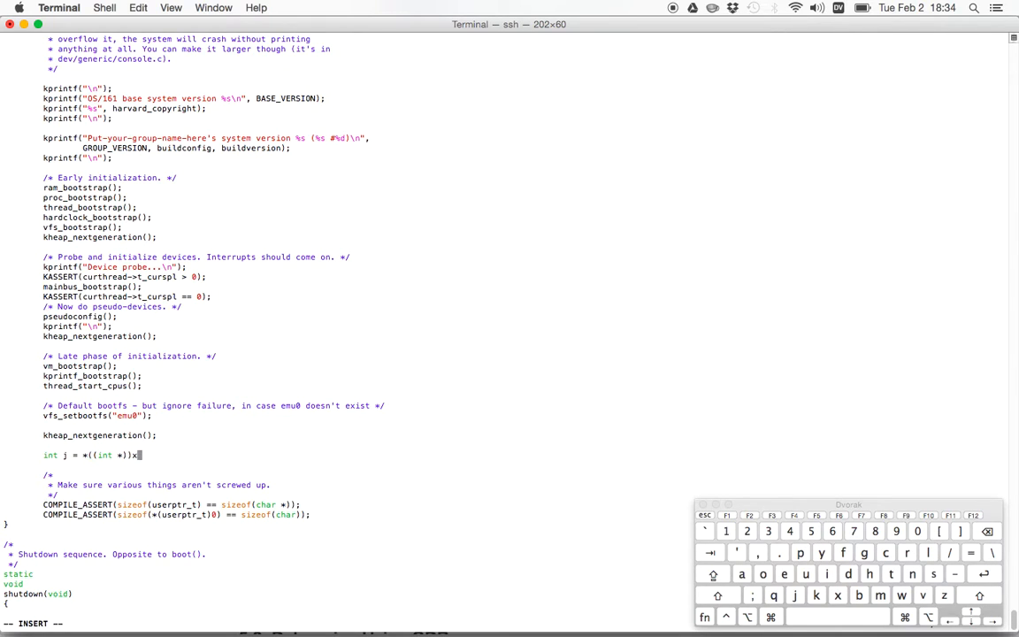
type("0x0;")
type("void(j")
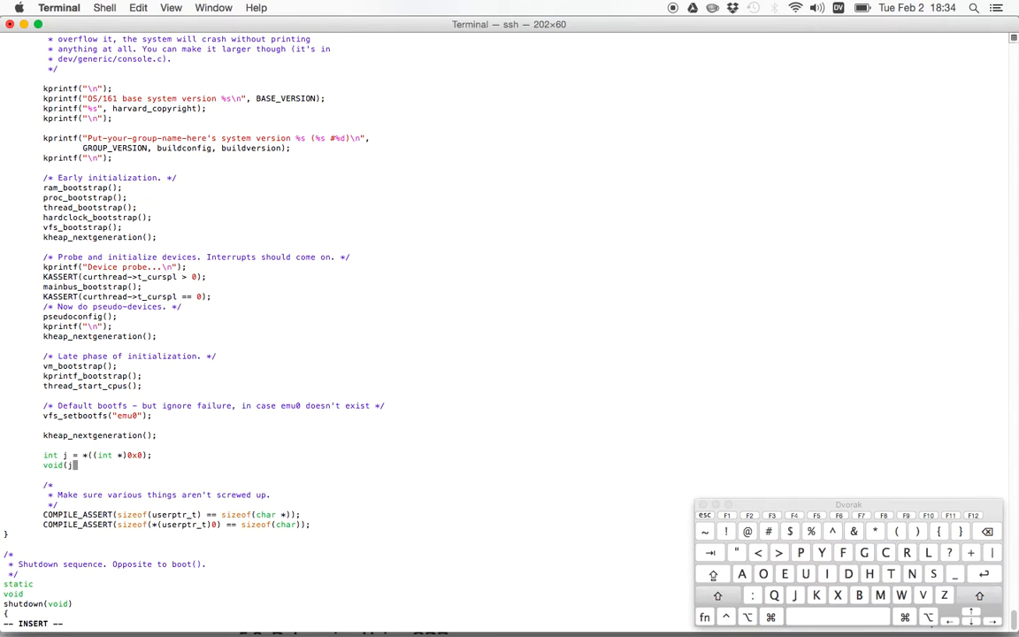
type(":wq")
type("cd ../compile/DUMBVM/")
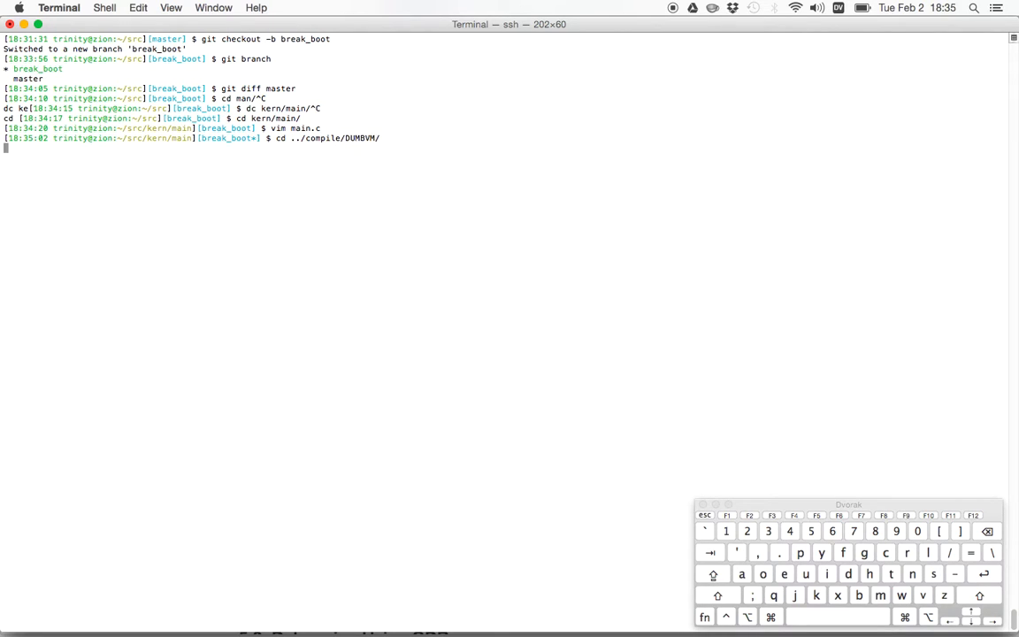
Rebuild the DUMBVM kernel with bmake as build #6 and run bmake install
type("bmake")
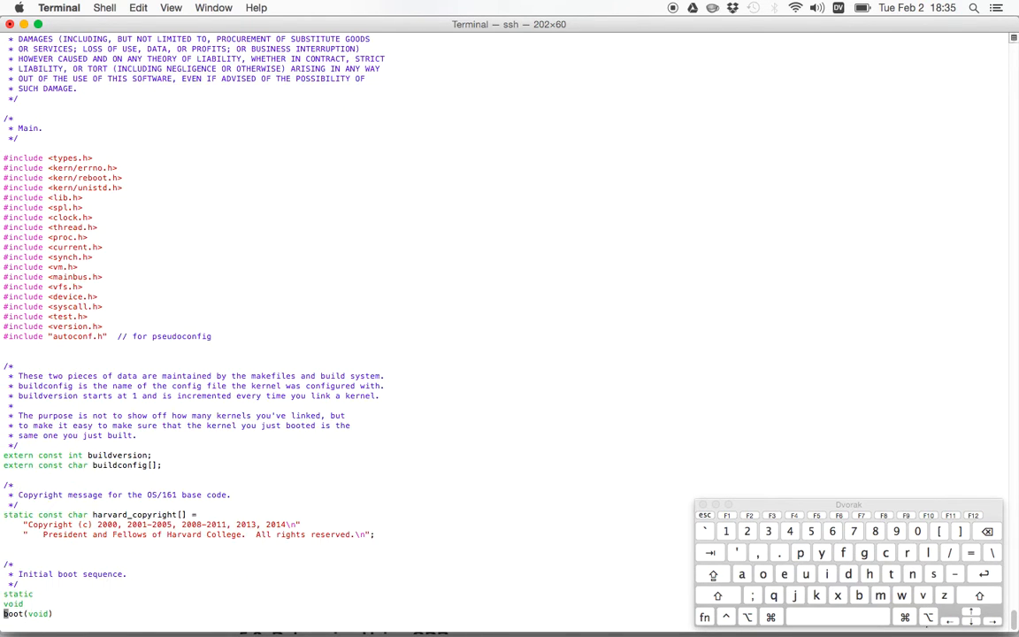
scroll("down", 3)
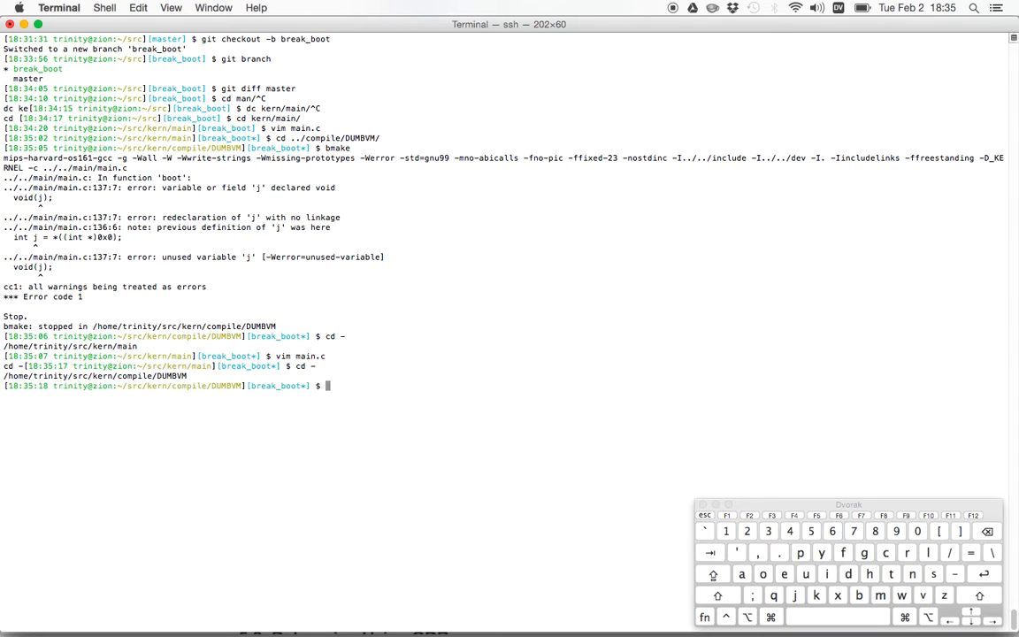
type("bmake")
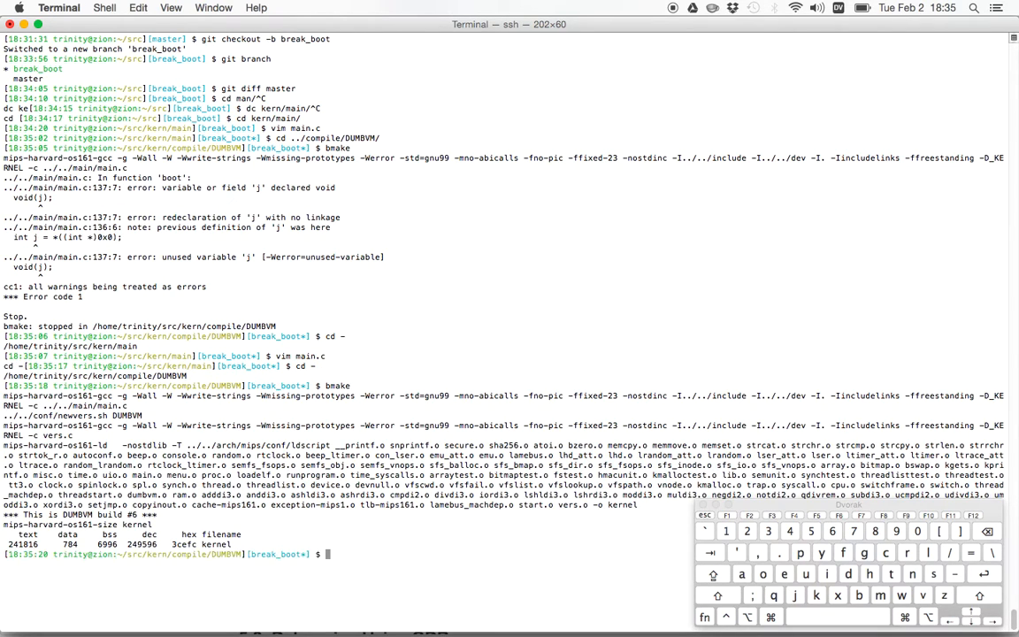
type("bmake install")
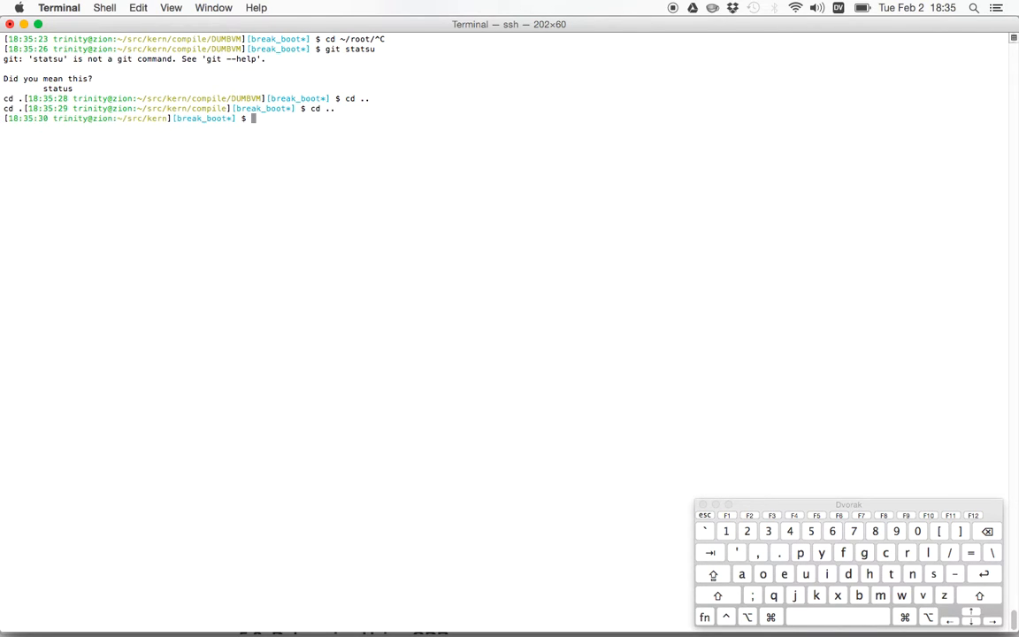
Check git status, view the null-dereference diff in main/main.c, and attempt git commit -a
type("git status")
type("git diff")
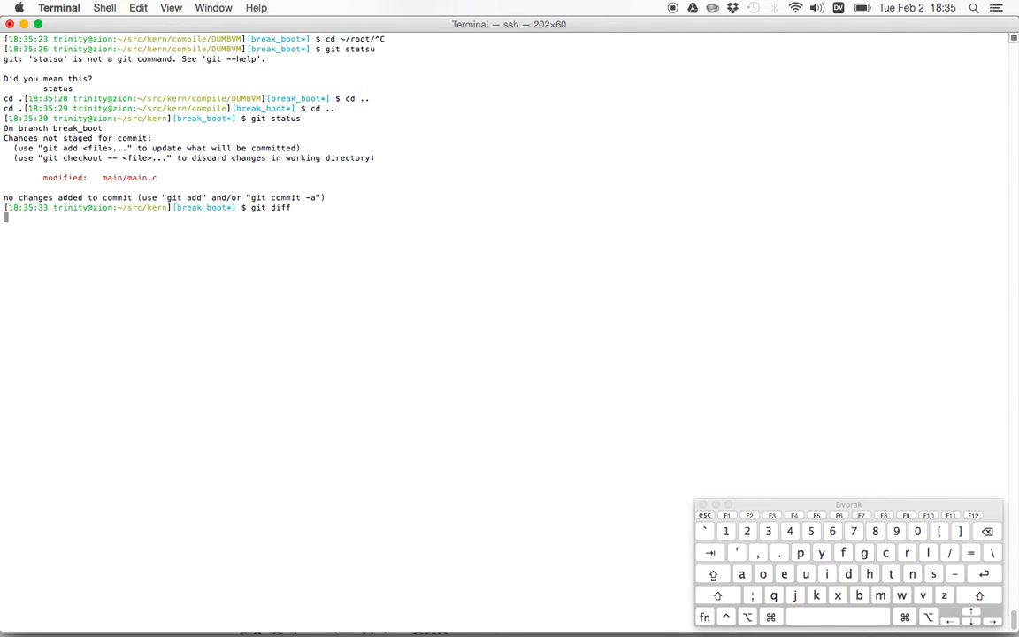
key("Return")
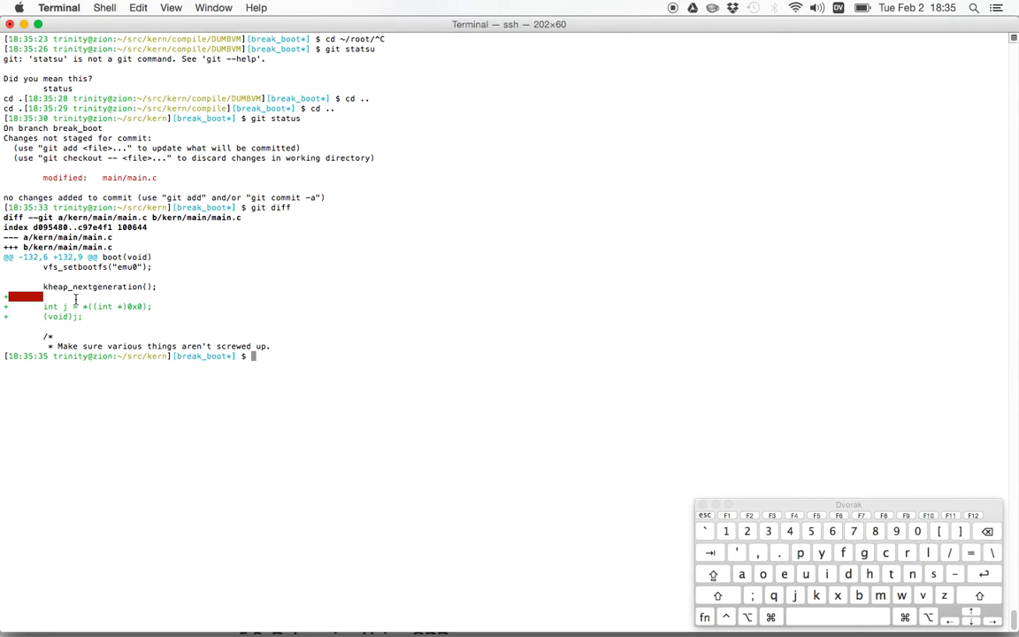
type("git commit -a -m \"Let's break the boot.")
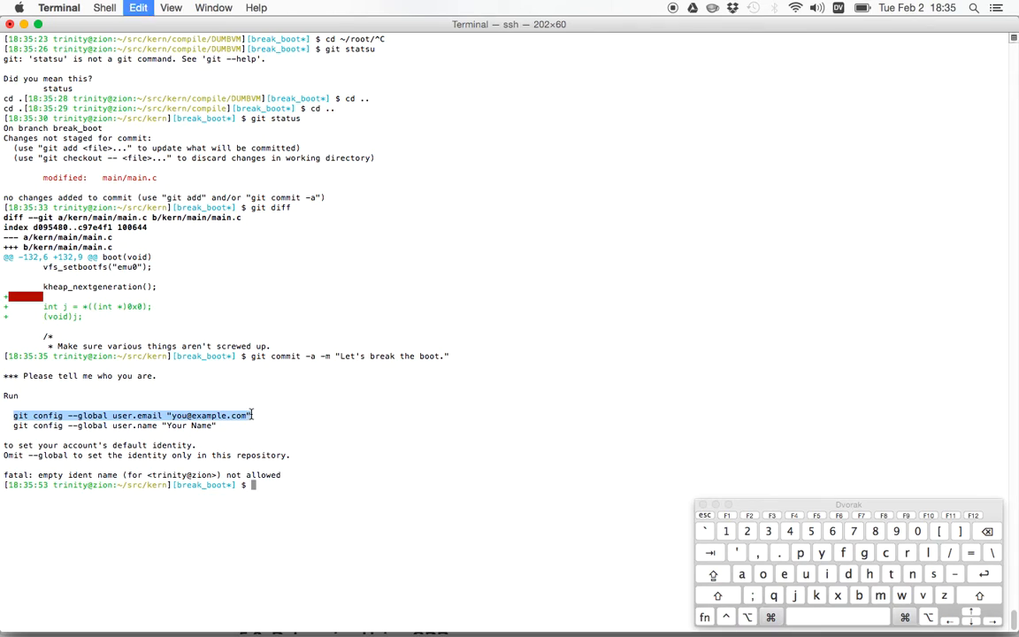
Configure the global git user.email and user.name "Geoffrey" so the commit can proceed
type("git config --global user.email \"yo")
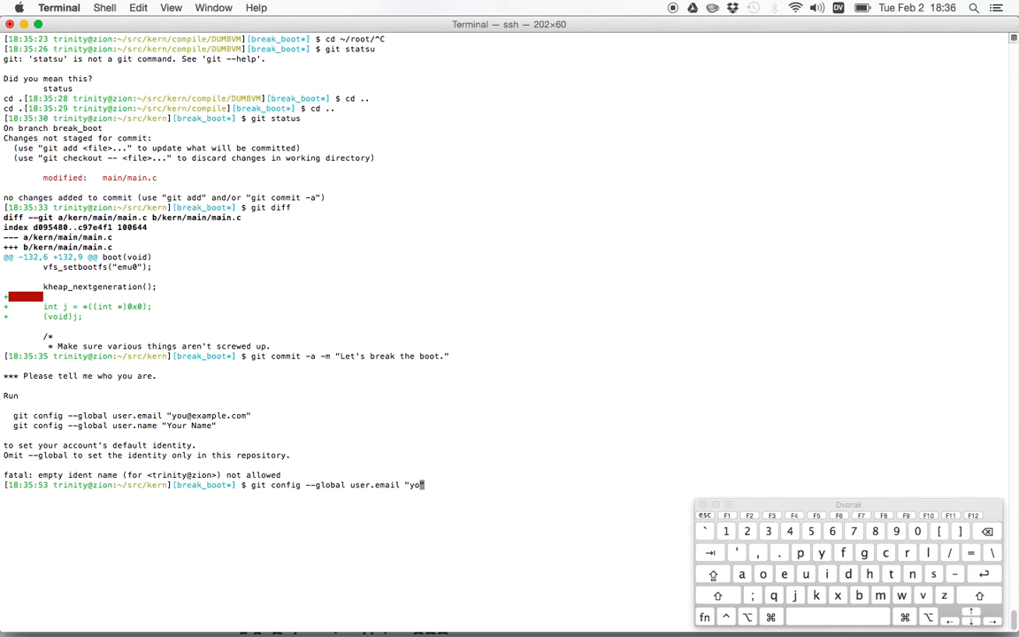
type("chale")
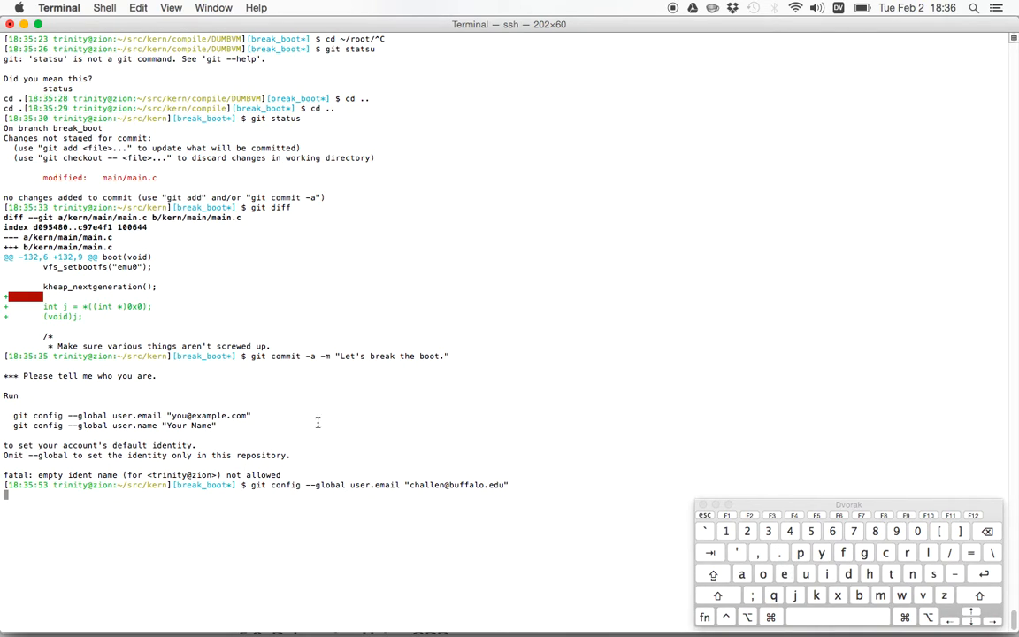
key("Return")
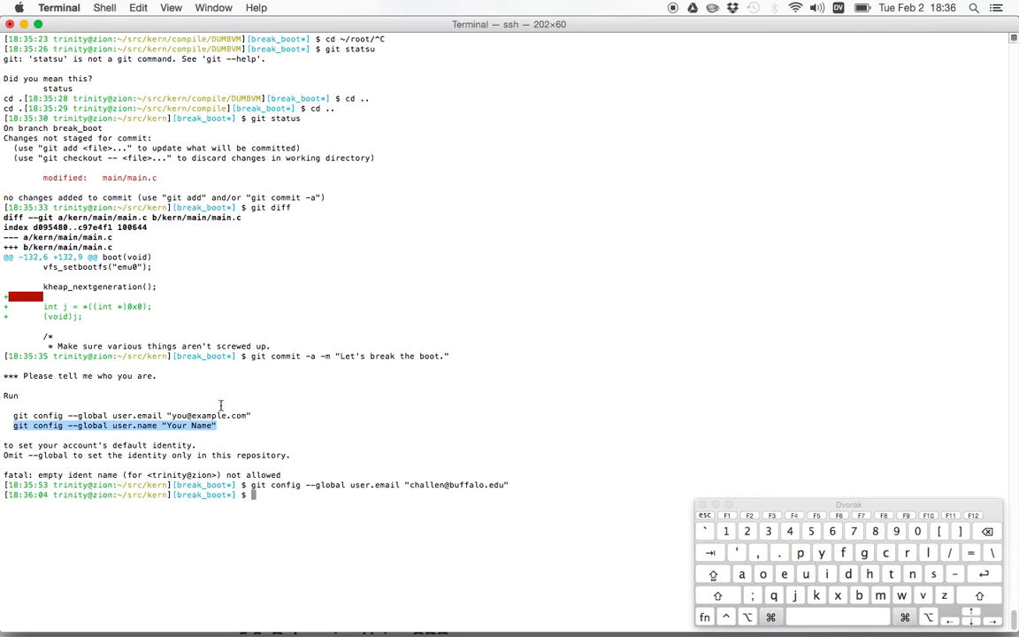
type("git config --global user.name \"Geoffrey Challen")
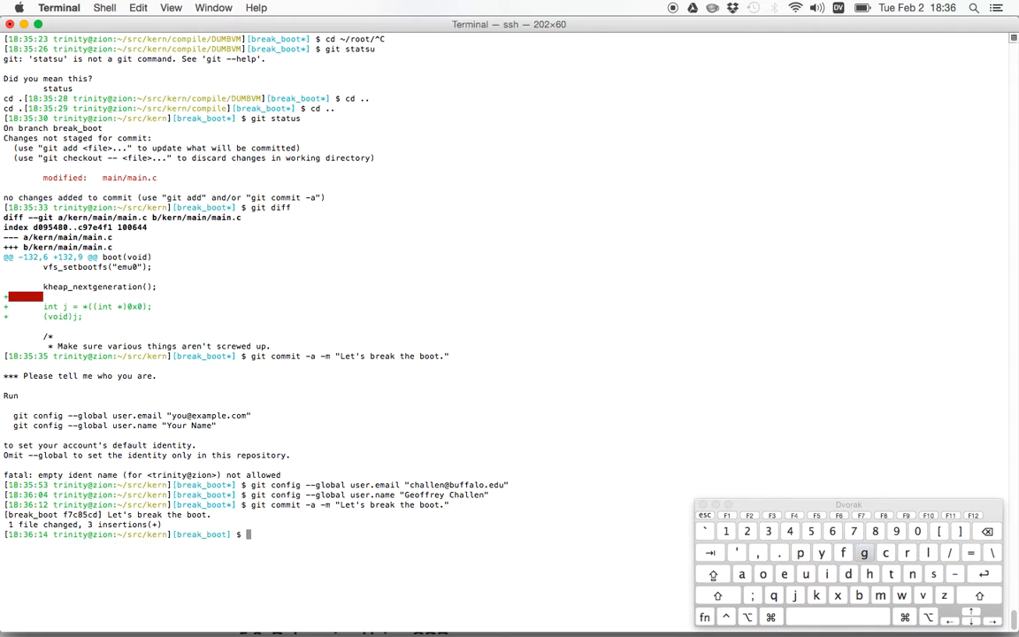
Confirm a clean working directory with git status and compare break_boot against master with git diff
type("git status")
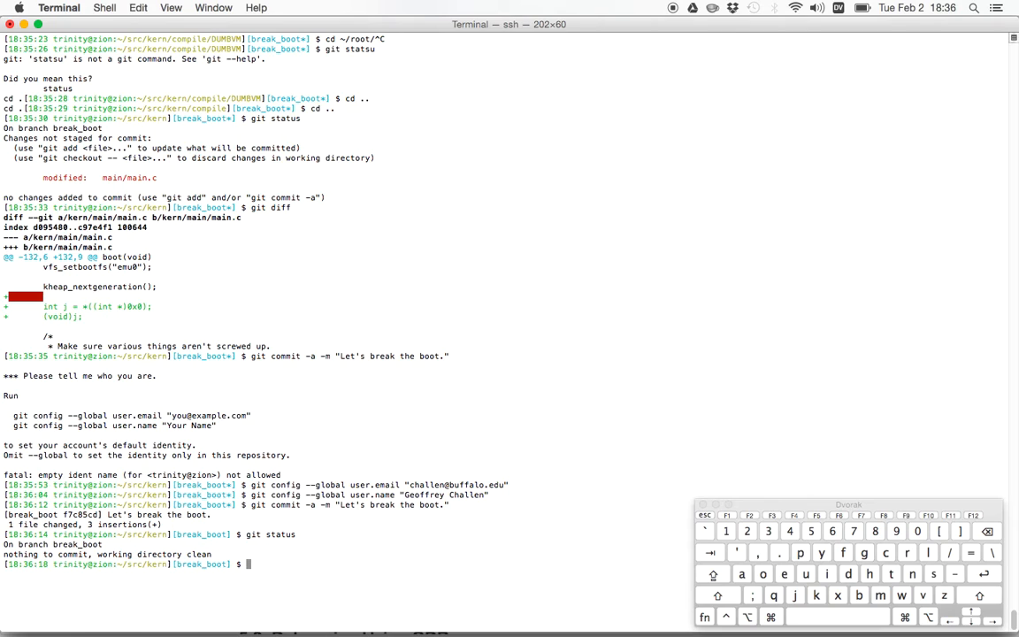
type("git diff master")
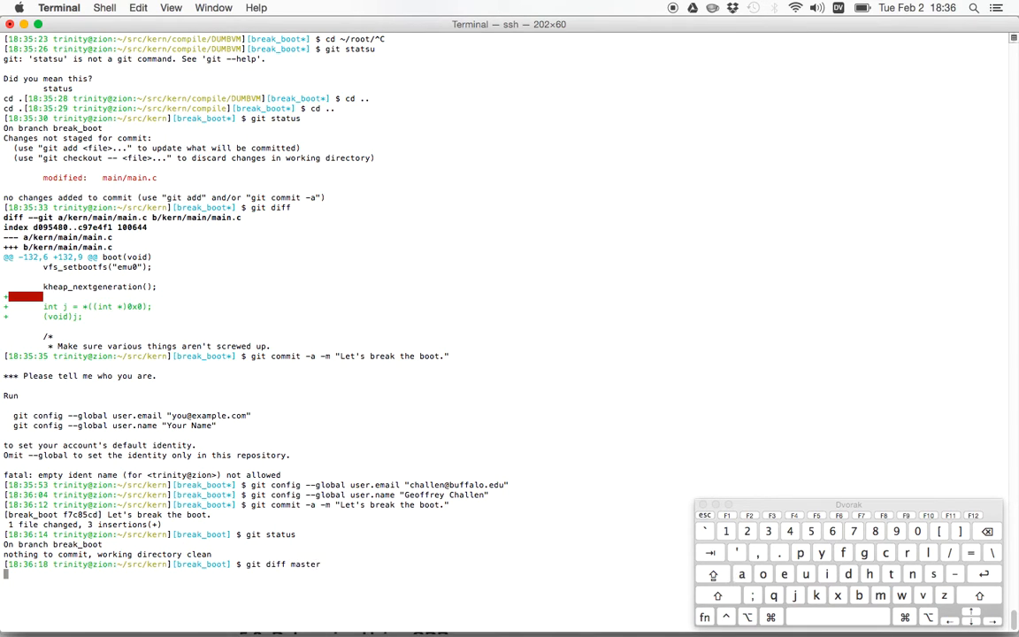
key("Return")
type("cd")
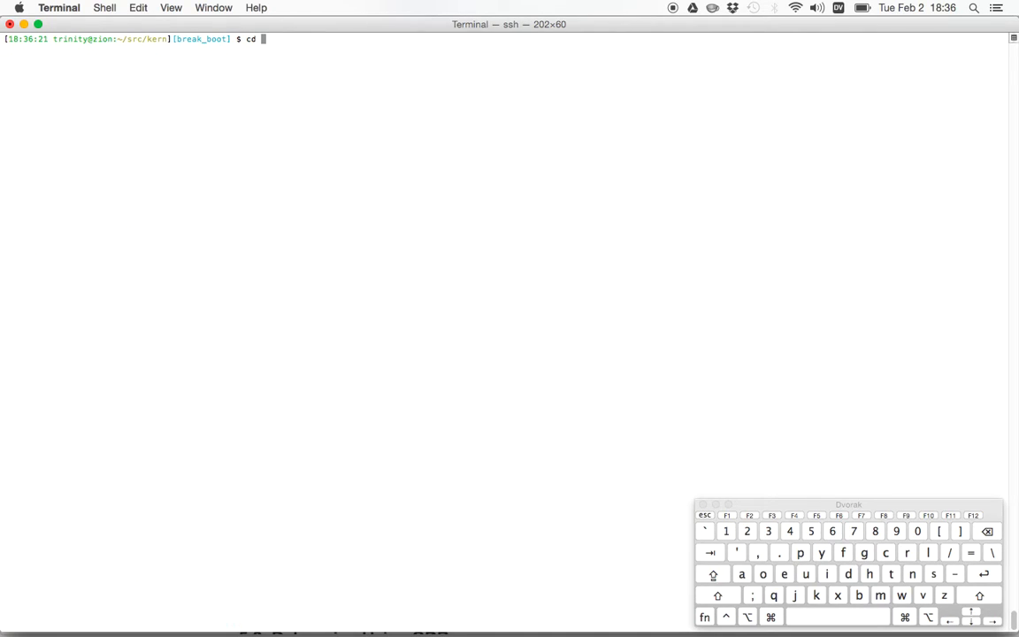
From ~/root run sys161 kernel, see the TLB-miss panic, and clear the screen
type("~/root/")
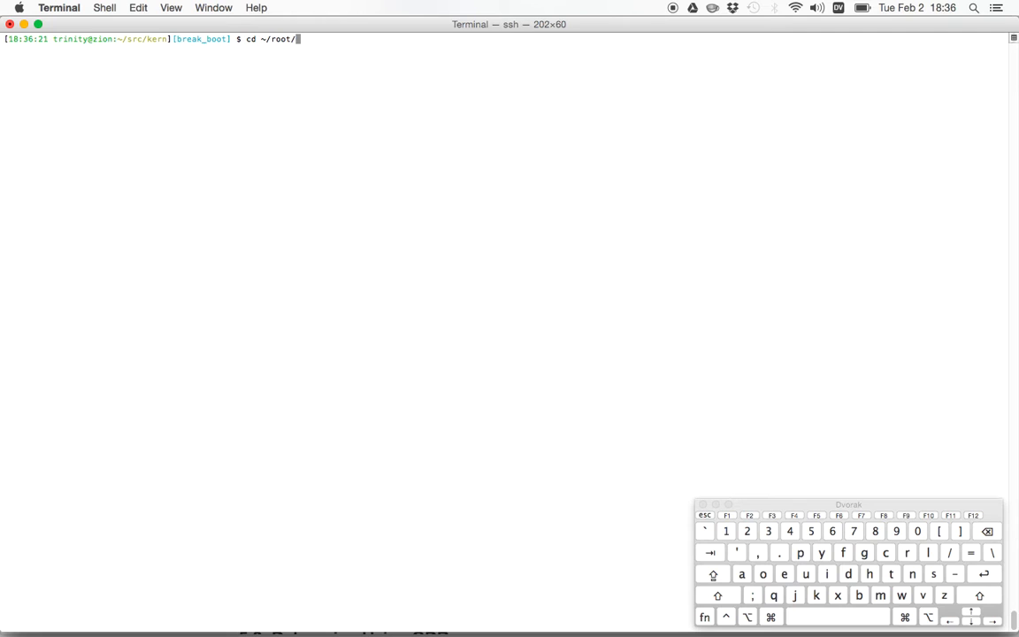
key("Return")
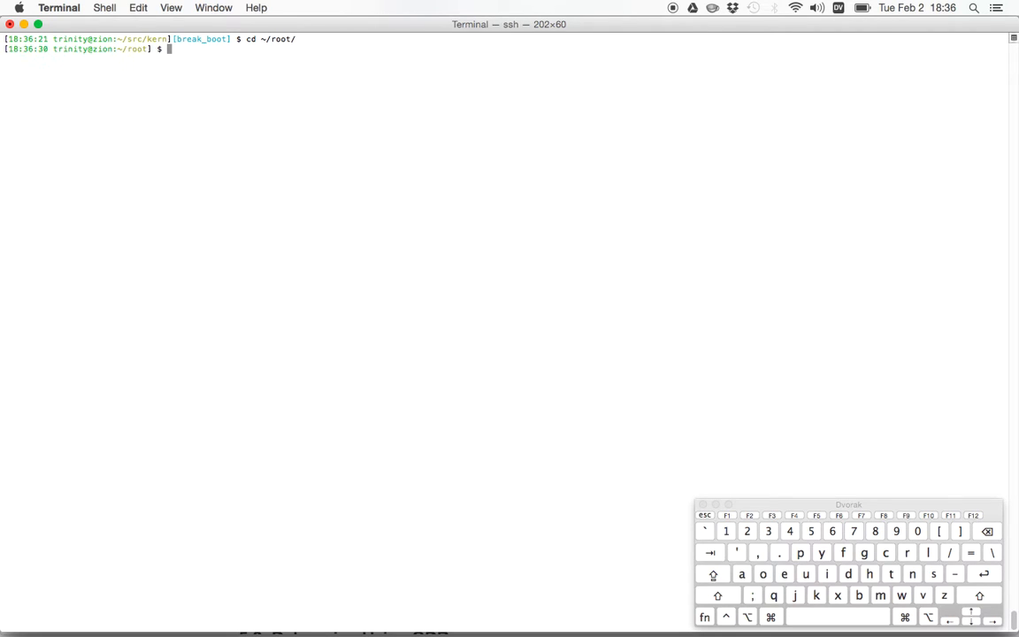
type("sys161 kernel")
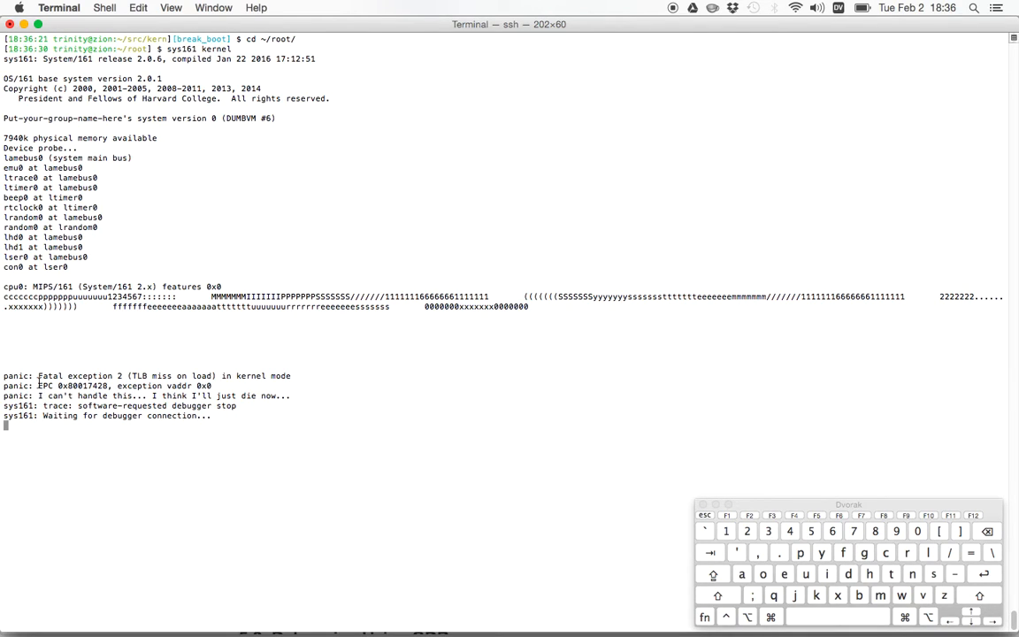
left_click_drag(37, 385, 212, 386)
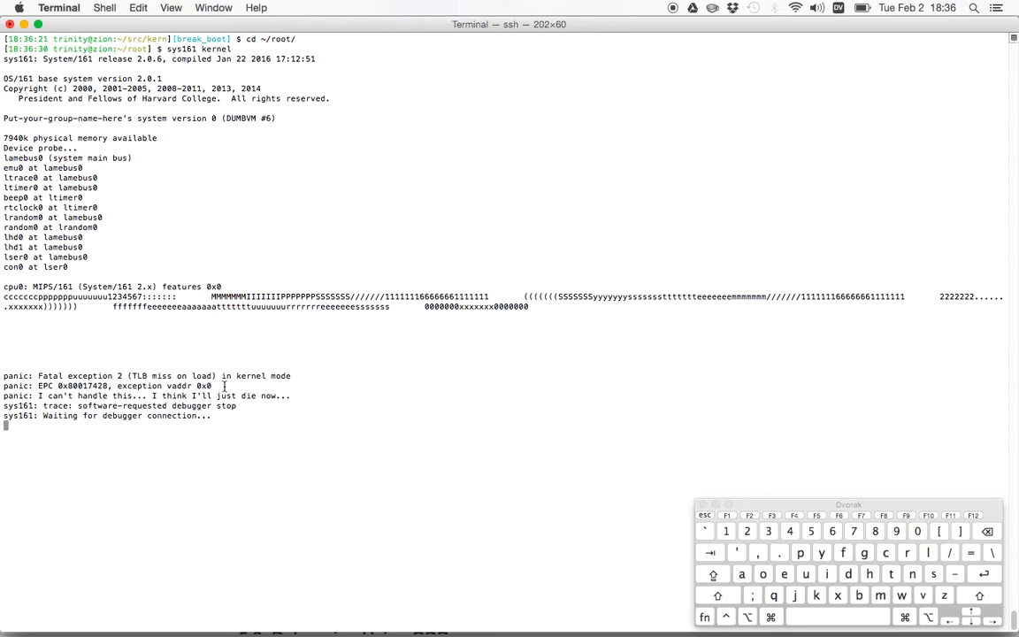
type("sys161 kernel")
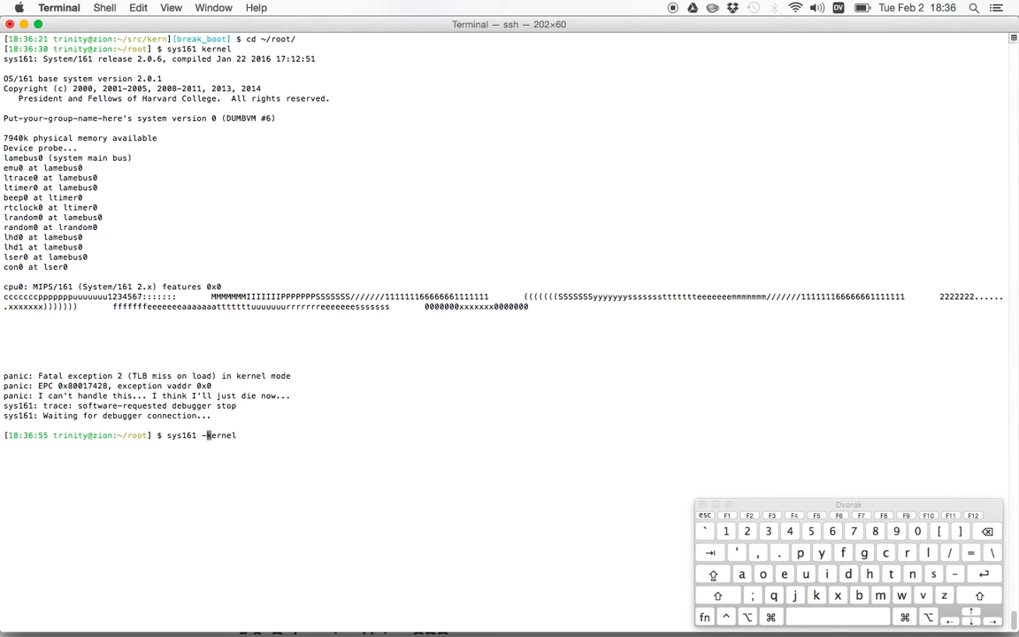
key("Return")
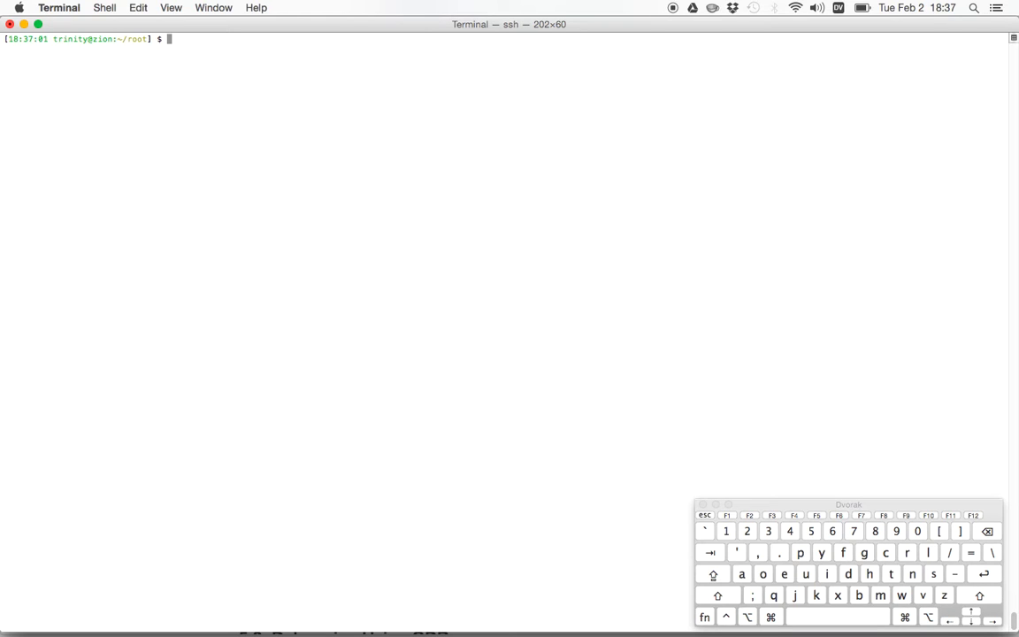
Return to ~/src and check out the master branch, up to date with staff/master
type("cd")
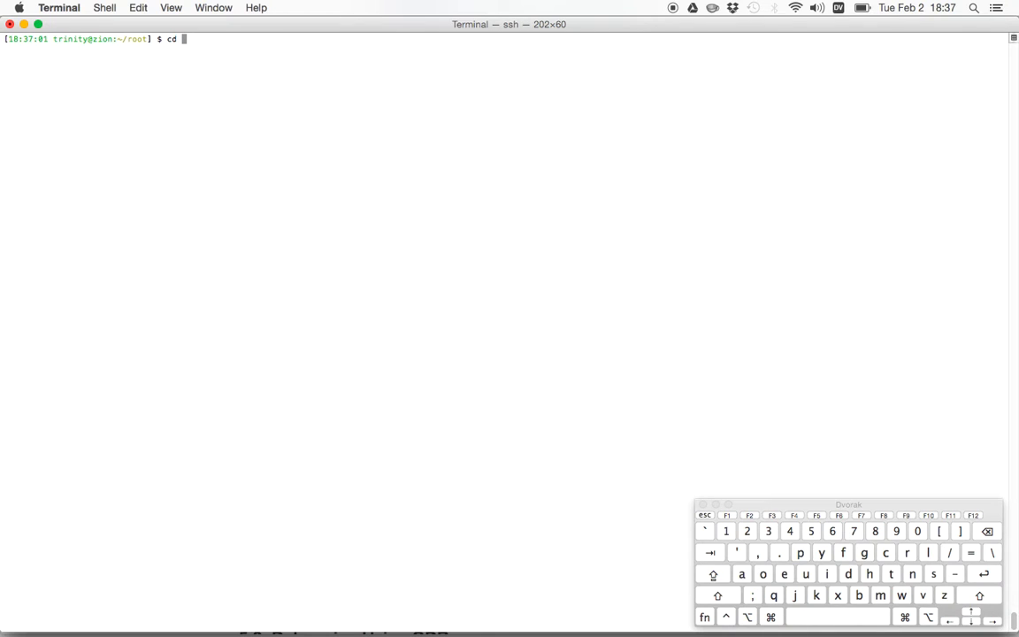
type("~/ke")
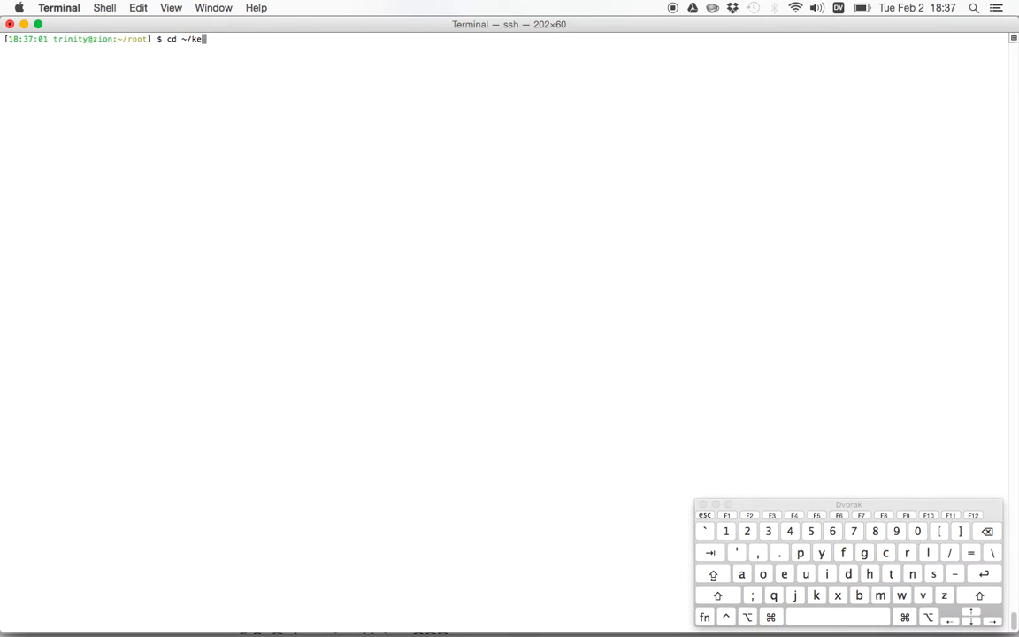
type("src/")
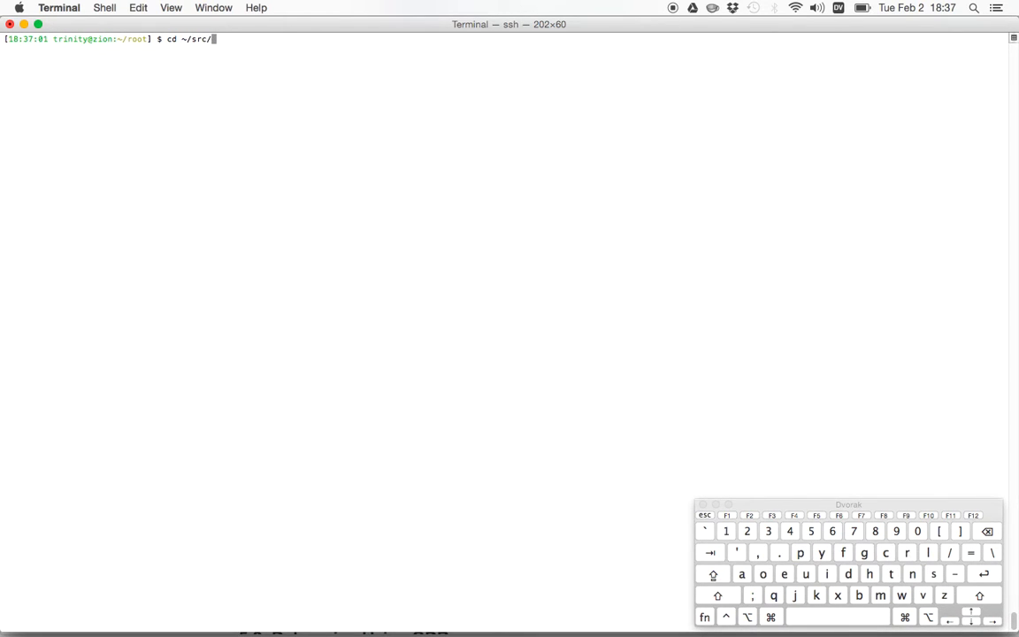
type("git")
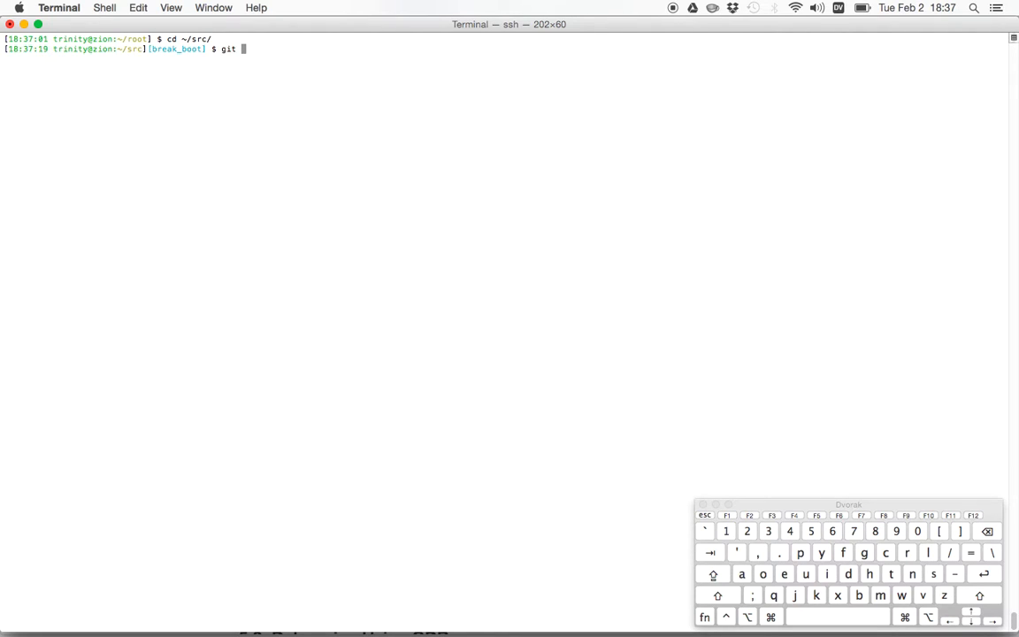
type("checkout mas")
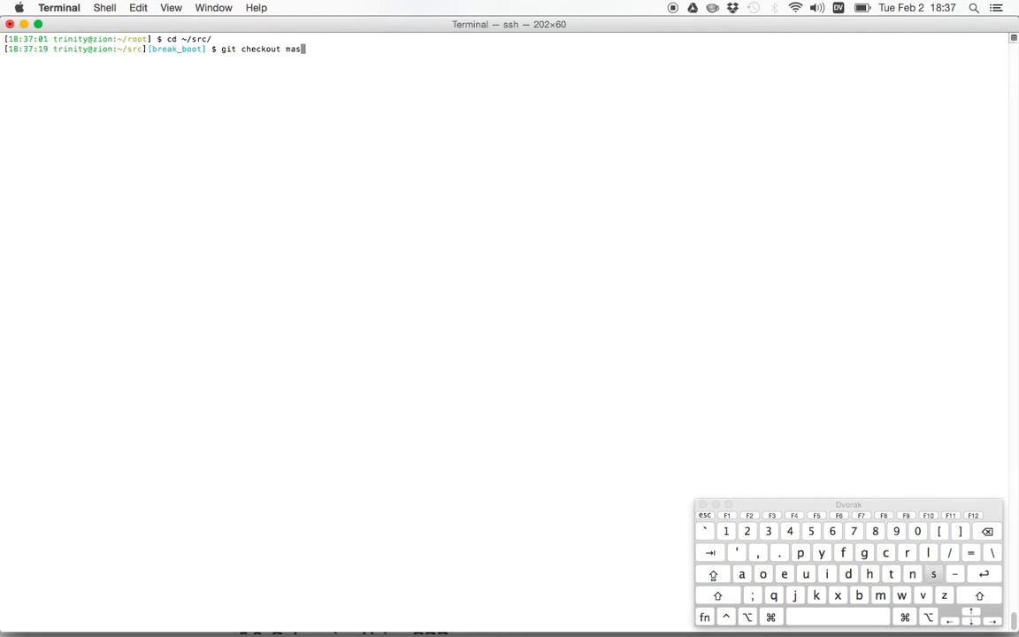
key("Return")
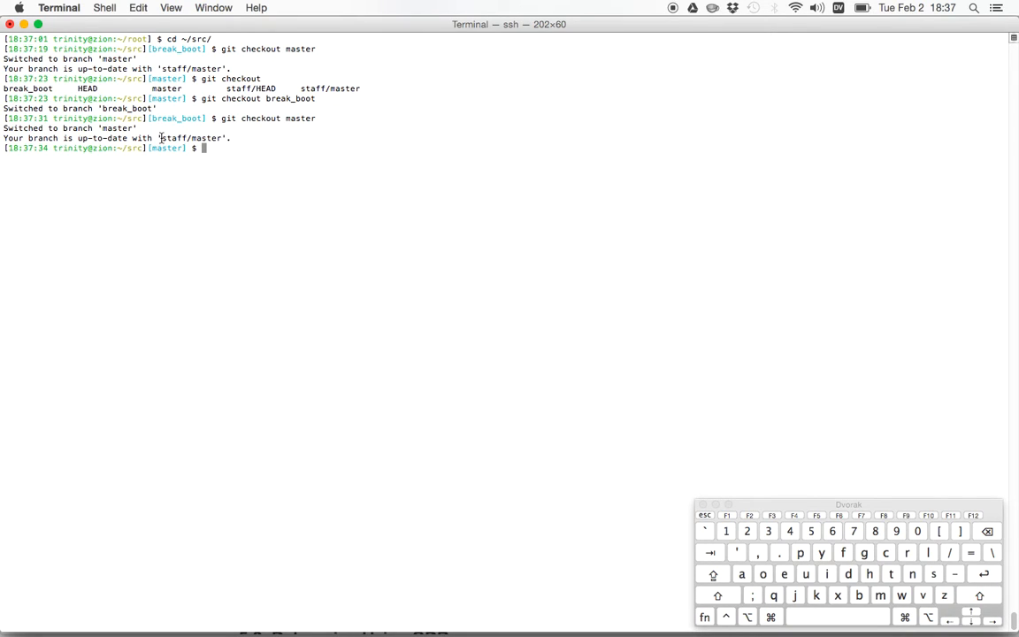
mouse_move(242, 172)
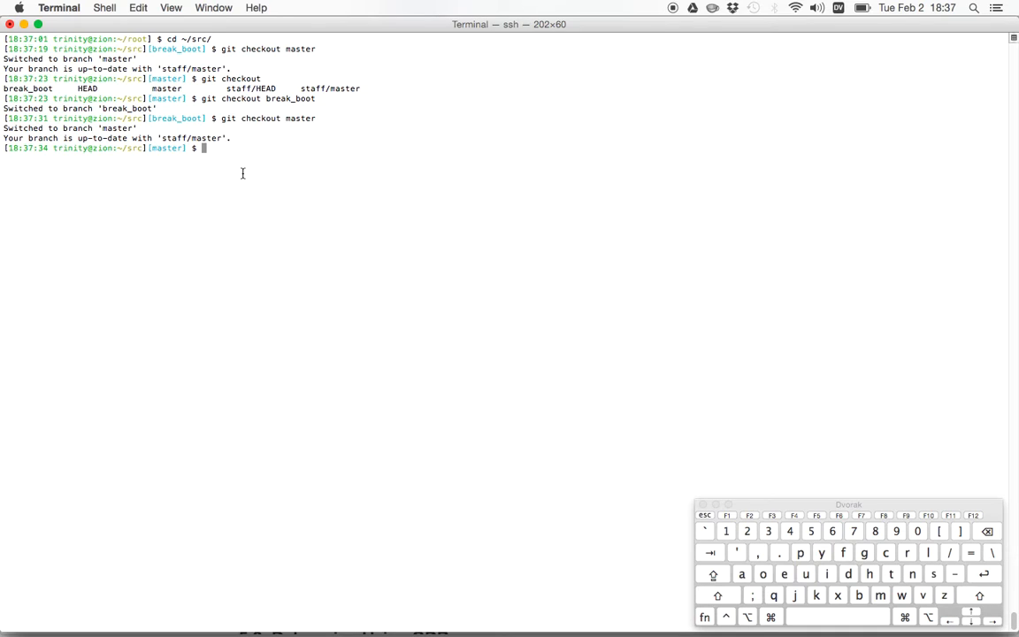
Review the boot code in kern/main/main.c in vim before rebuilding the DUMBVM kernel
type("git")
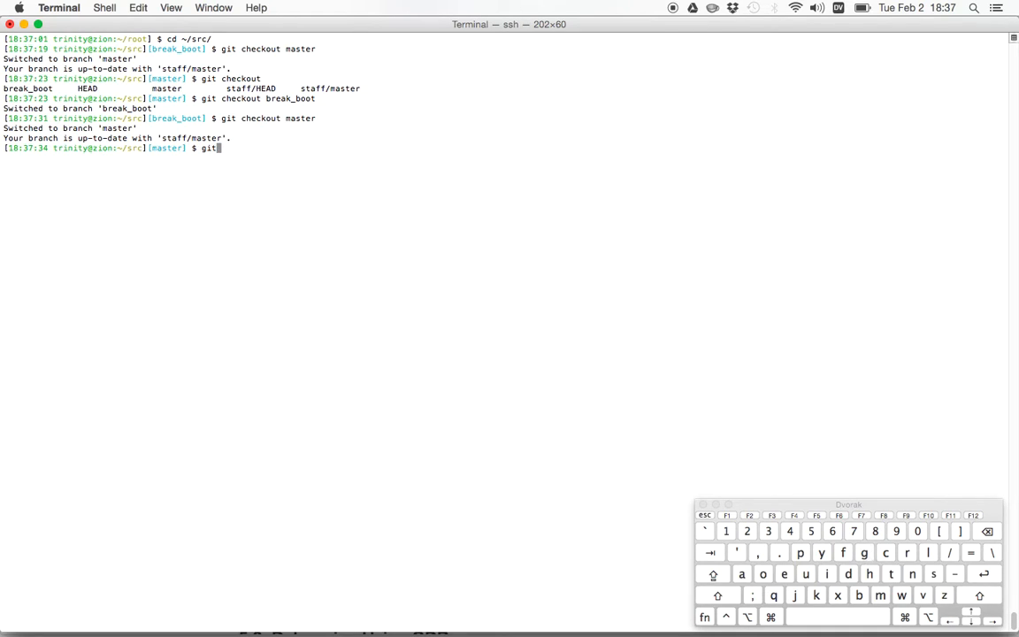
type("vim kern/")
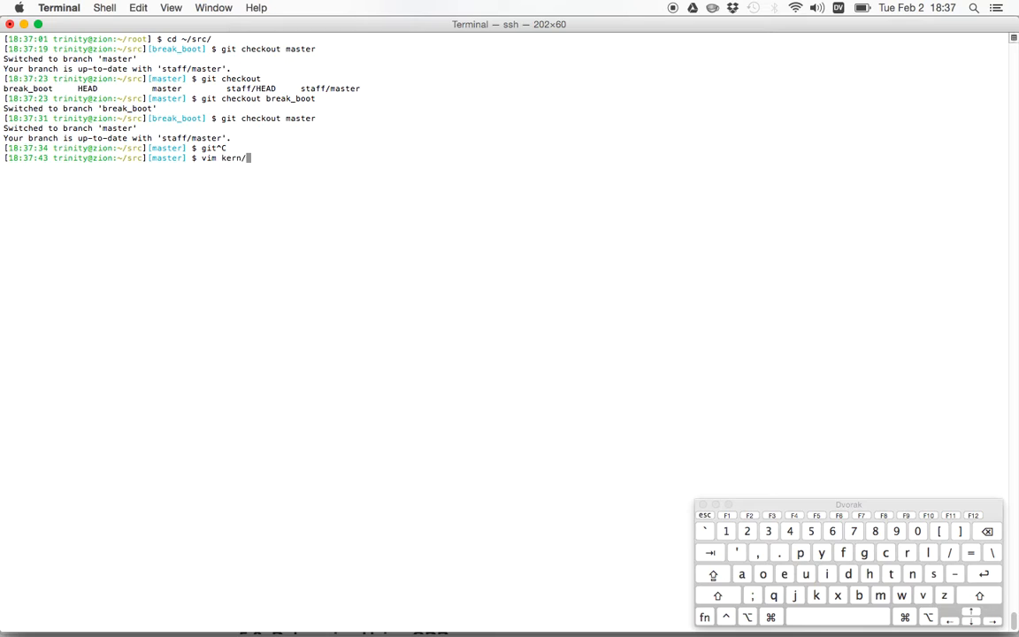
type("main/main.c")
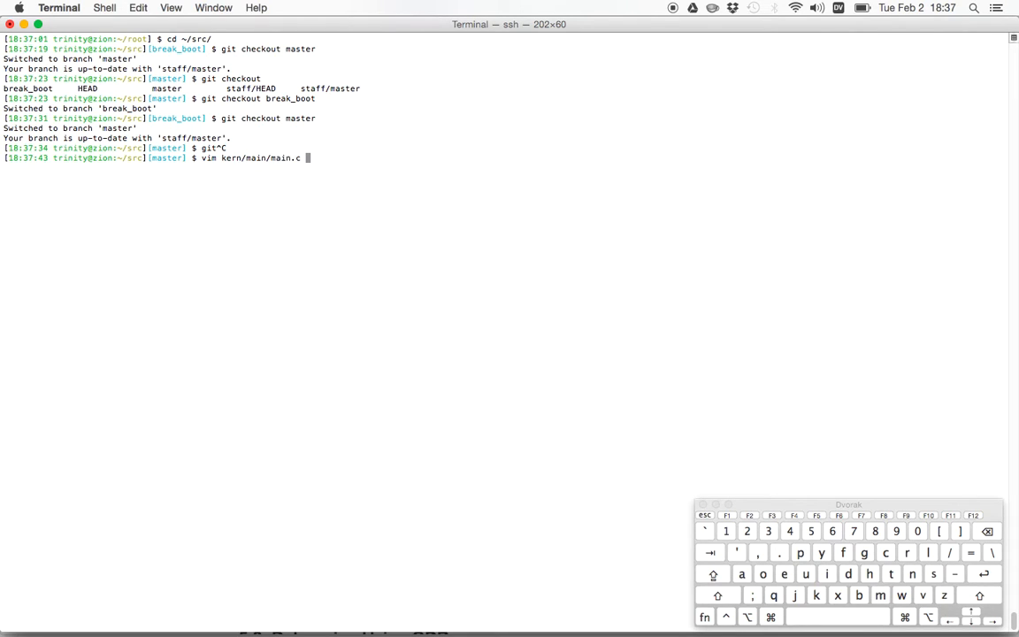
key("Return")
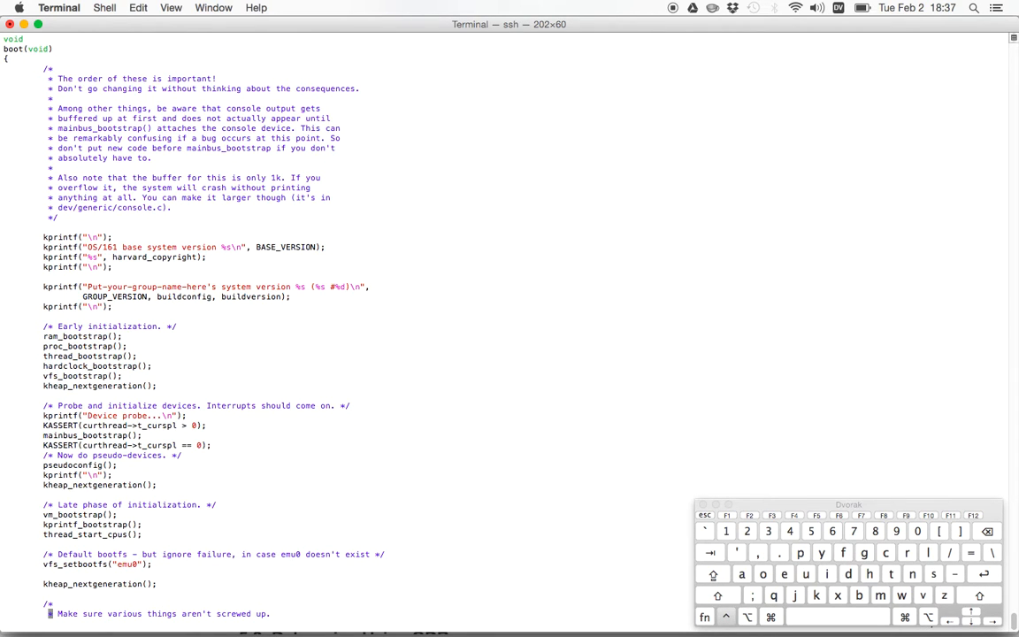
scroll("down", 3)
type("cd ~/root/")
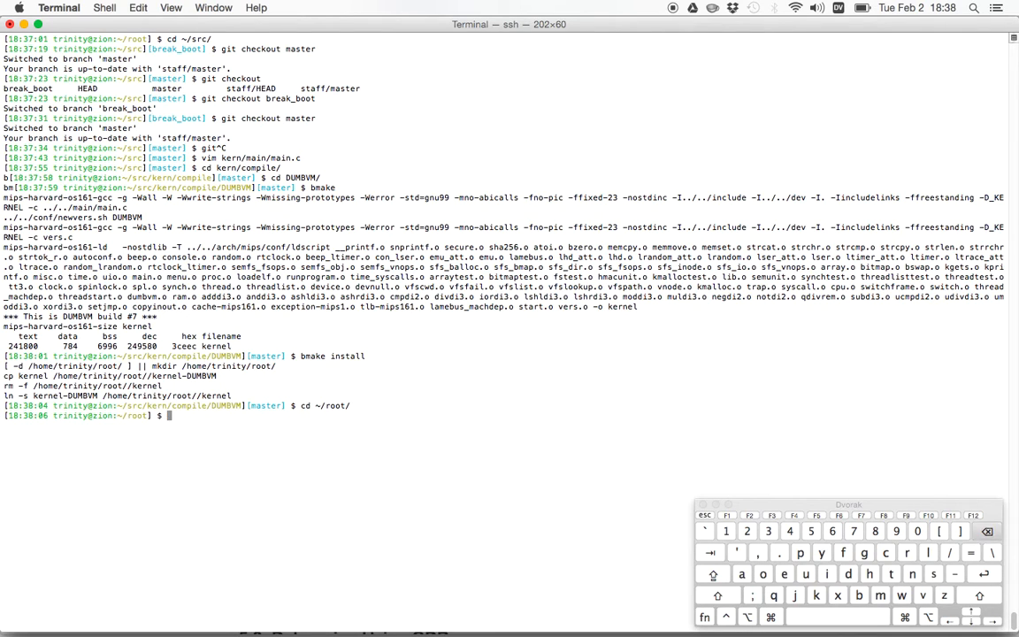
Boot the kernel with sys161 -X, quit at the menu, and return to ~/src
type("sys161 -X kernel")
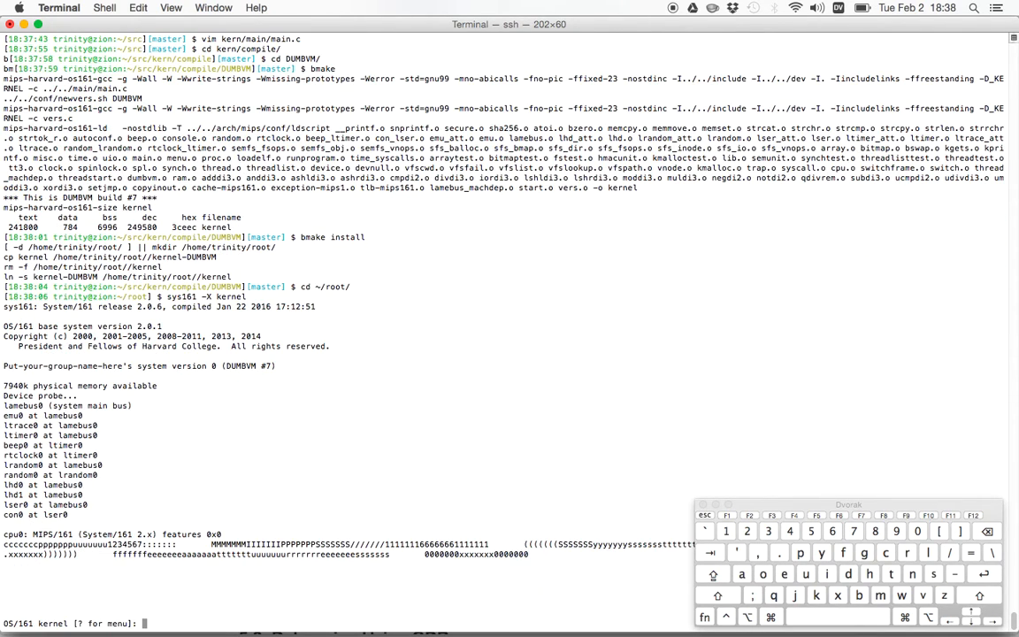
type("q")
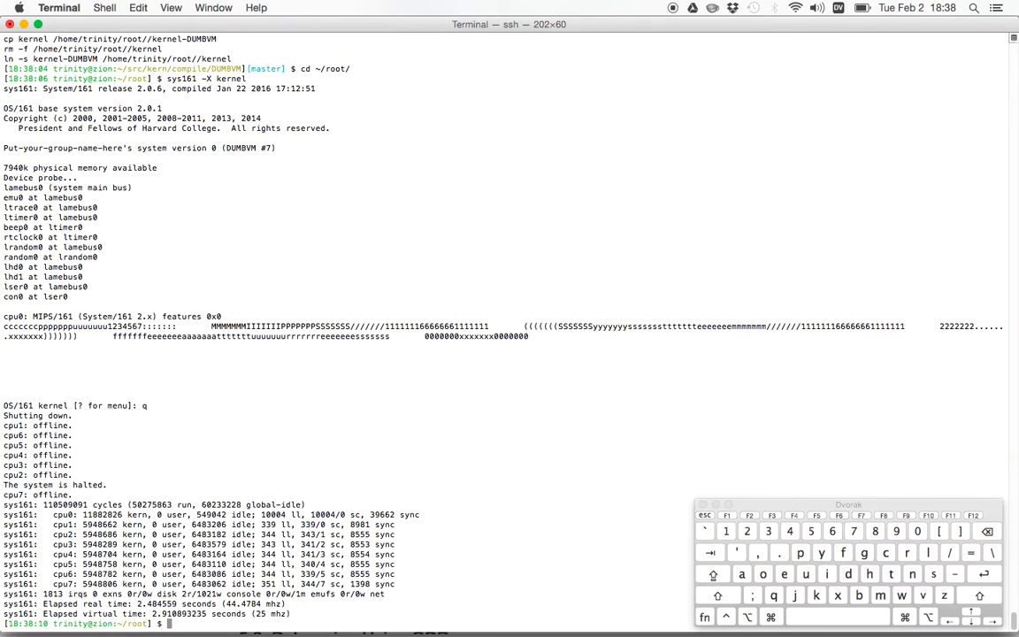
type("cd ~/src/")
type("git")
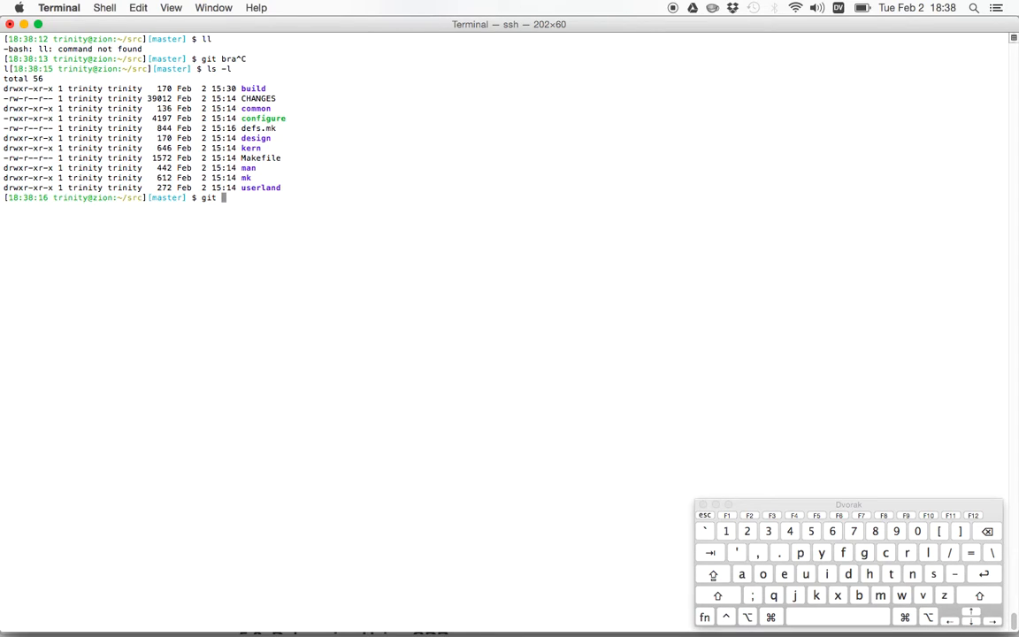
Run git diff break_boot to reveal the removed null-pointer lines, then begin git branch -d
type("diff break_boot")
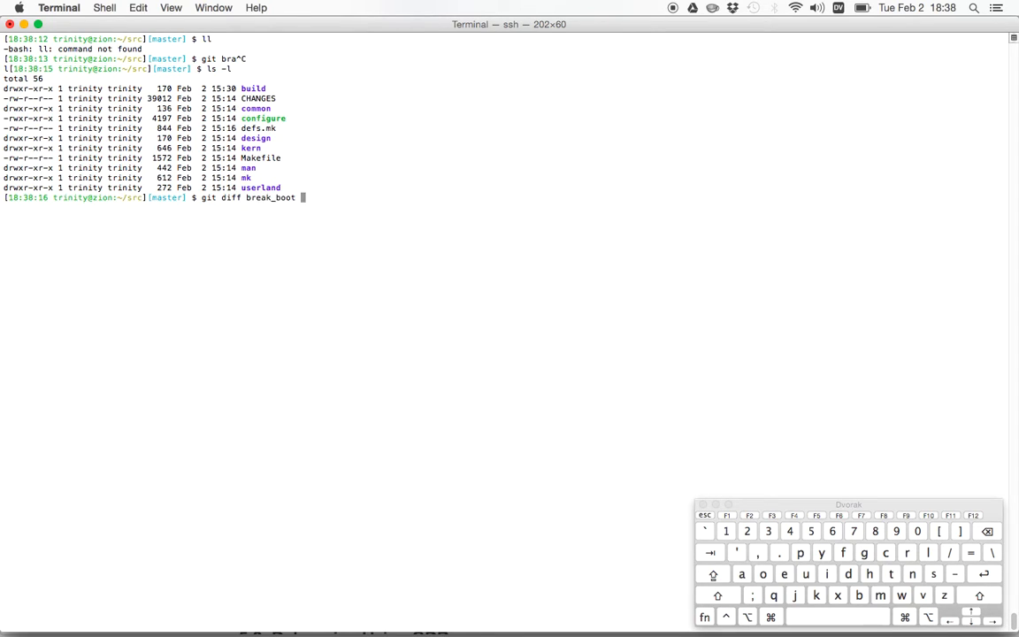
key("Return")
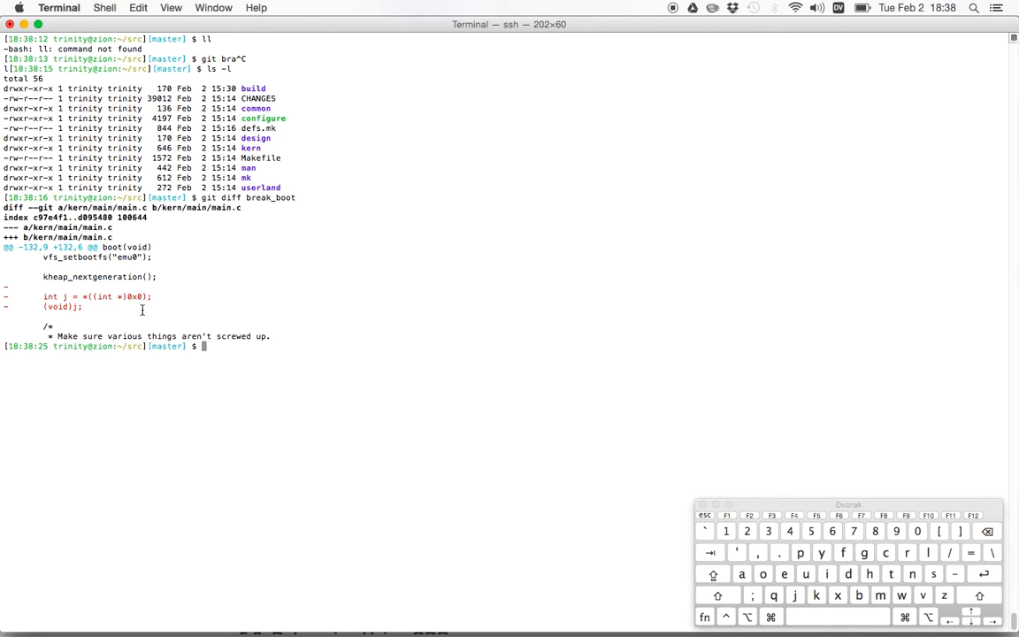
type("b")
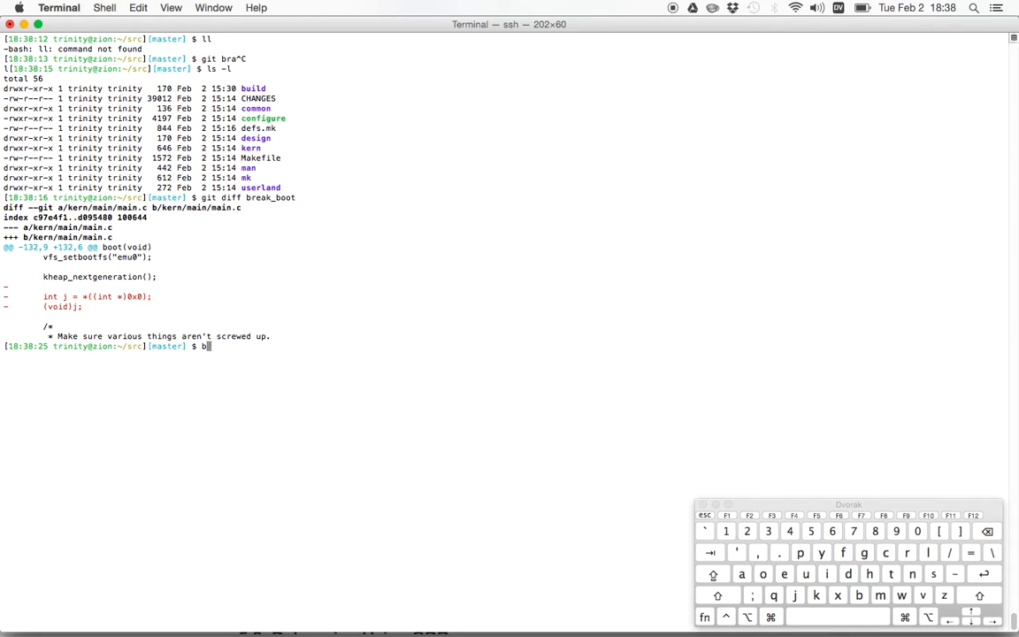
type("it branch -d")
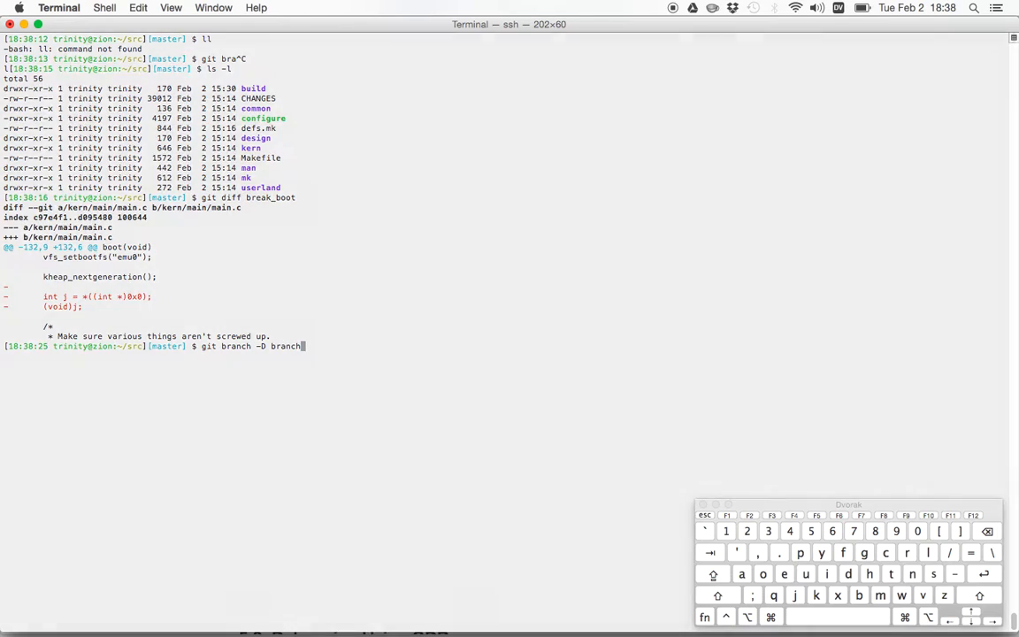
Run git branch -d break_boot and read git's not-fully-merged refusal
key("backspace")
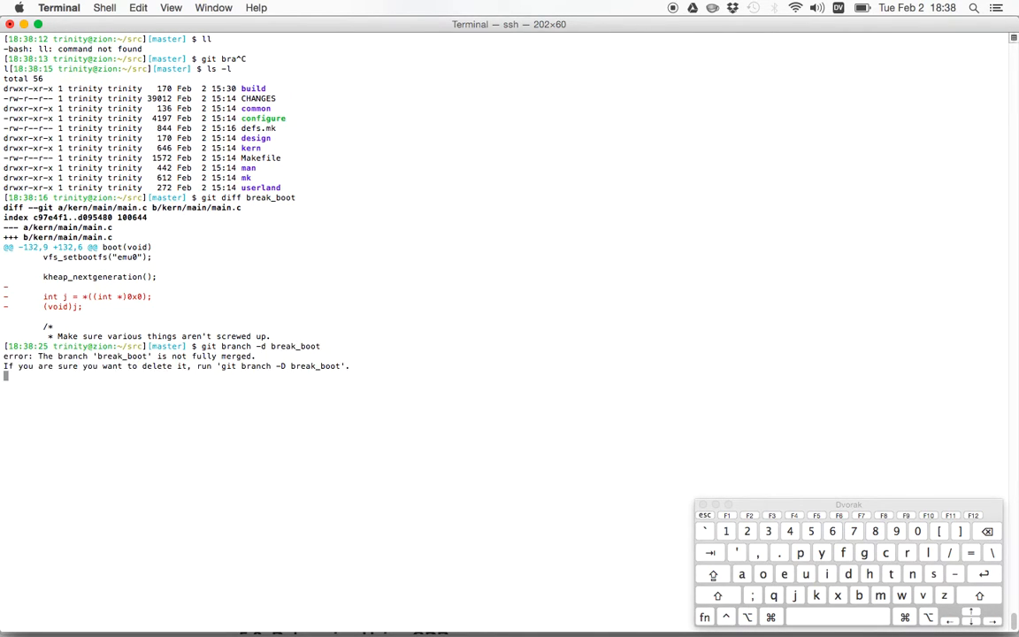
key("Return")
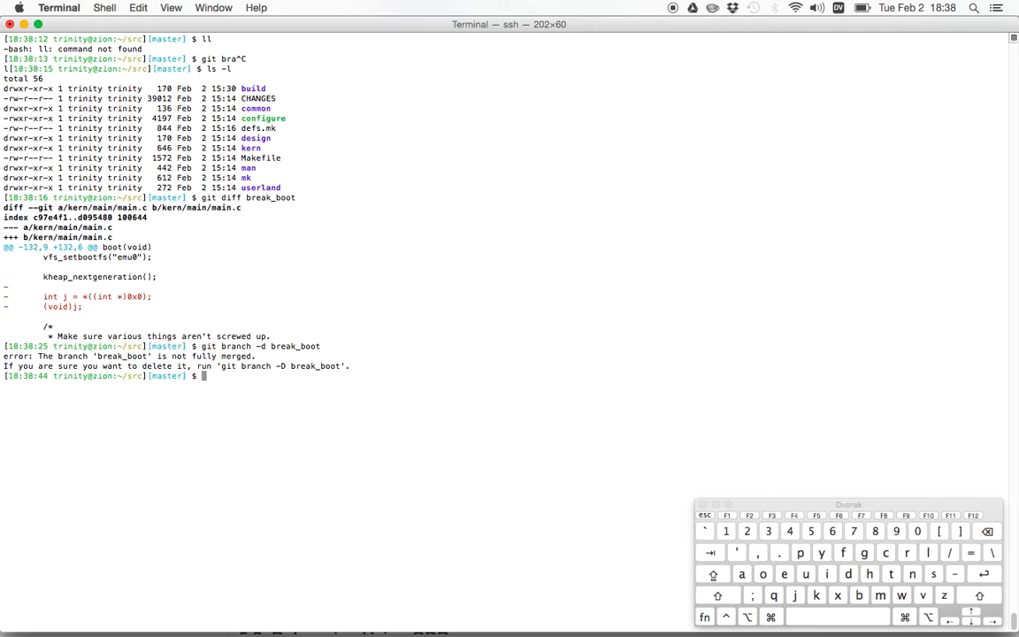
mouse_move(296, 339)
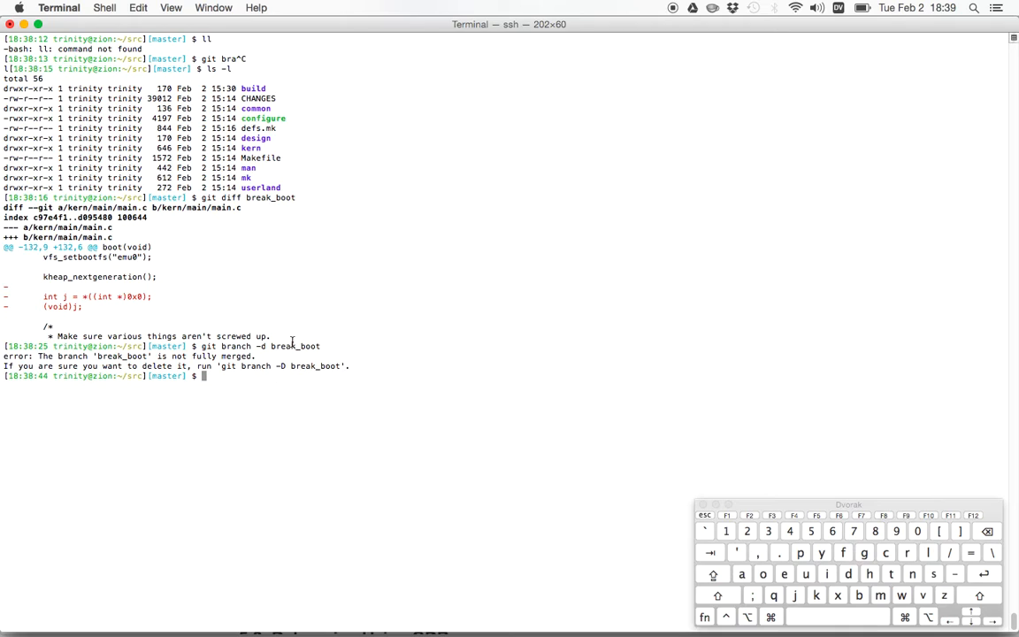
type("git")
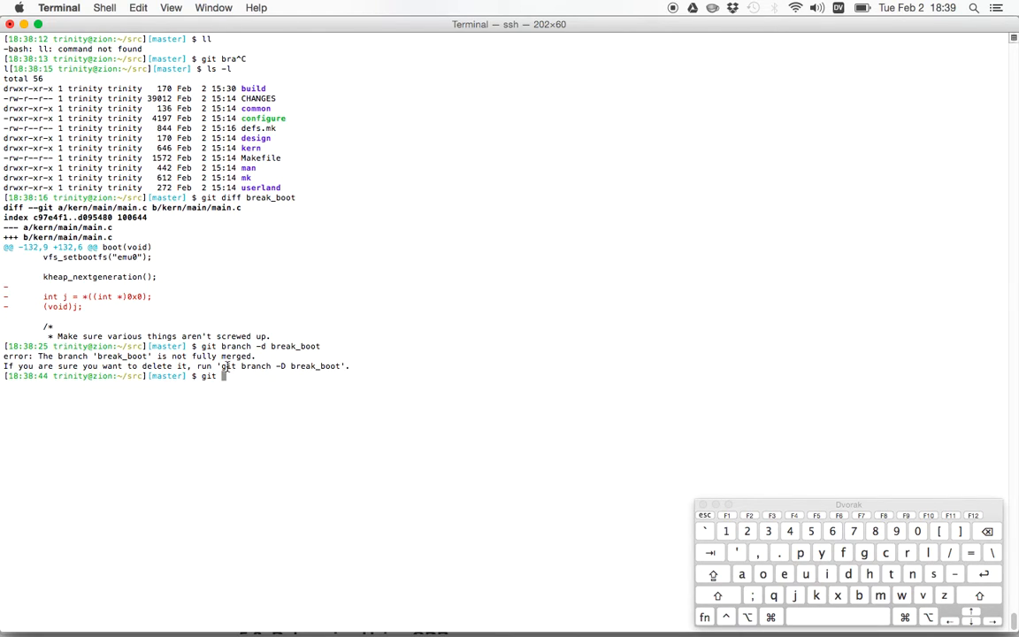
type("g")
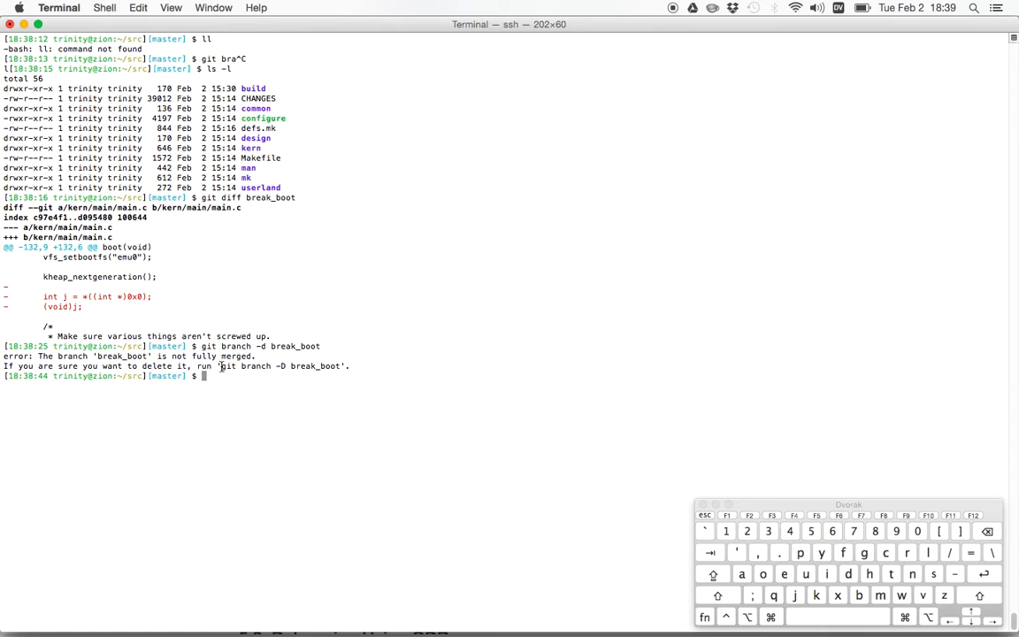
left_click_drag(223, 365, 343, 365)
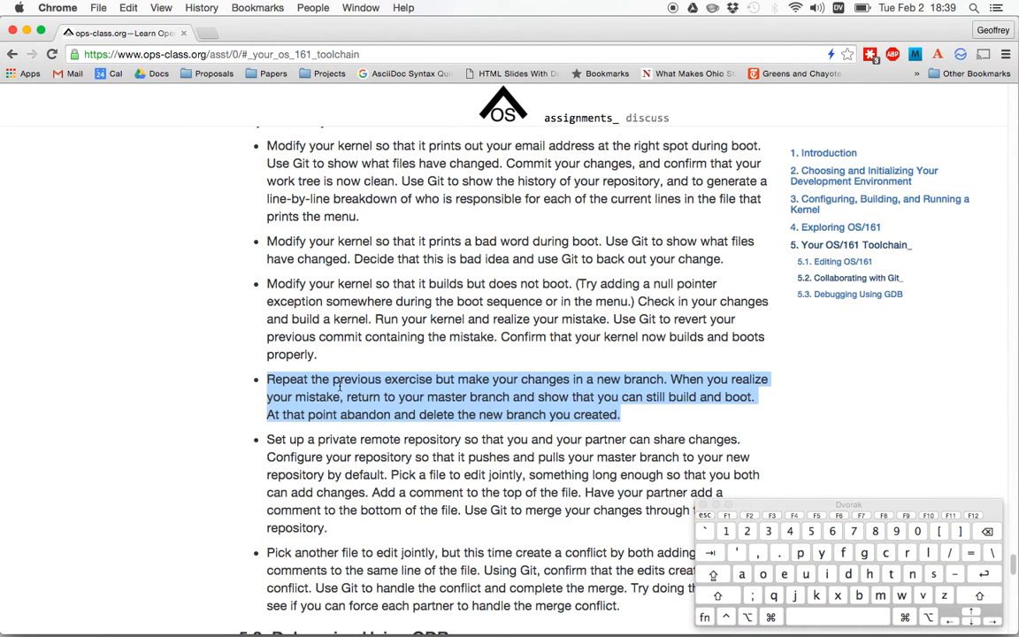
Scroll the ops-class.org assignment page down to the merge-conflict exercise
scroll("down", 3)
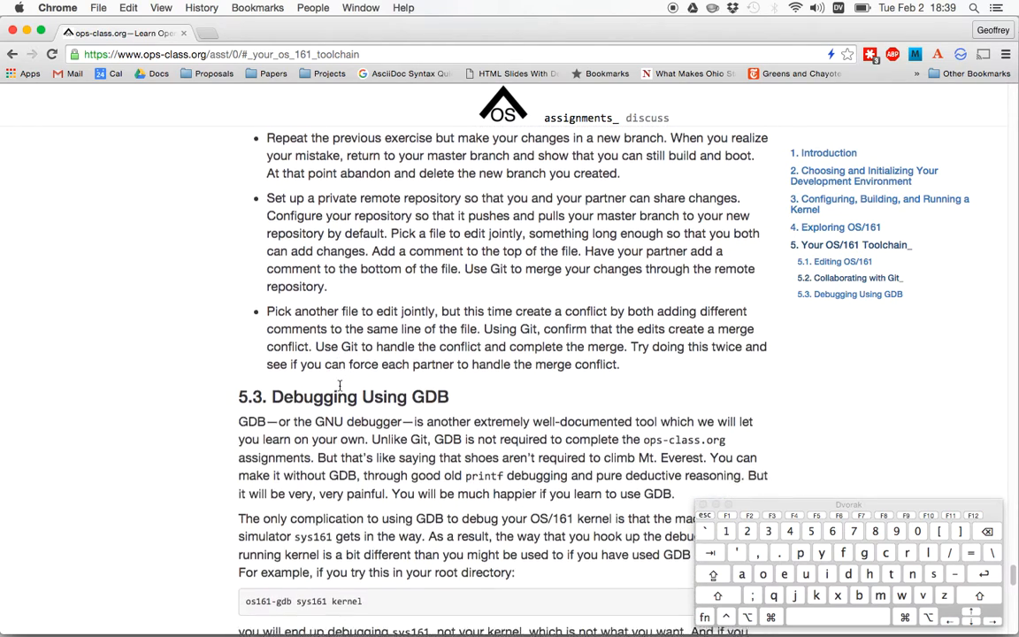
scroll("down", 3)
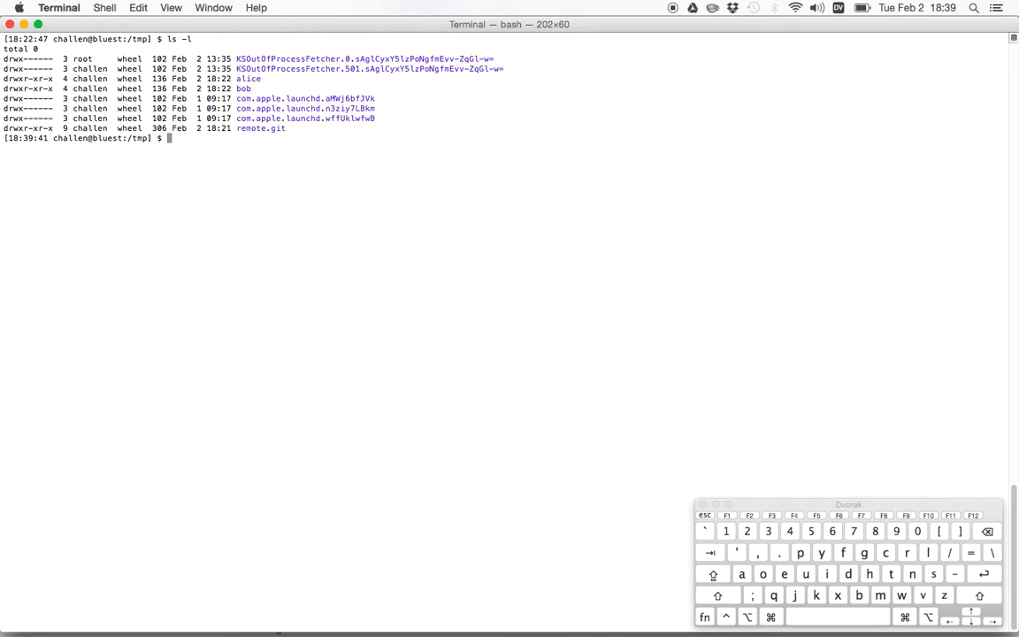
Enter the alice clone, start tmux, and confirm git remote -v shows /tmp/remote.git as origin in each pane
type("cd alice/")
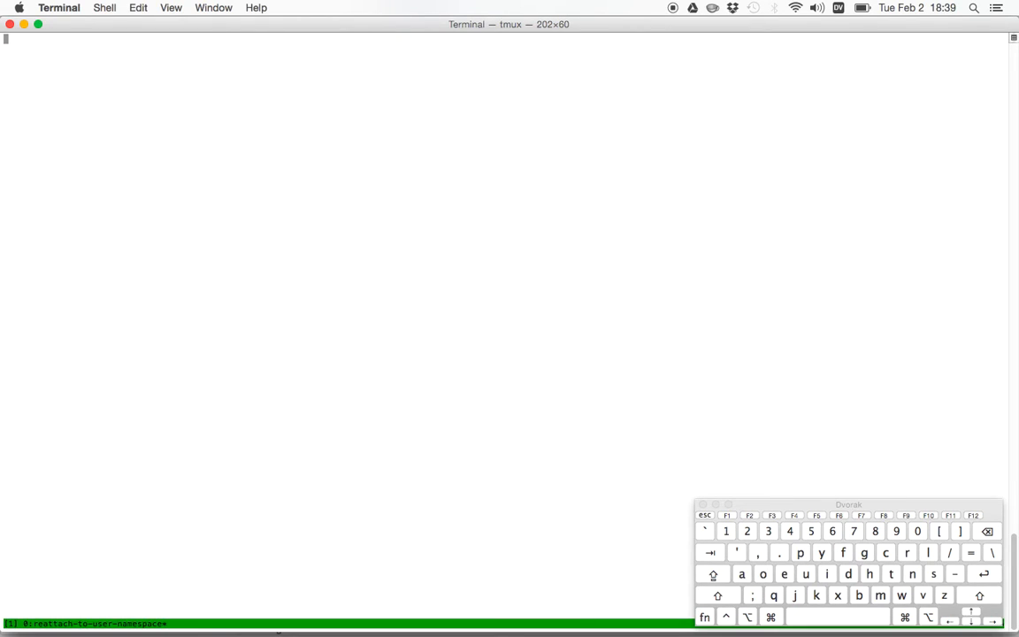
type("c")
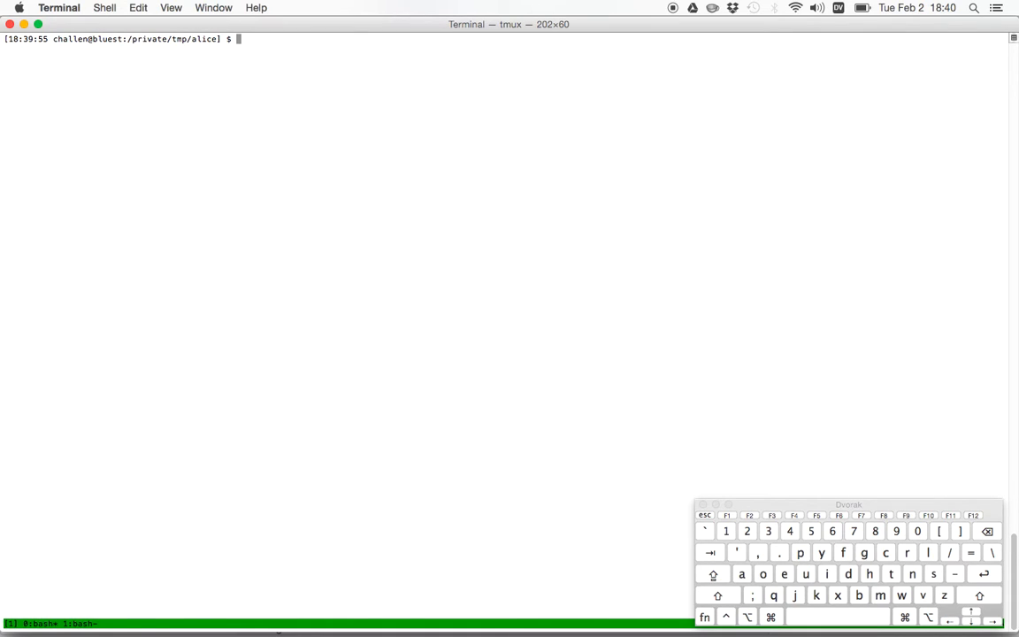
type("git remote -v")
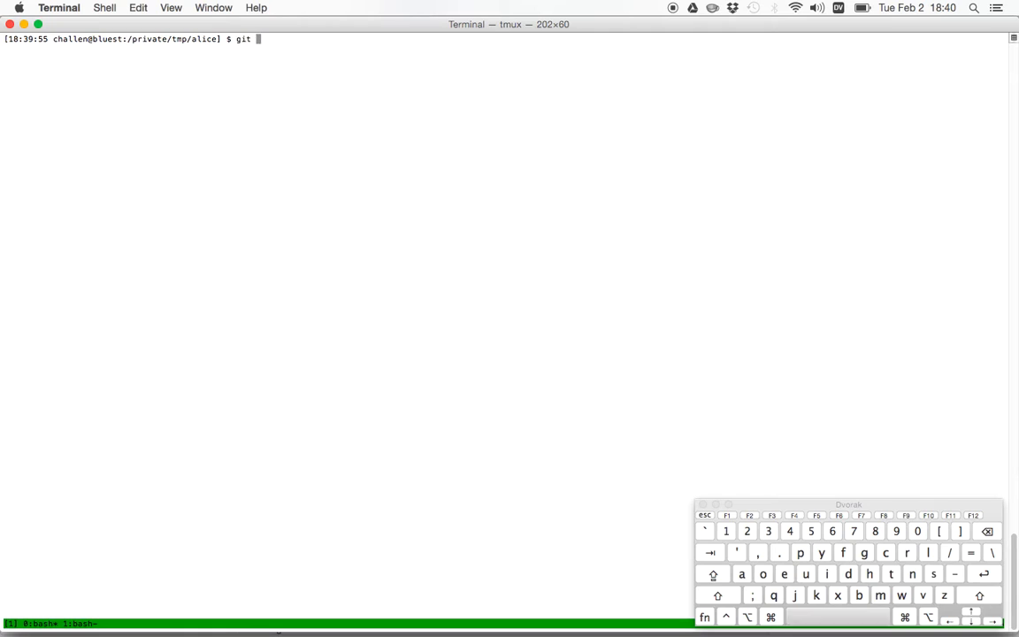
type("remote")
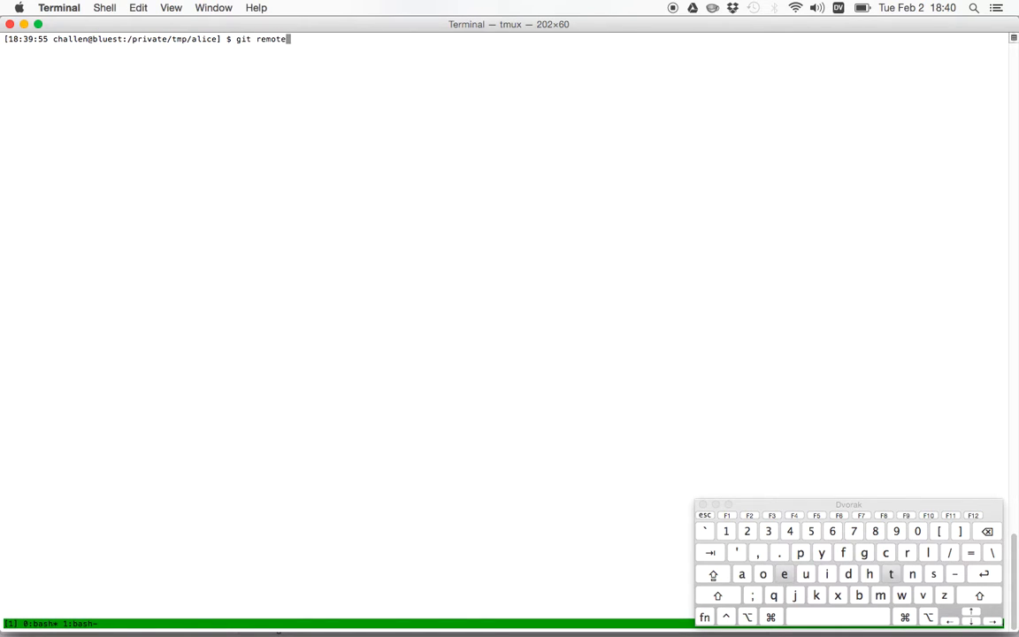
key("Return")
type("ll")
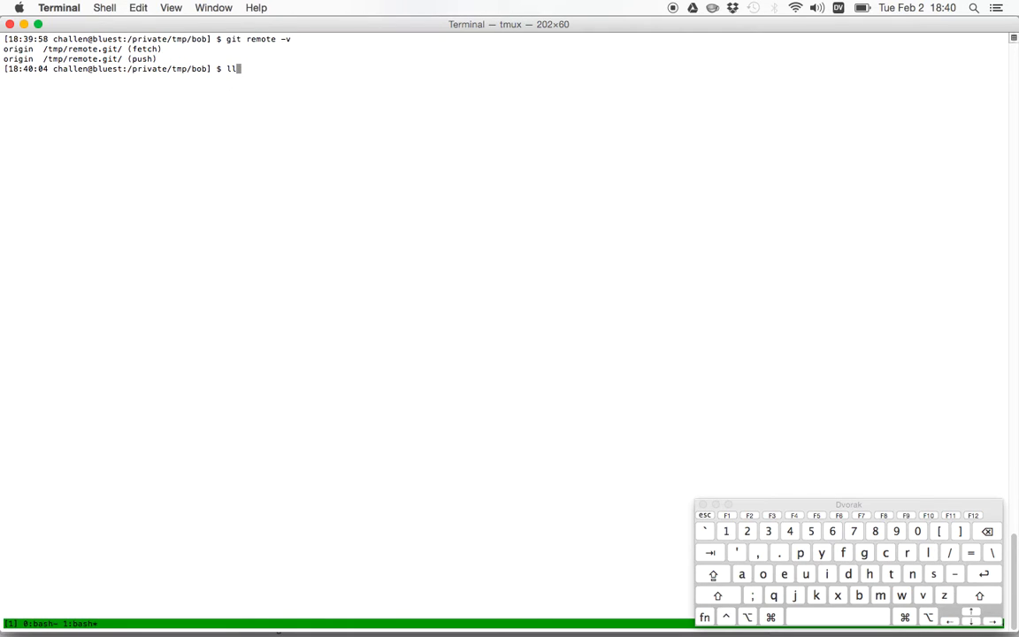
key("Return")
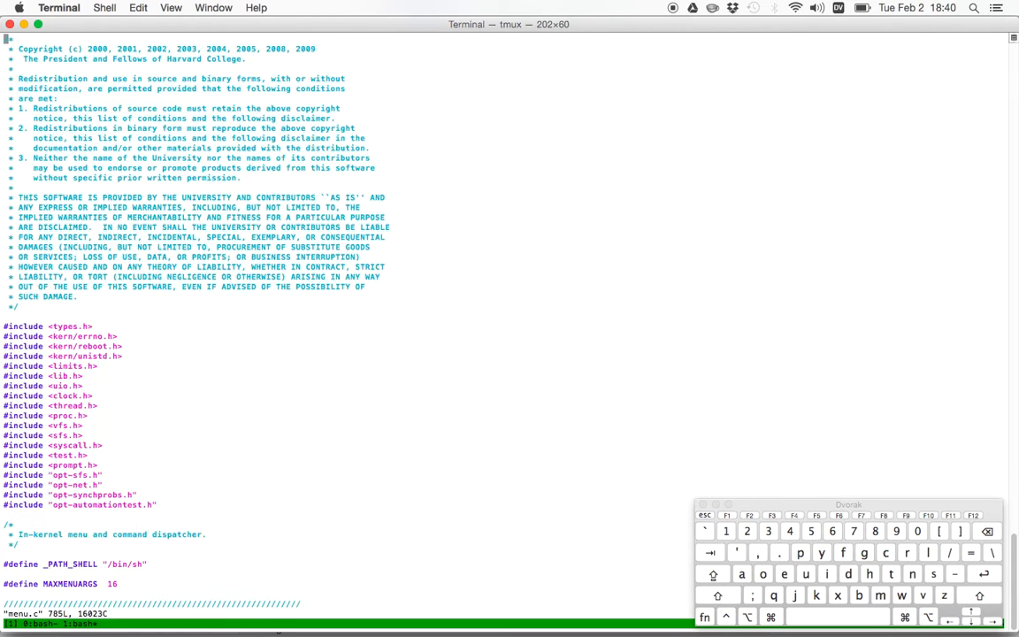
Add an identifying comment to menu.c and commit it as "I'm Alice." in the alice clone
scroll("down", 3)
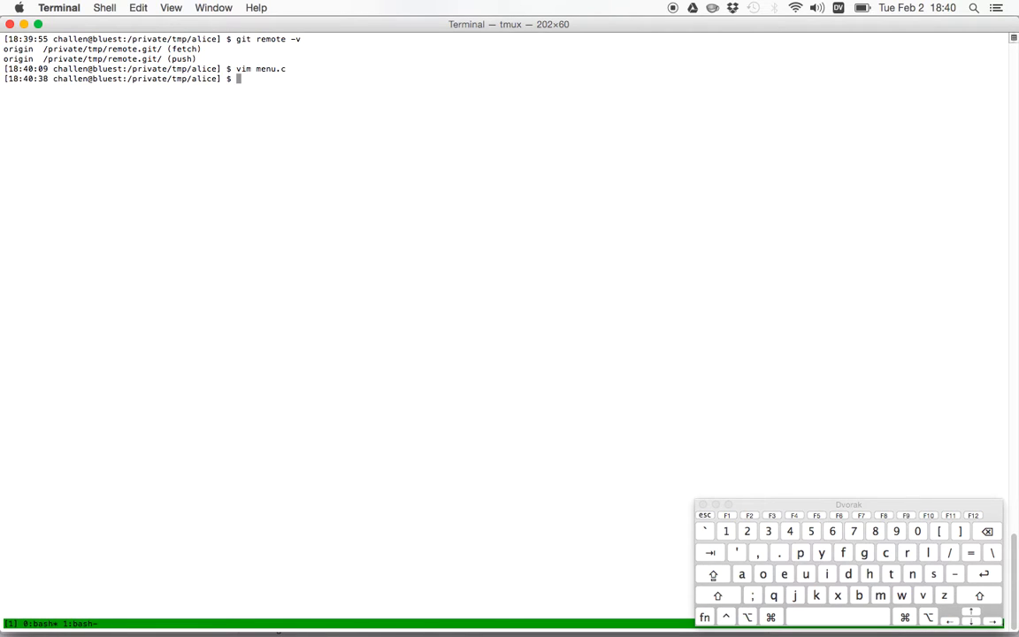
type("git log .")
type("//")
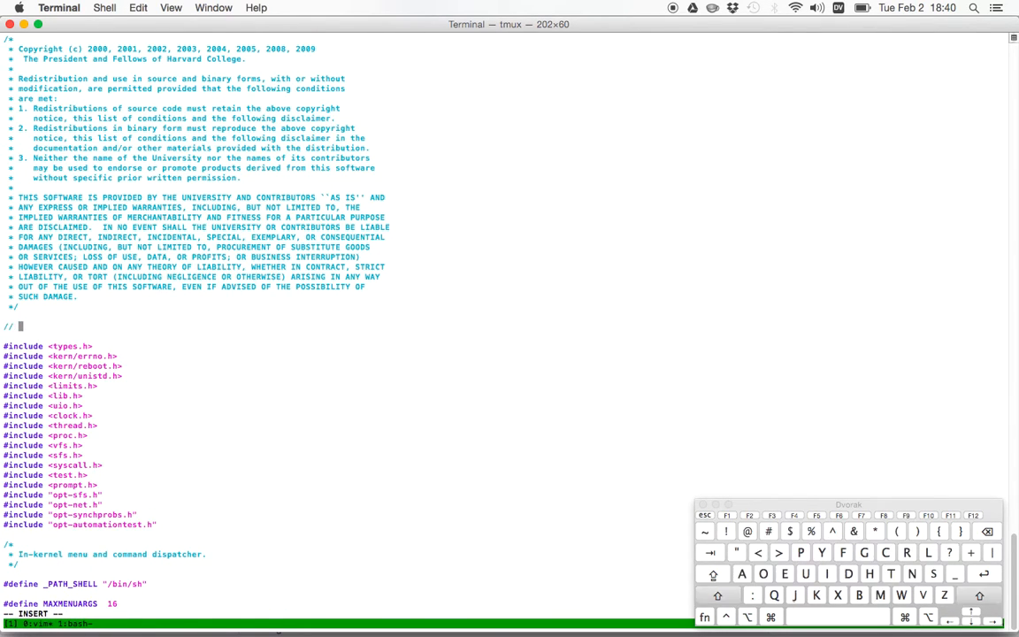
type("I'm Alic")
type("git diff")
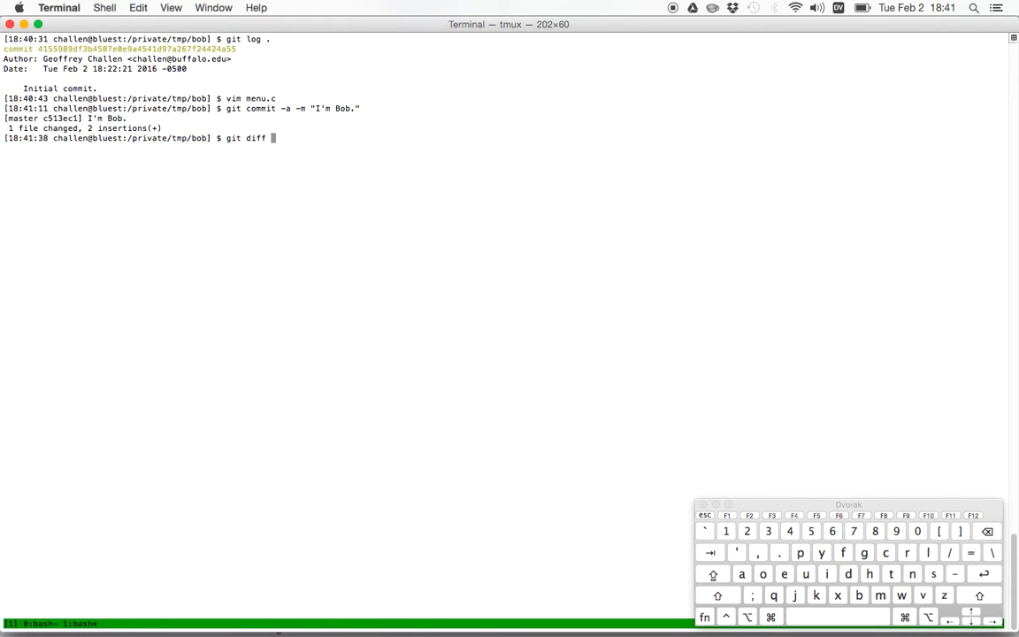
Check git diff and git status in the bob clone, confirming it is clean and one commit ahead
key("Return")
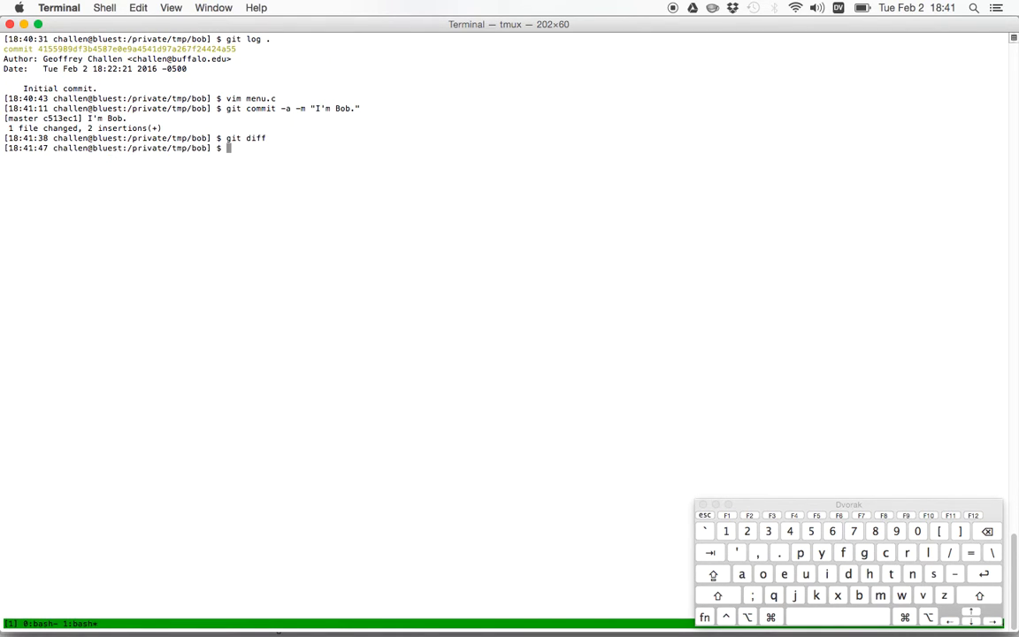
type("git status")
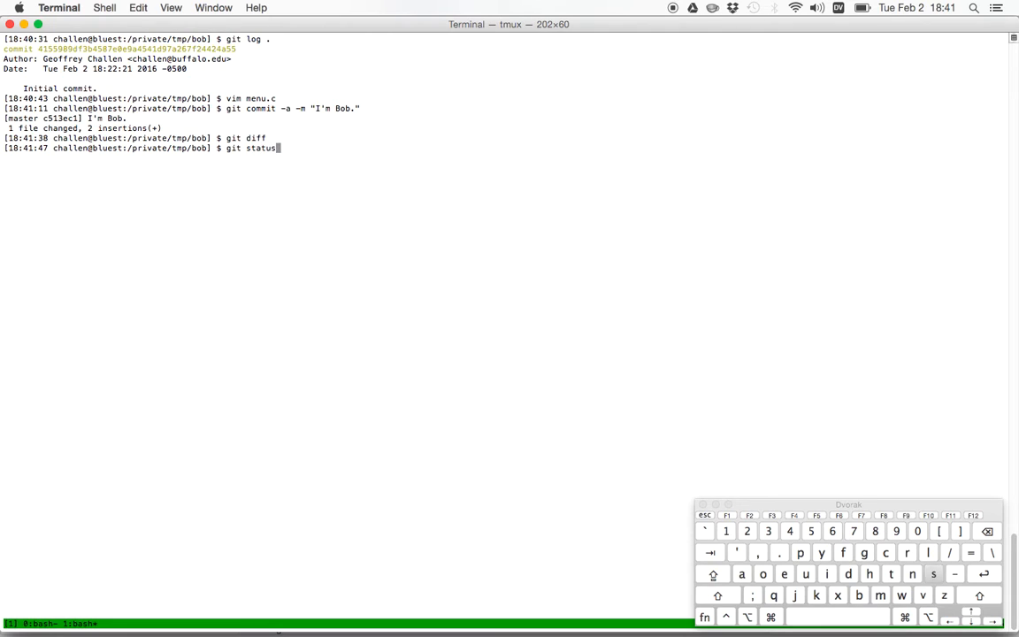
key("Return")
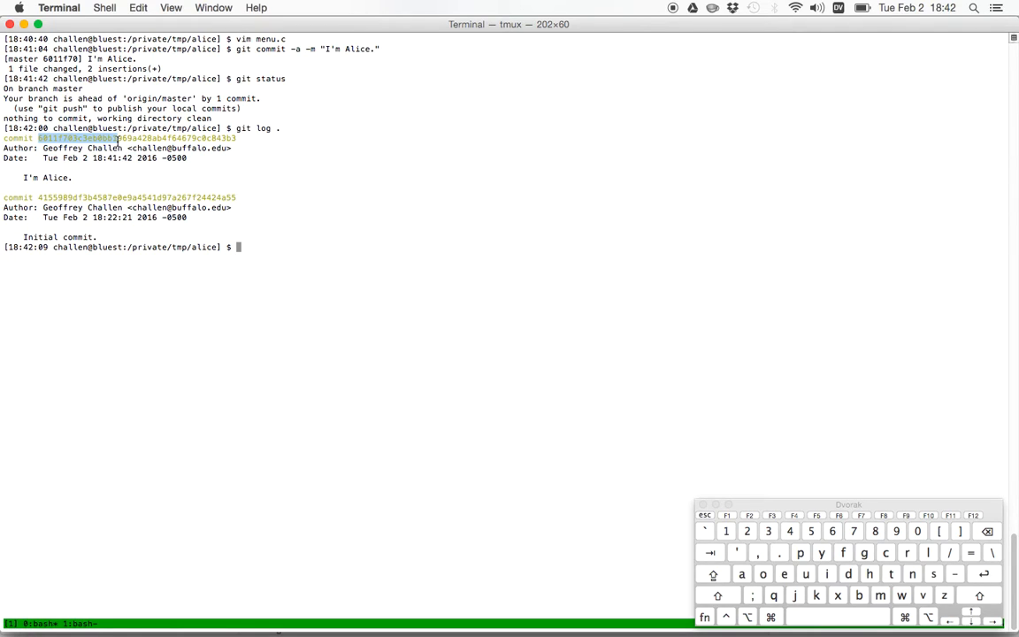
Run git push from the alice clone to publish its commit to the shared remote
type("git push")
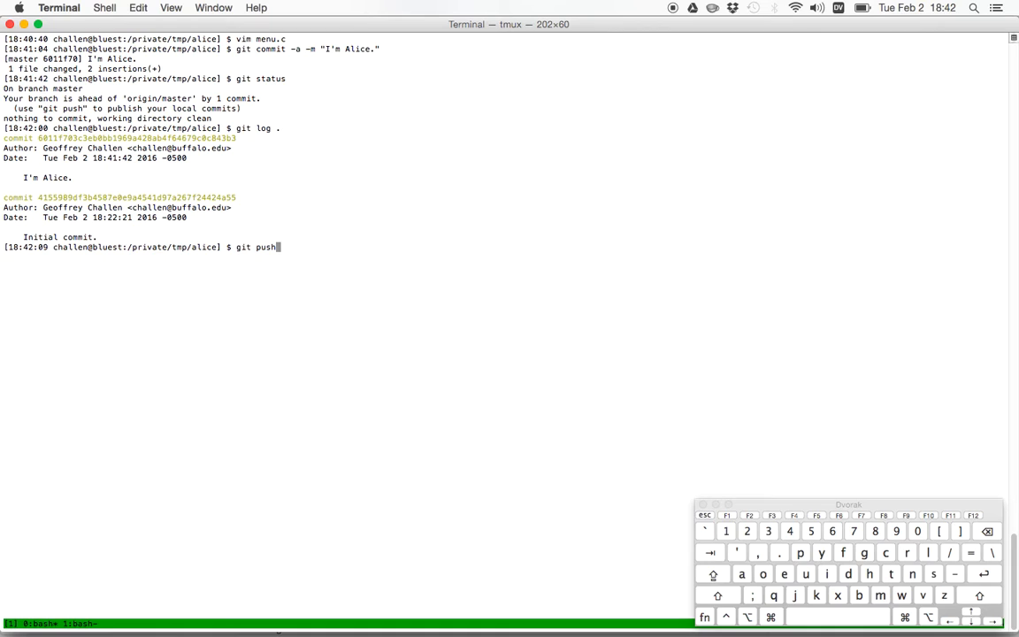
key("Return")
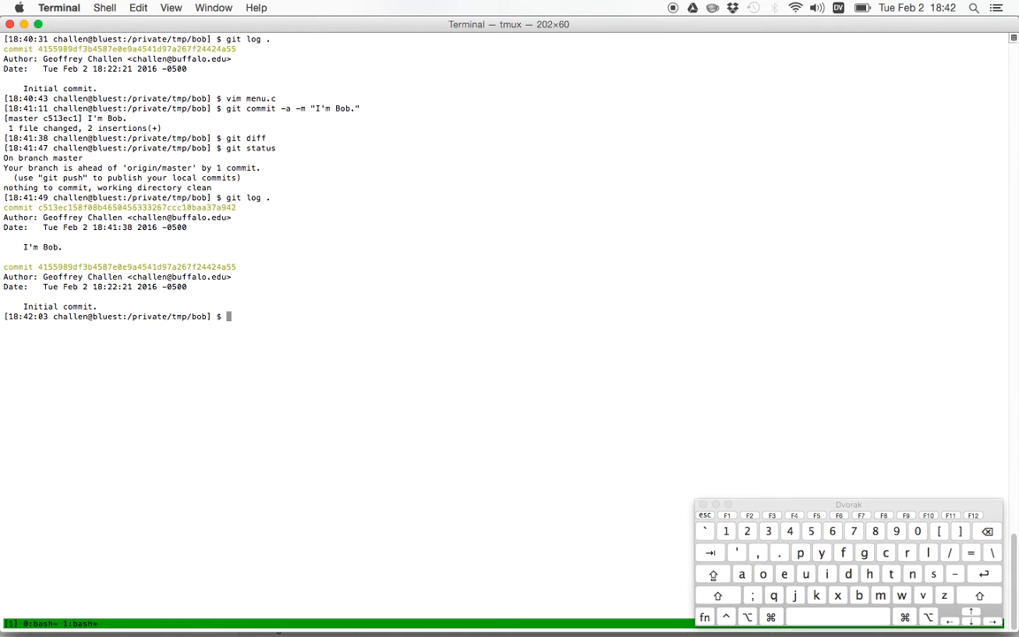
Attempt git push from the bob clone and get a fetch-first rejection
type("git push")
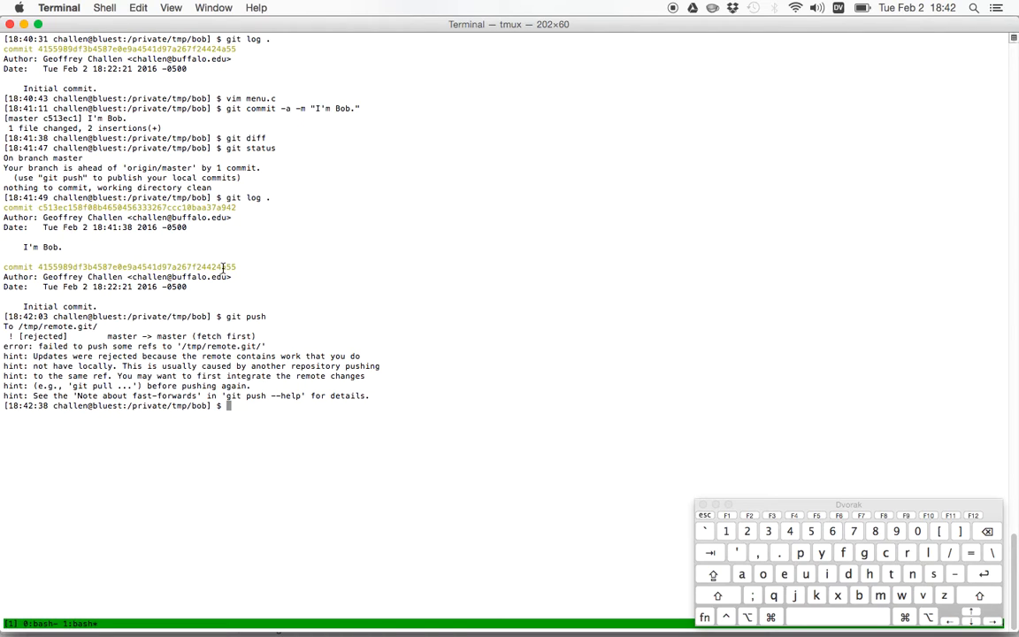
mouse_move(16, 343)
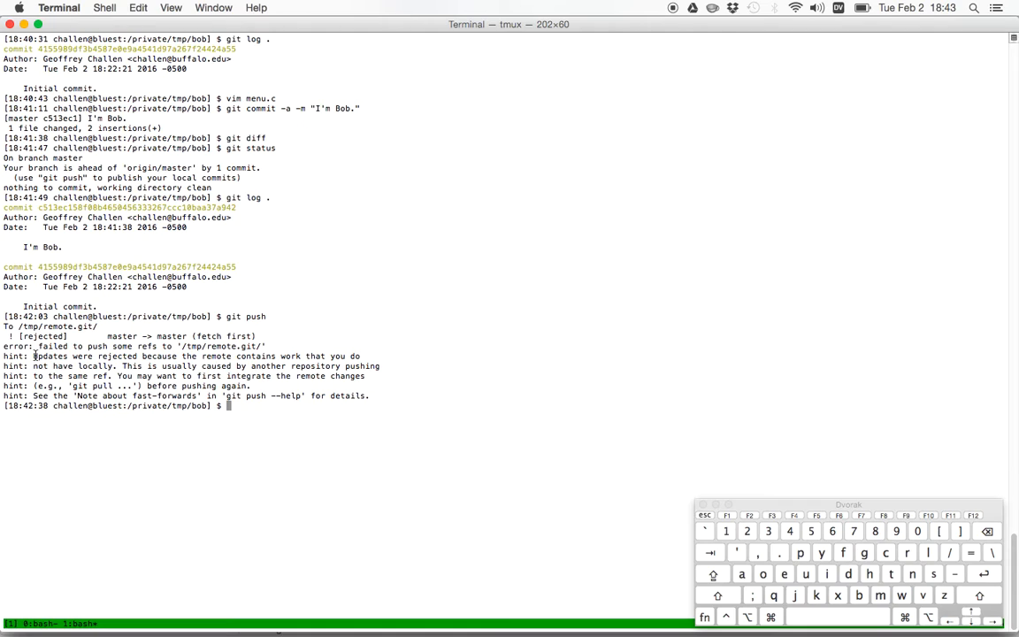
Run git pull in the bob clone, auto-merging Alice's menu.c change, and review the log
type("git pull")
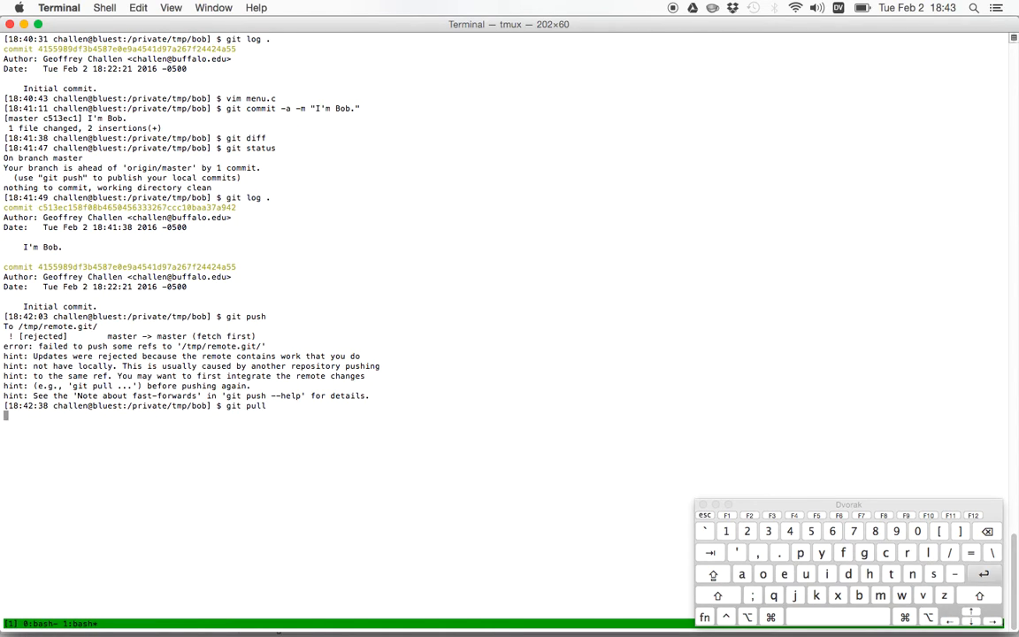
key("Return")
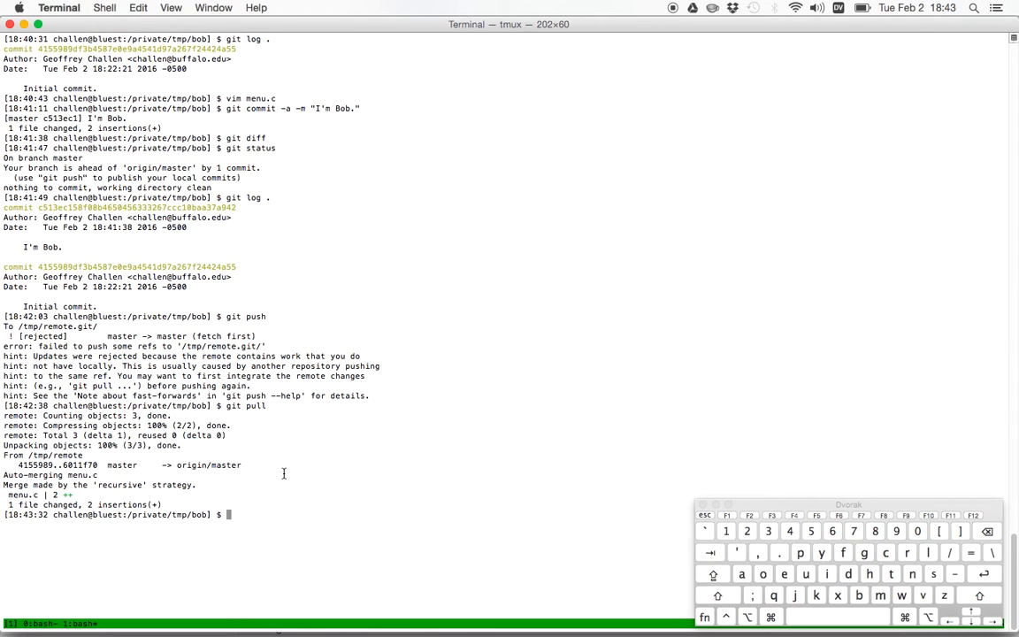
type("v")
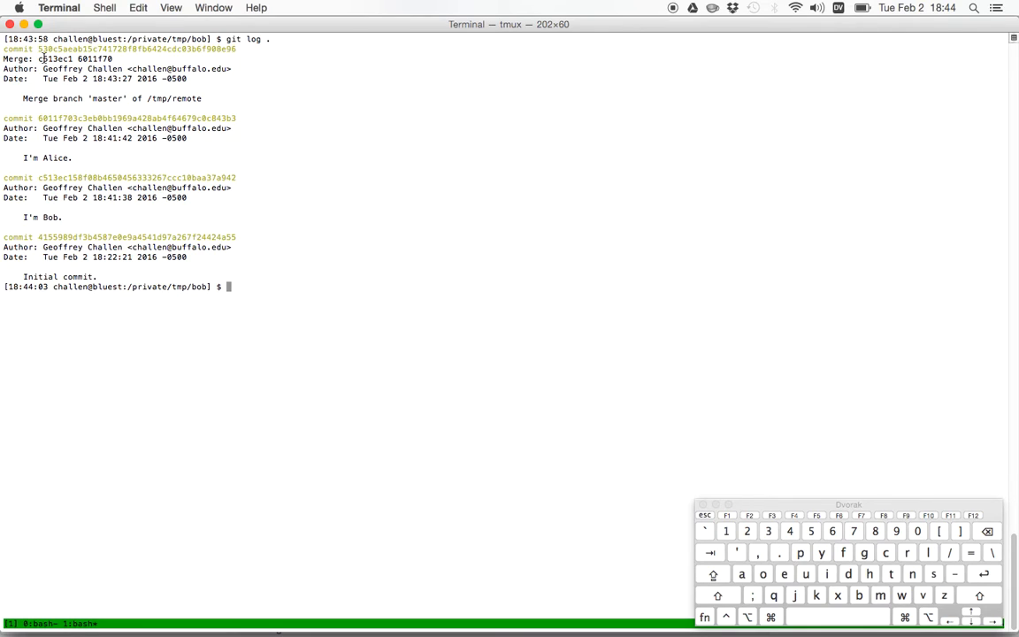
double_click(71, 49)
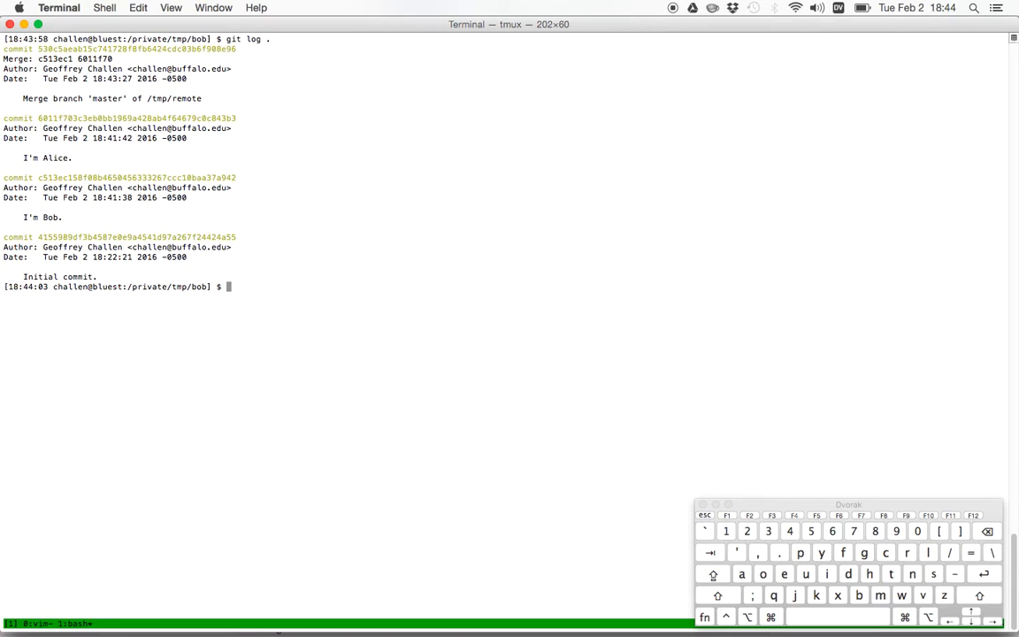
Confirm git status, push the merged history to /tmp/remote.git, and recheck status
type("git status")
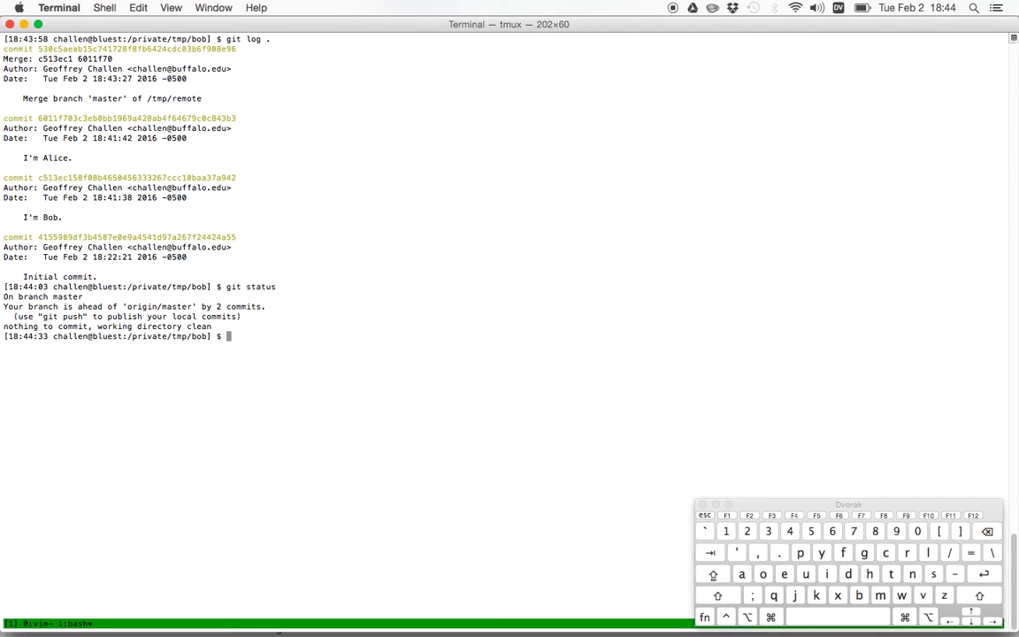
type("git push")
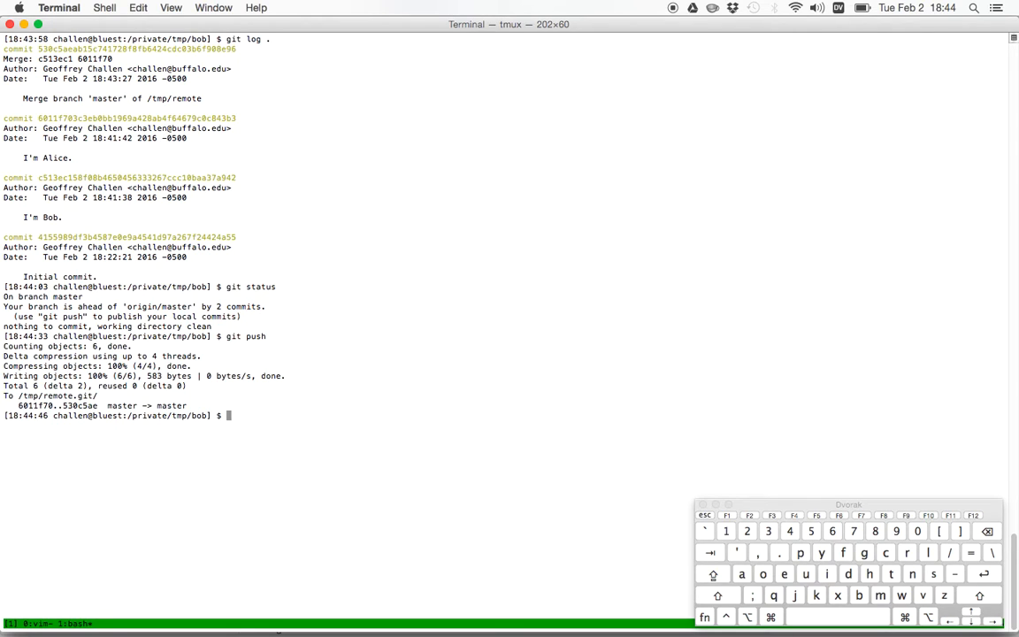
type("git status")
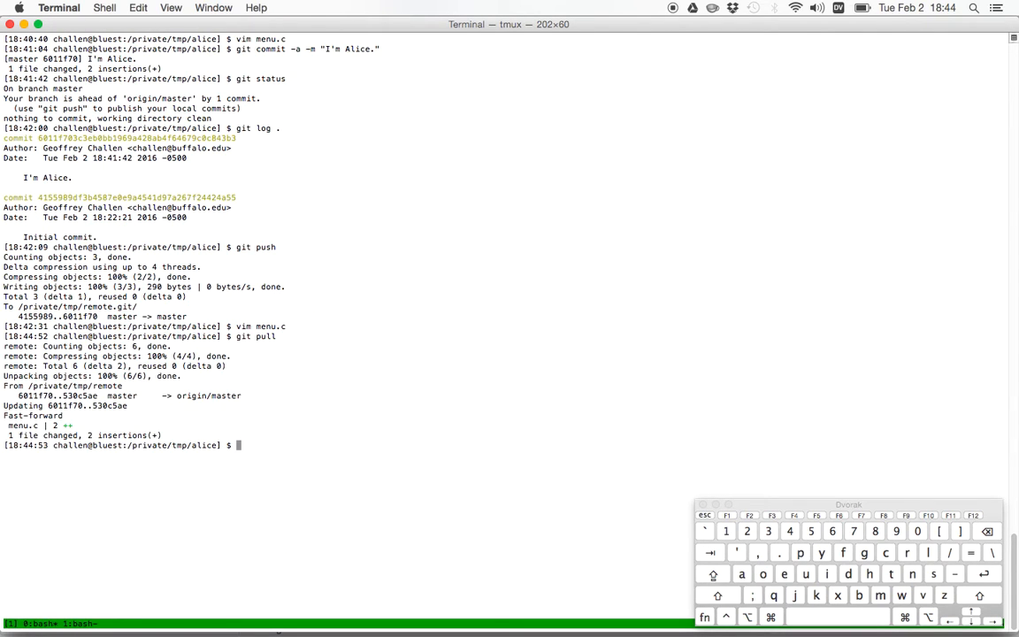
Start editing menu.c in vim after the clone is fast-forwarded to the merged commit
type("vim menu.c")
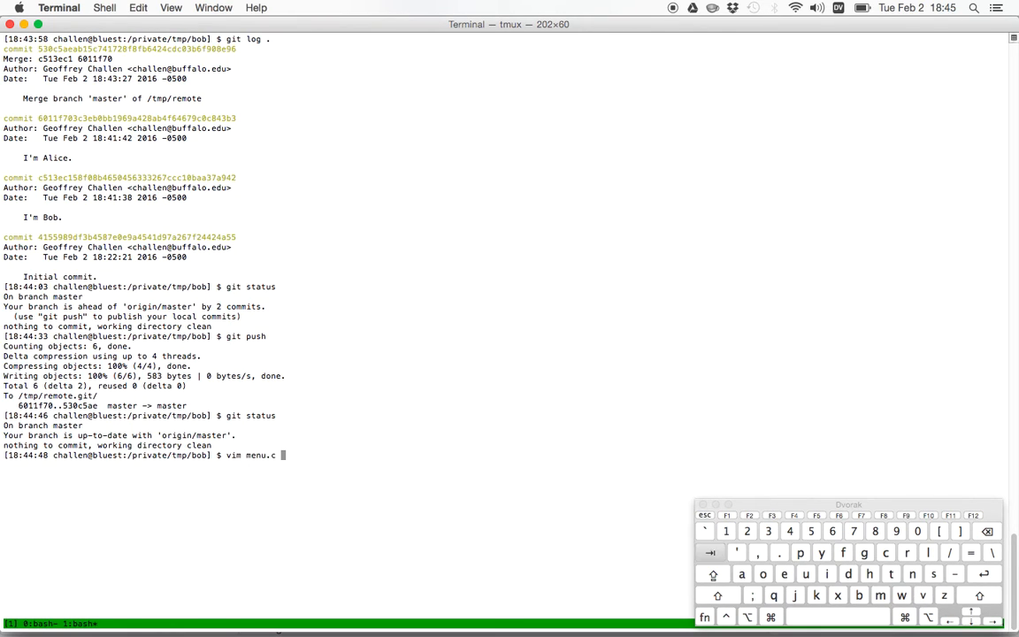
Add a '// Bob also wants to be' comment line beneath the I'm Alice comment in menu.c
key("enter")
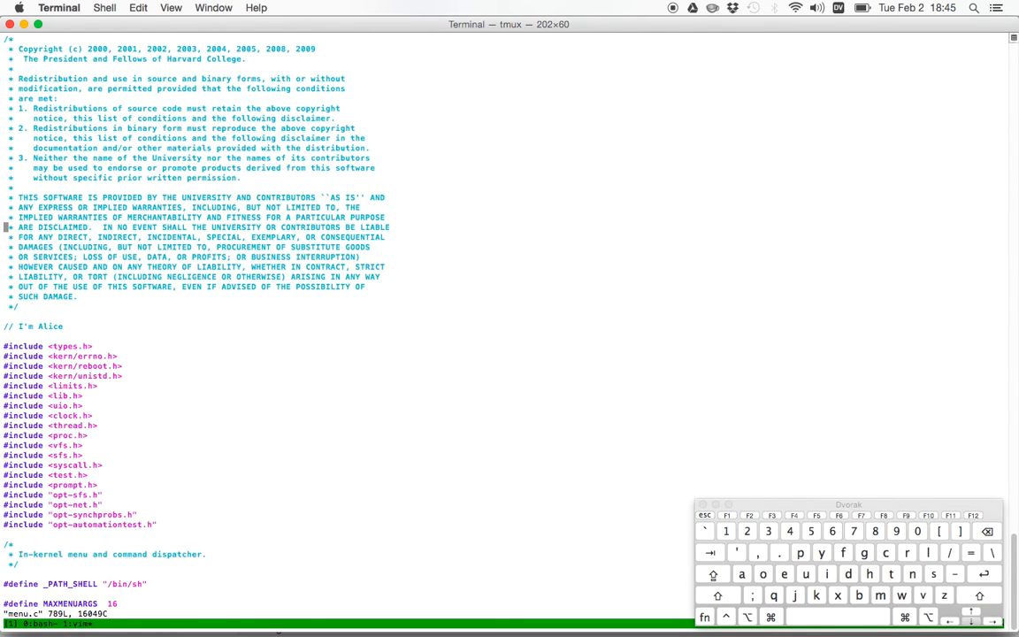
type("// Bob")
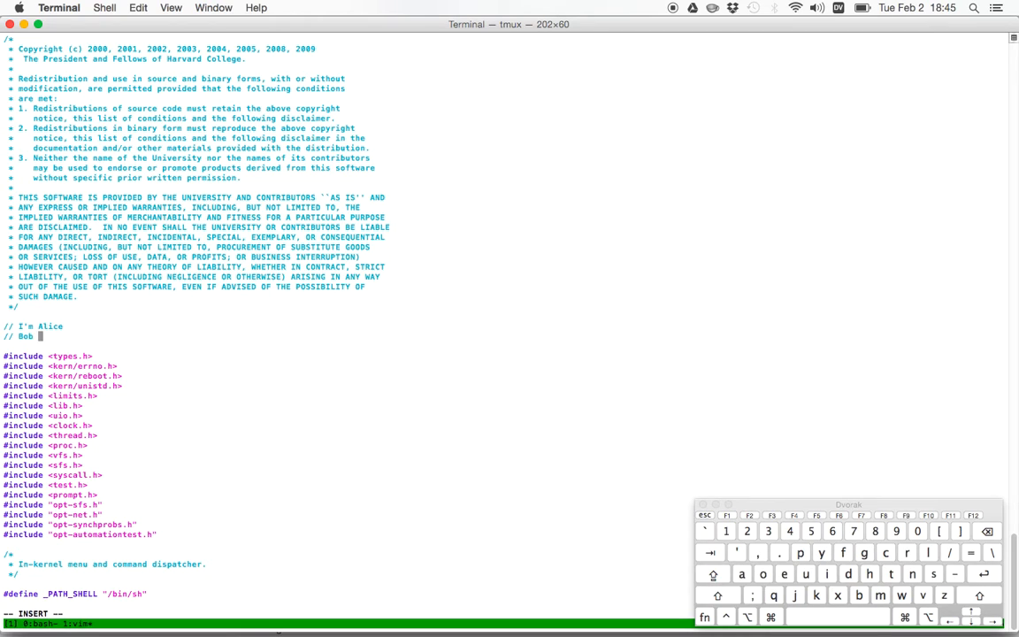
type("also wants to be")
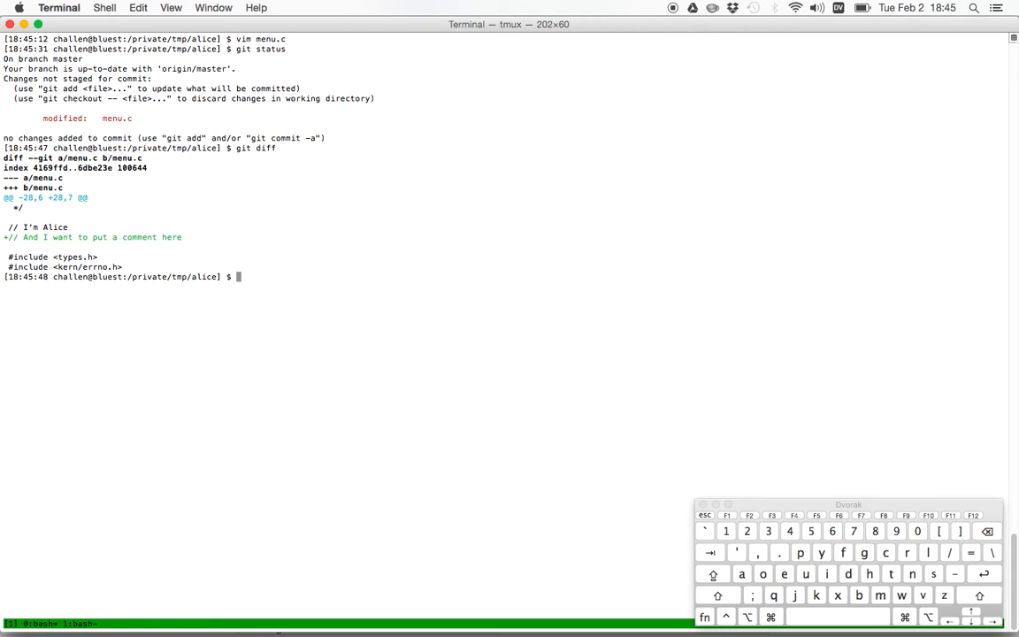
Commit the menu.c change with git commit -a -m "Alice checks in."
type("git commit")
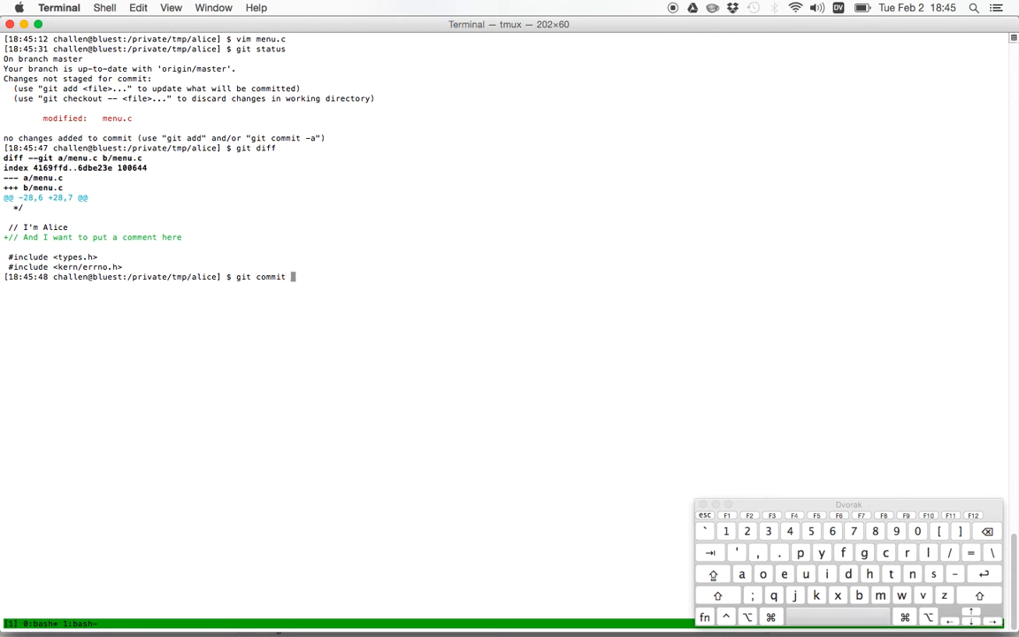
type("-a -m \"Alice ceh")
type("git pu")
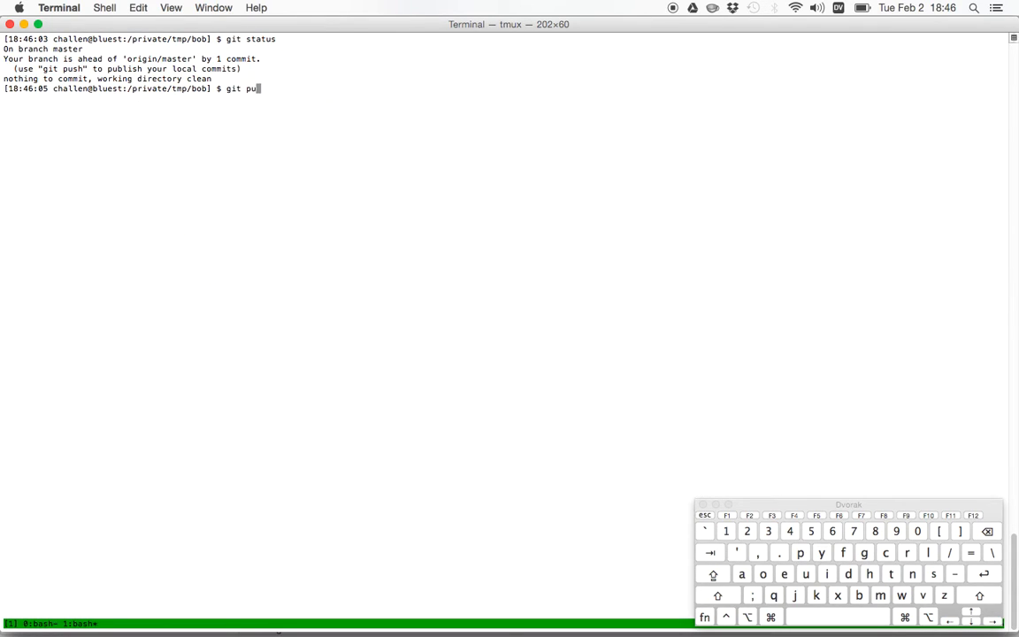
Run git push, which the remote rejects because it holds newer work
type("sh")
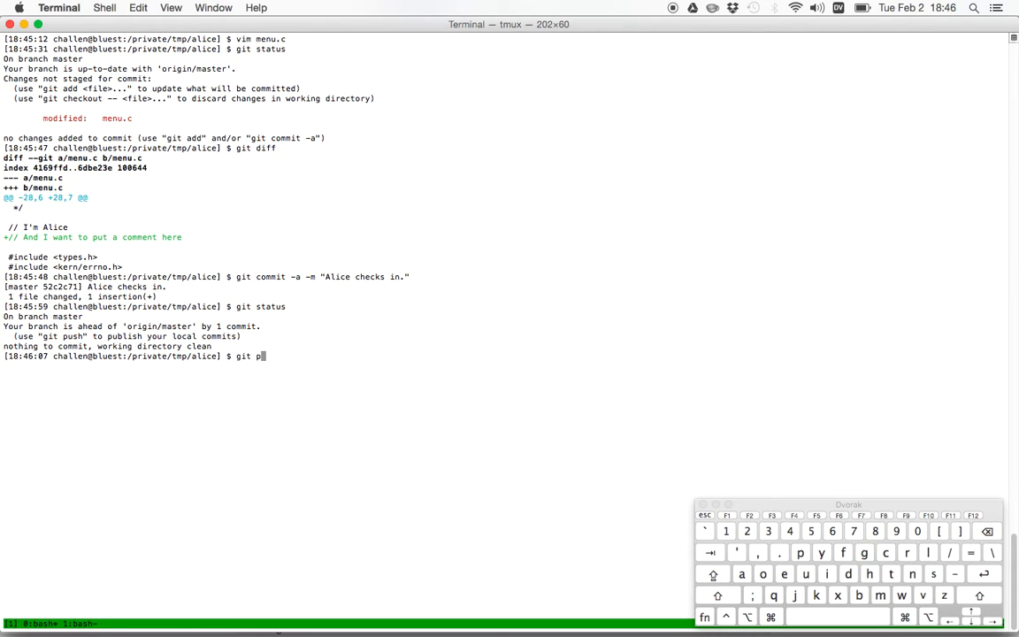
key("Return")
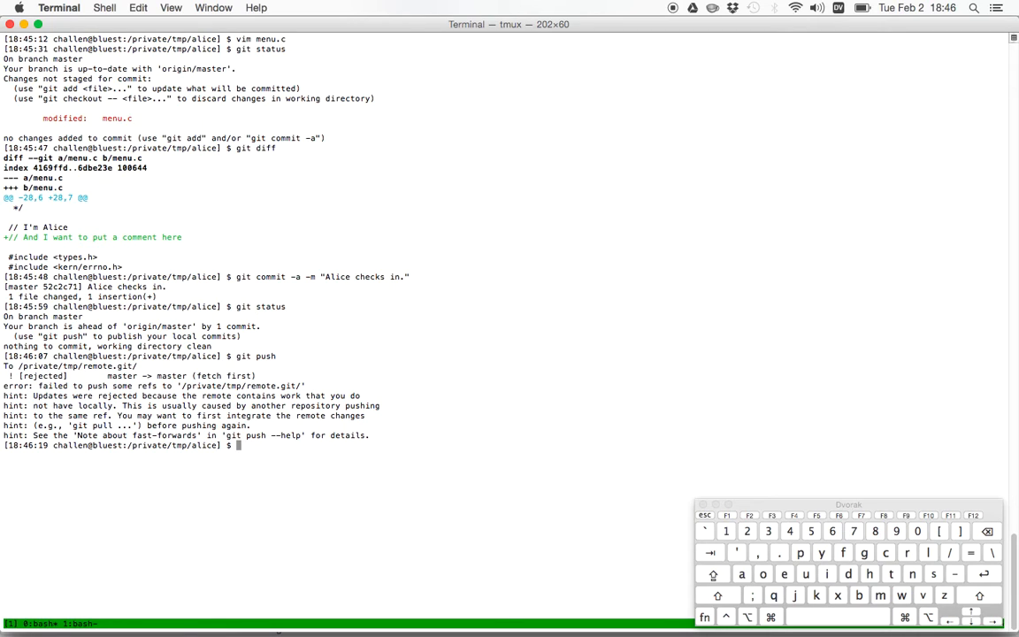
Run git pull, hitting a merge conflict in menu.c, and echo $? to show exit status 1
type("git pull")
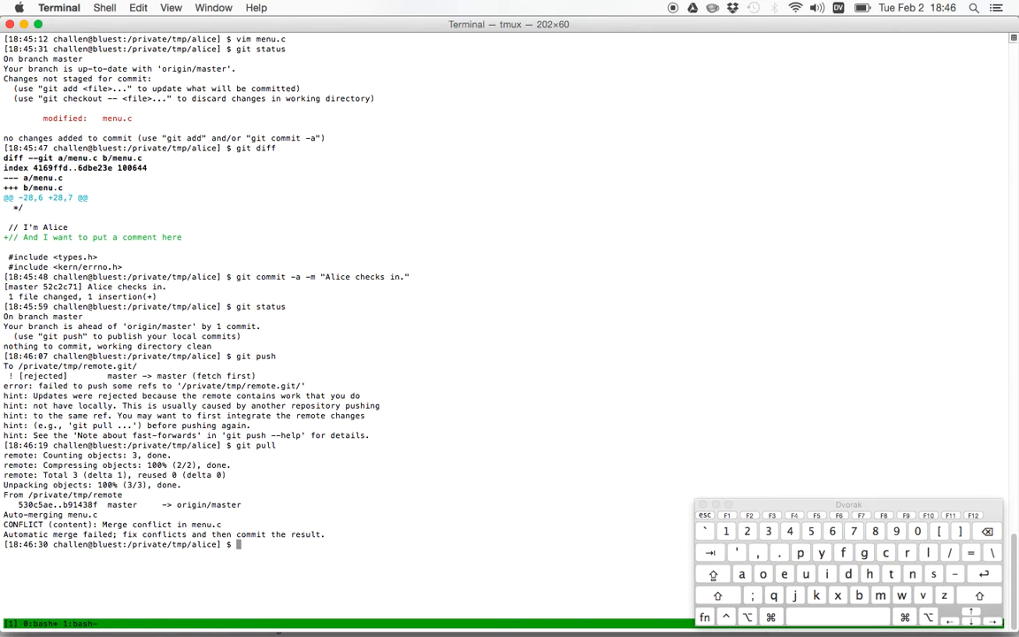
mouse_move(630, 212)
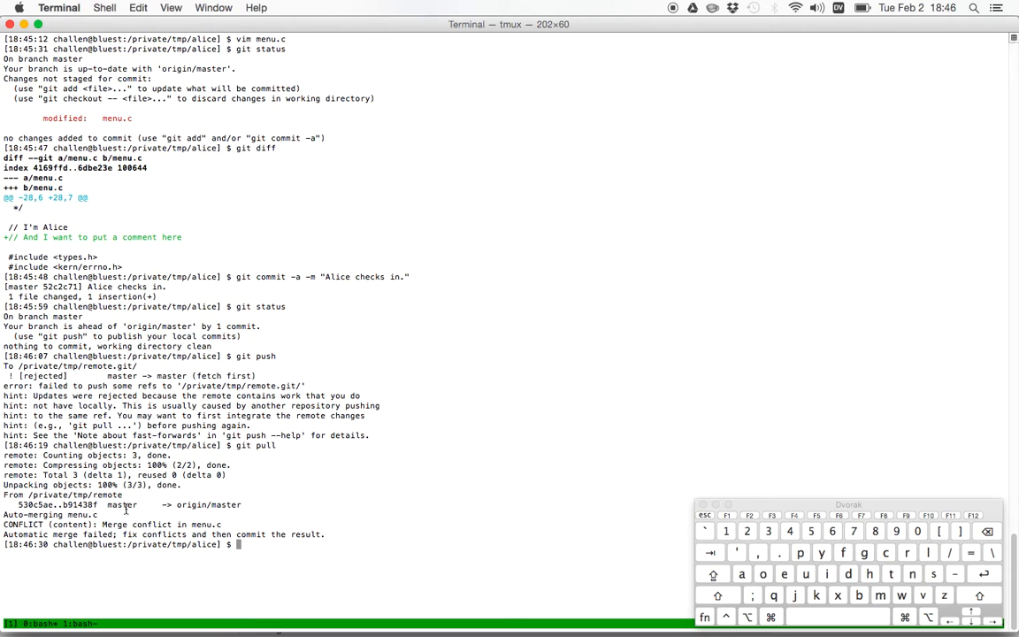
type("echo $?")
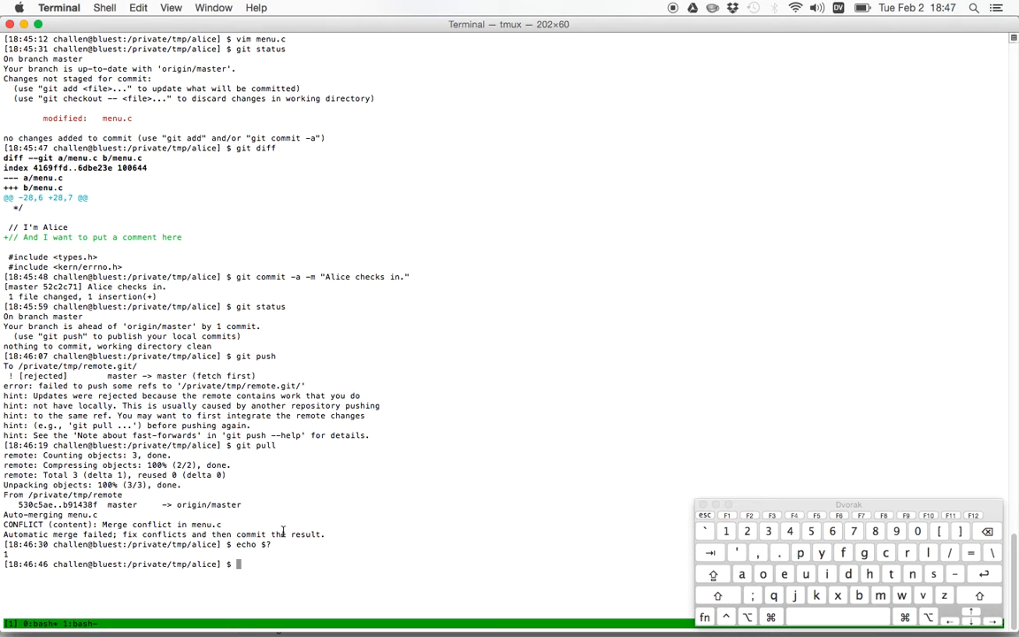
Run git status showing menu.c both modified and unmerged on a diverged branch
type("git status")
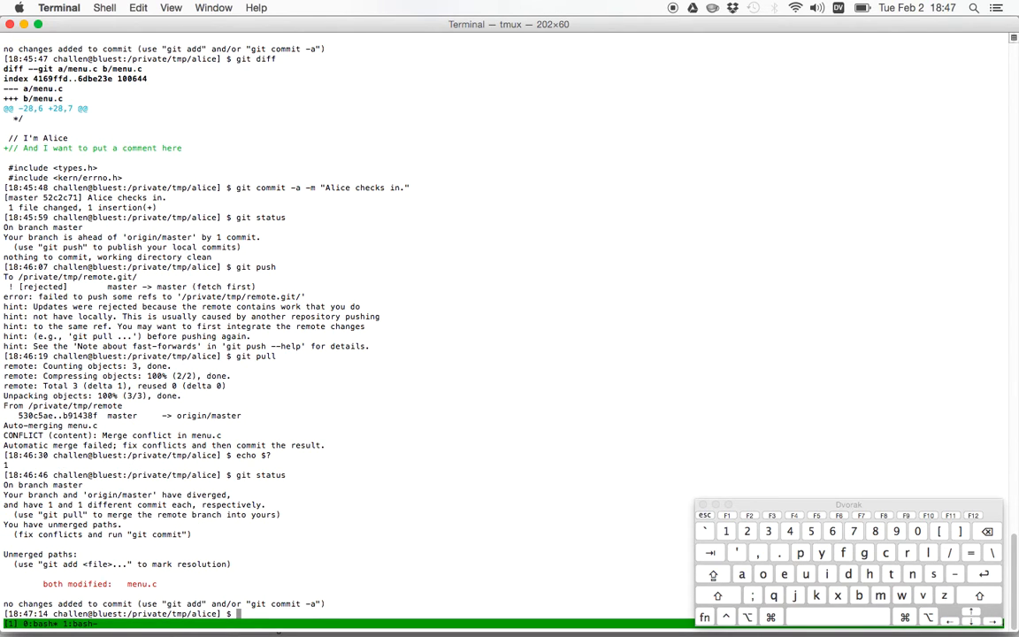
mouse_move(112, 453)
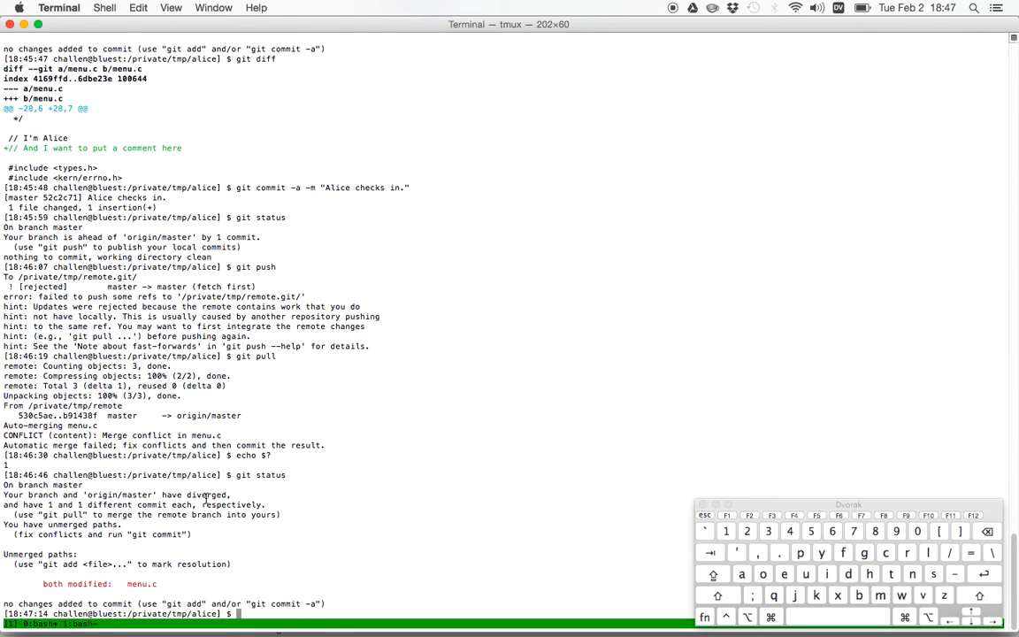
mouse_move(257, 555)
type("git log .")
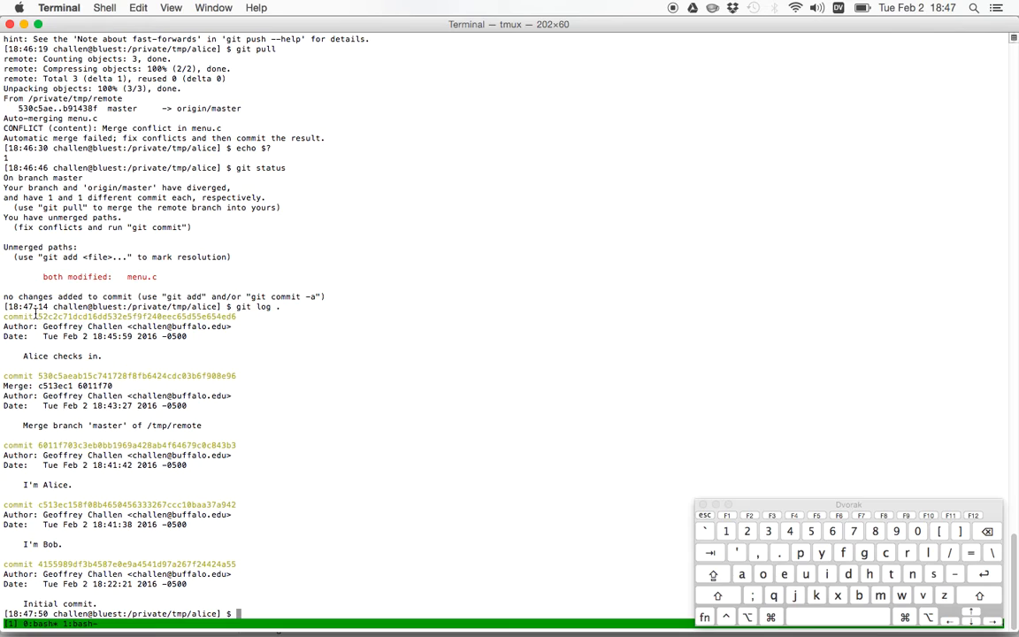
double_click(64, 317)
type("git checkout")
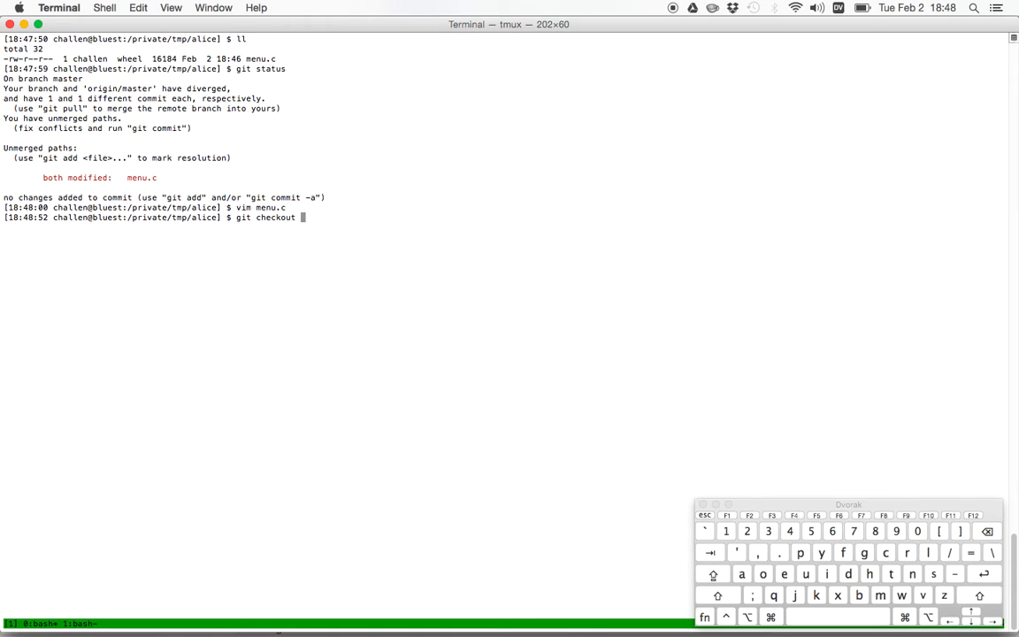
Run git checkout --ours menu.c to take Alice's side of the conflict
type("--ours")
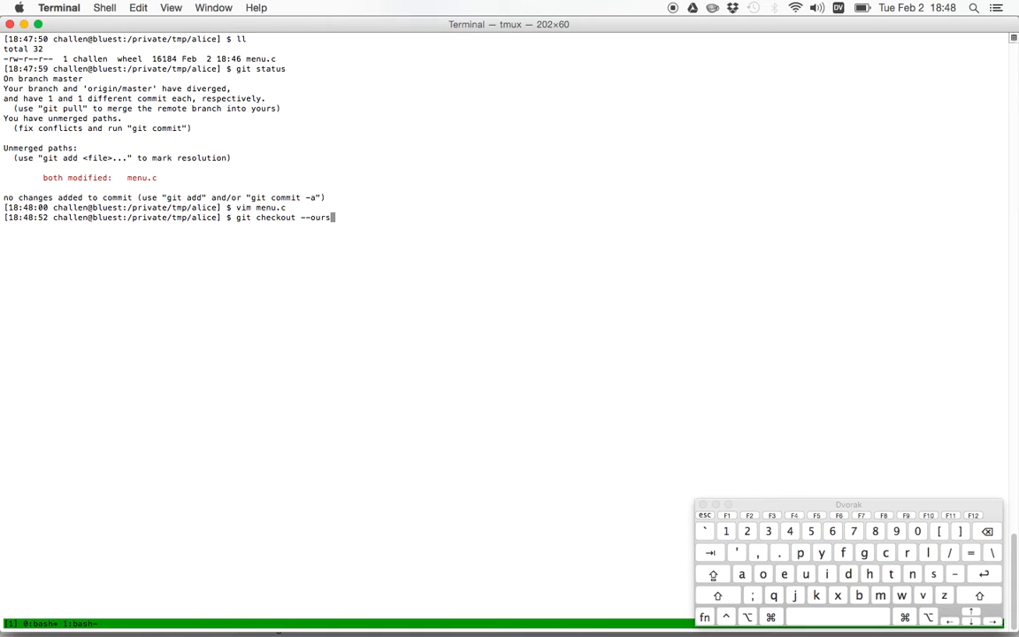
type("menu.c")
type("git status")
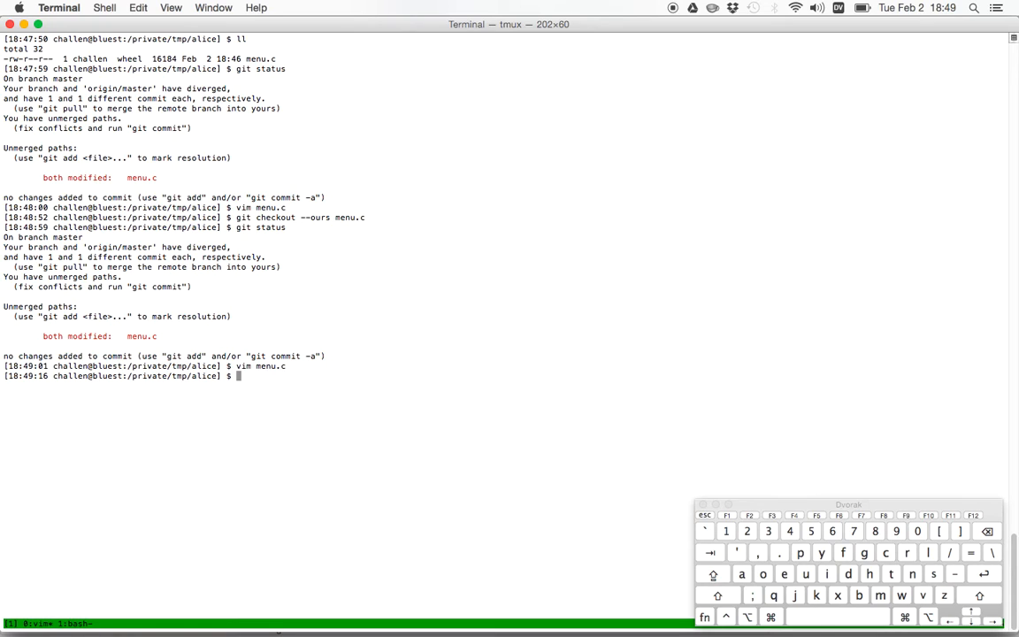
Check out the remote side of menu.c, review it in vim, and confirm git status still lists it unmerged
type("git checkout --ours menu.c")
type("v")
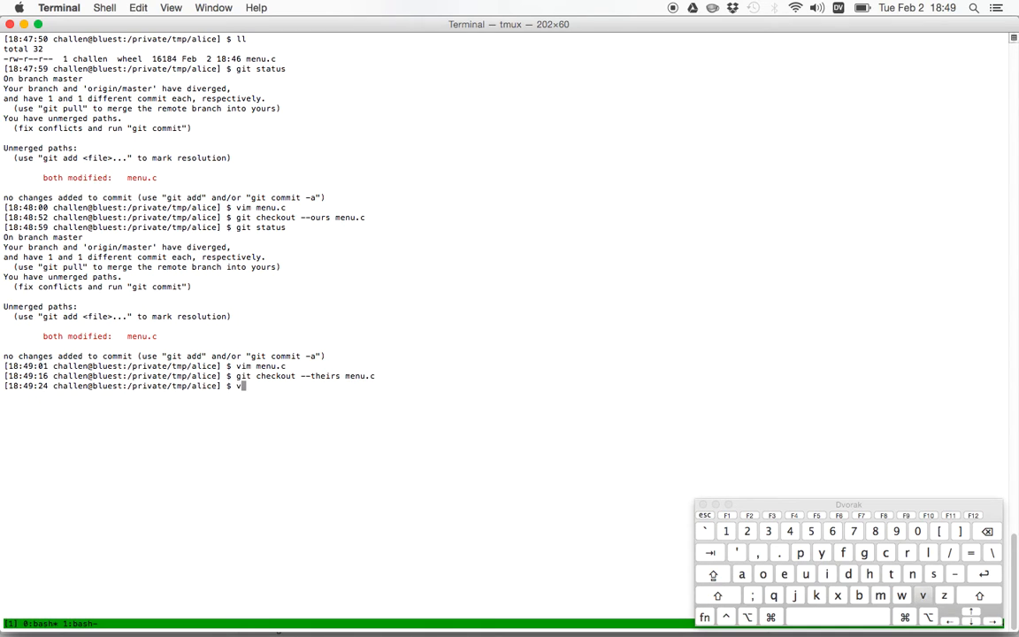
type("im menu.c")
key("Return")
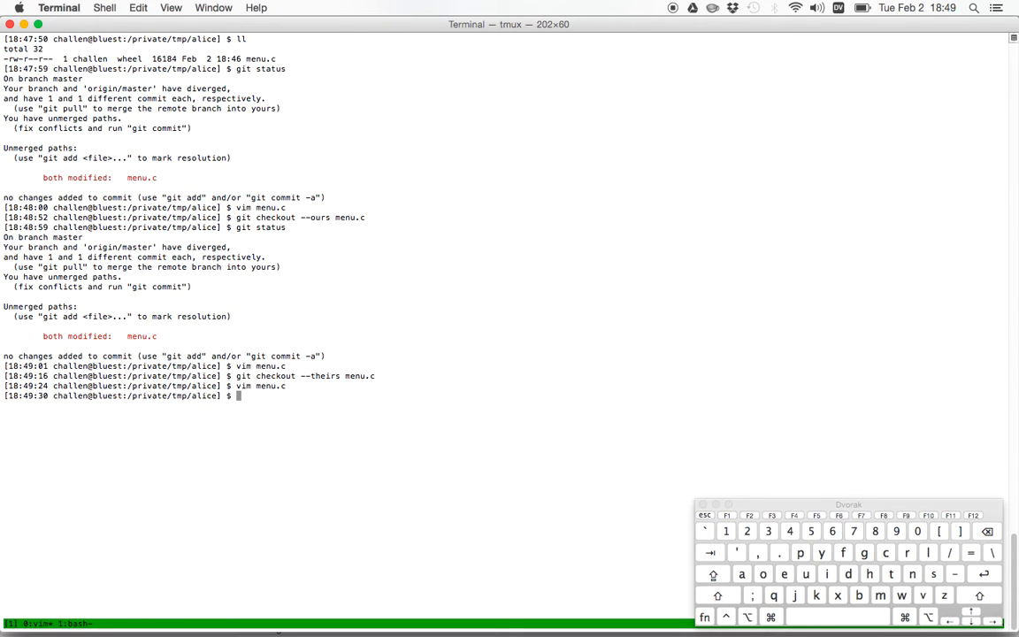
type("gi")
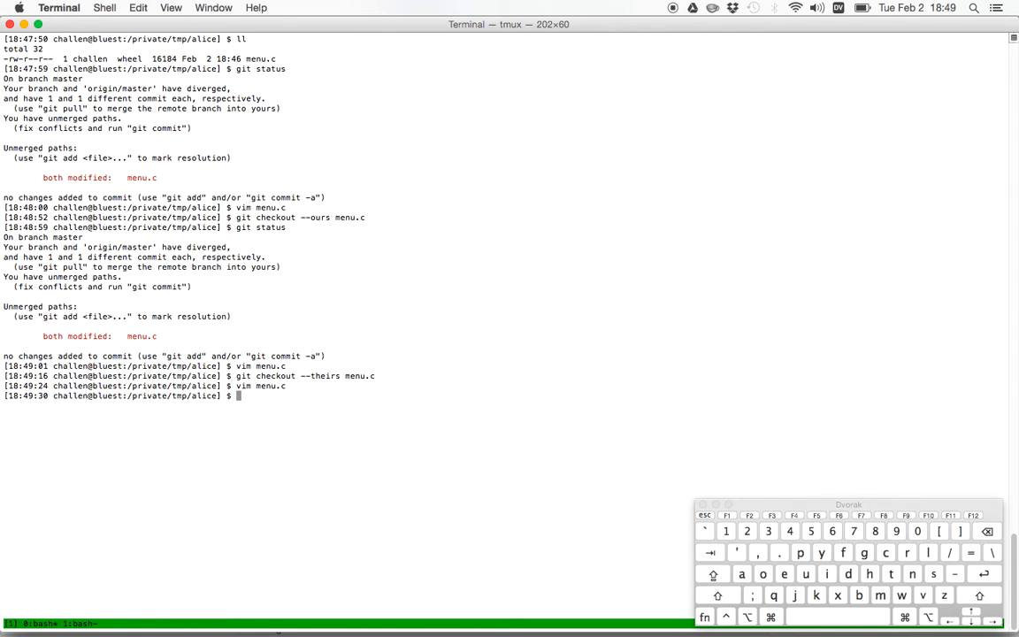
type("git status")
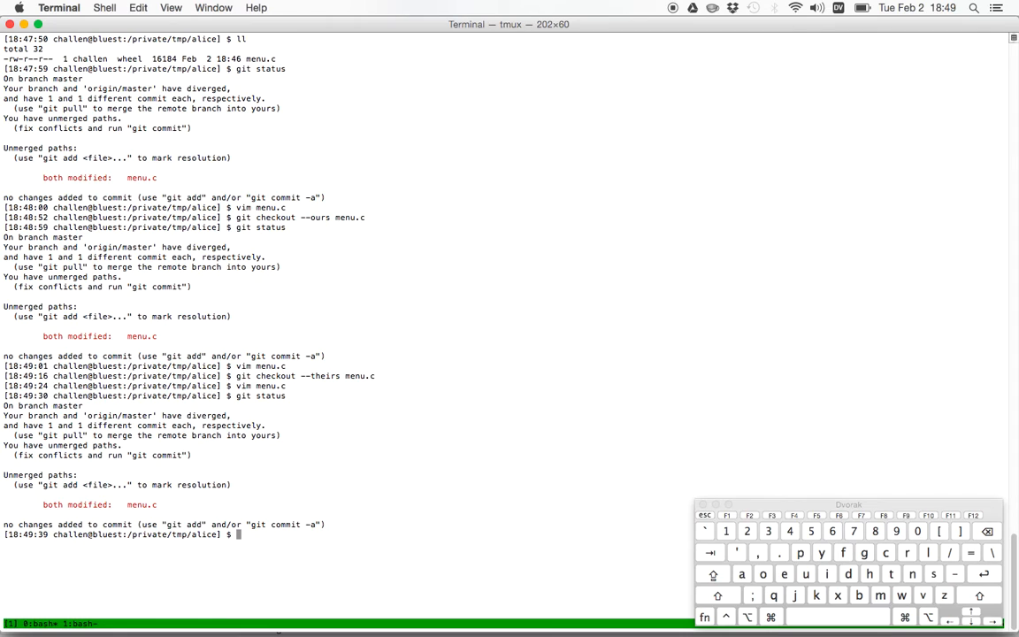
Commit the resolved merge with git commit -a -m and a message
type("git com")
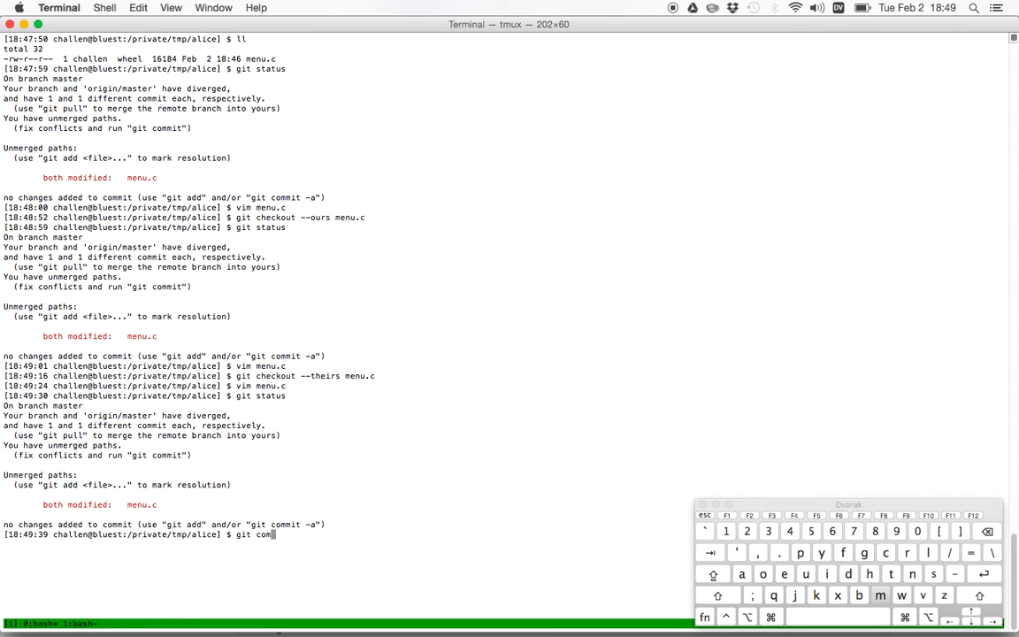
type("mit -a -m \"")
type("git")
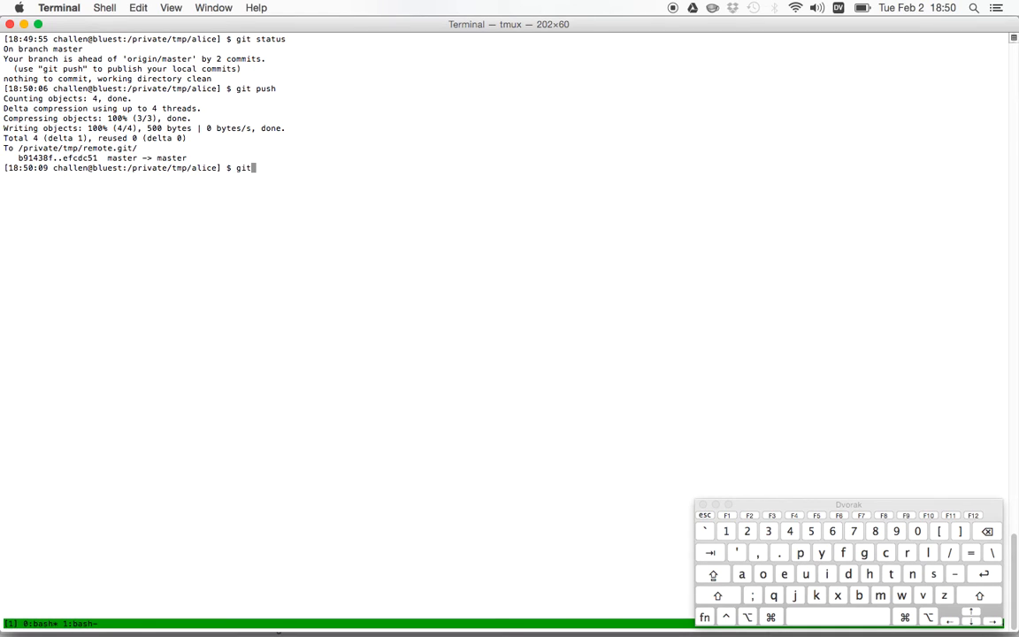
Check git status before reviewing the commit history
type("stat")
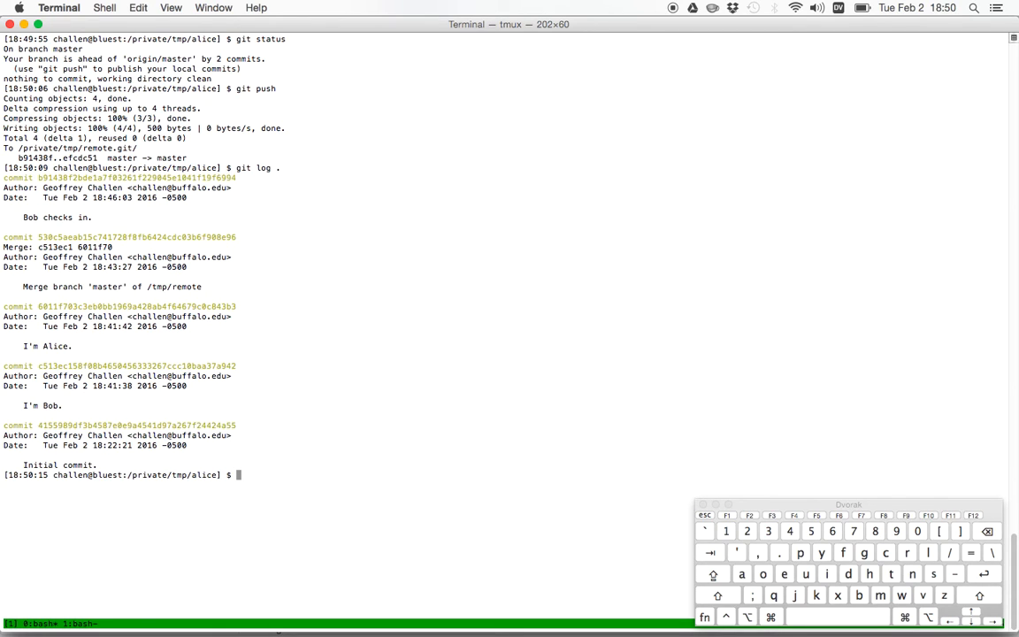
mouse_move(175, 273)
type("git log menu.c")
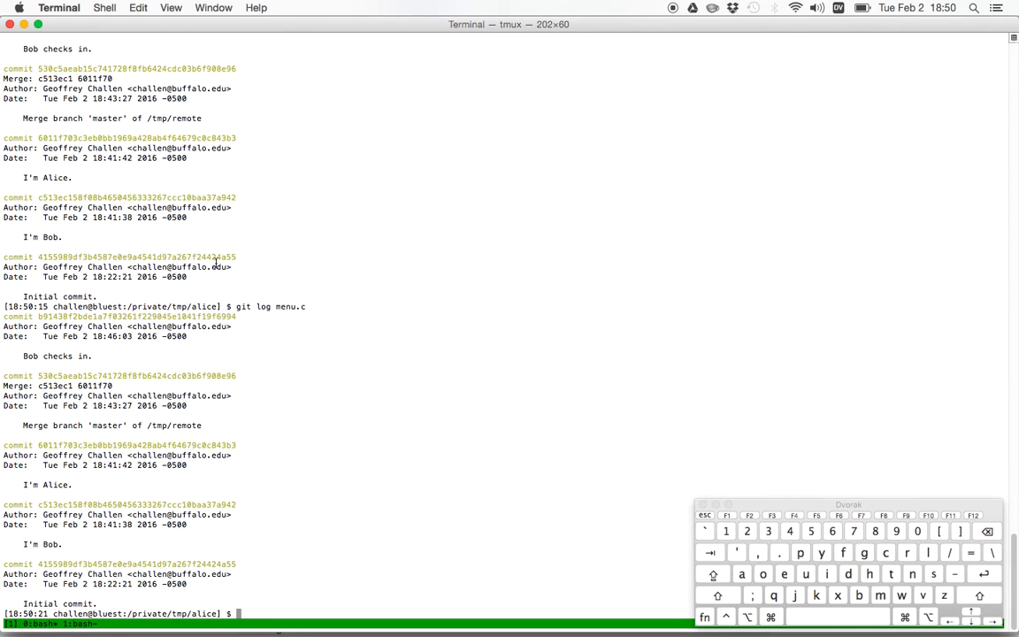
mouse_move(248, 272)
type("git")
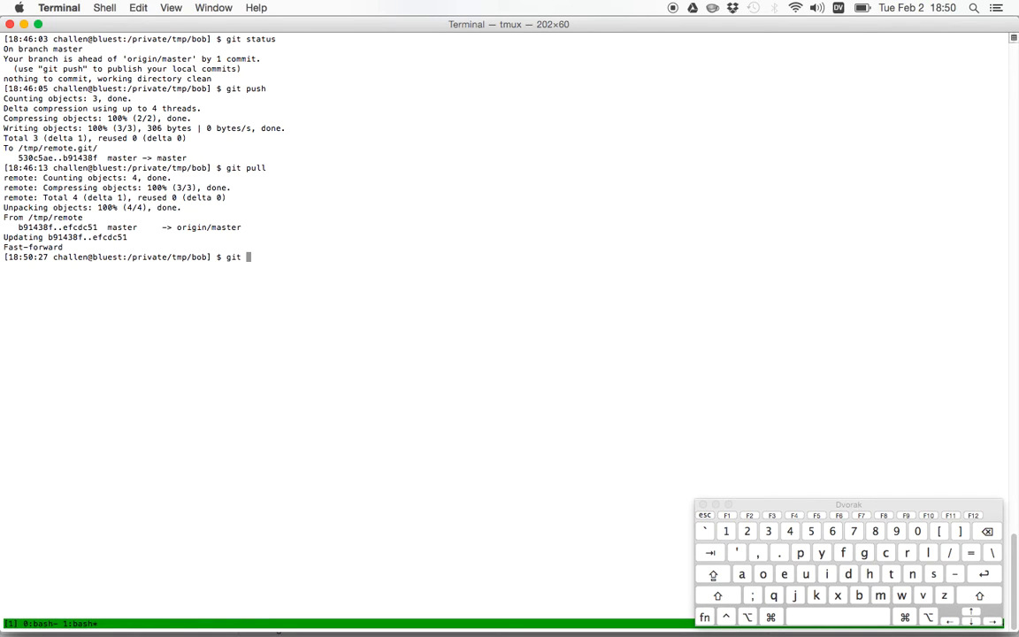
Confirm Bob's clone is up to date with origin/master via git status
type("status")
type("git log .")
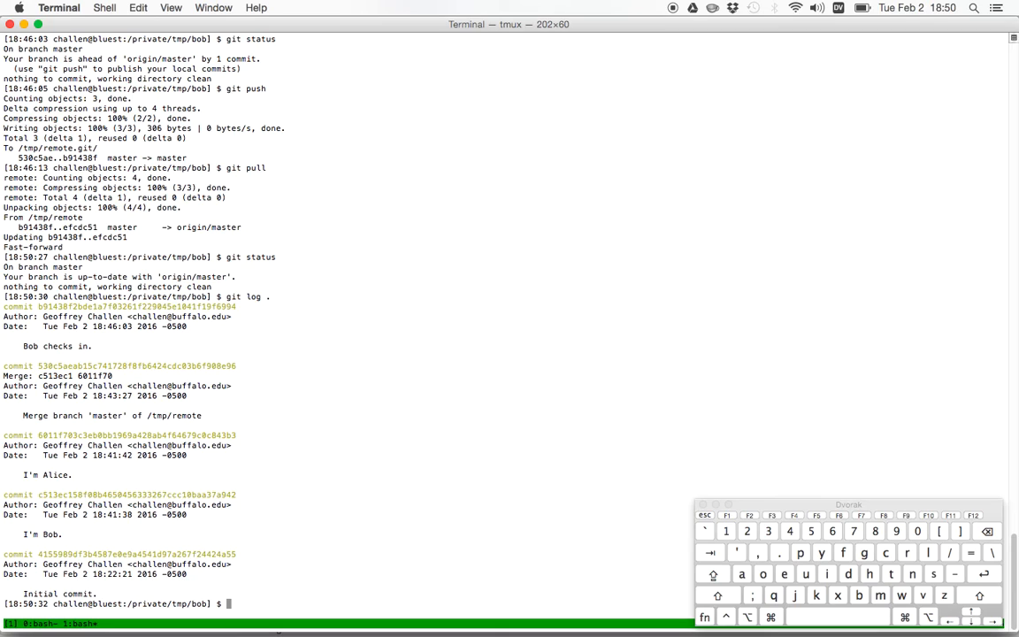
mouse_move(110, 307)
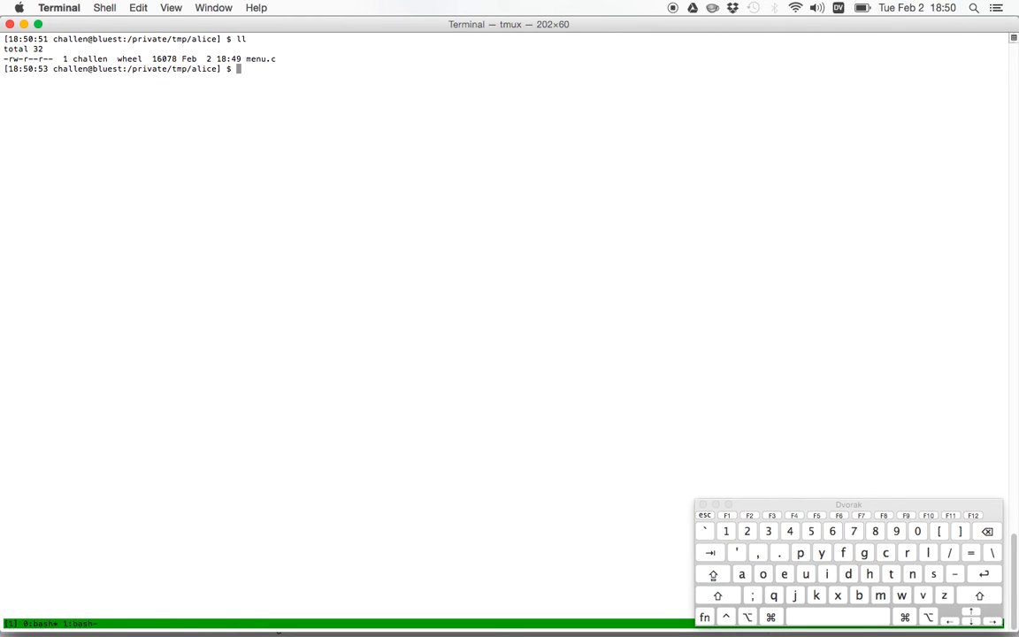
Check Alice's working tree with git status, then return to Terminal from Chrome
type("git")
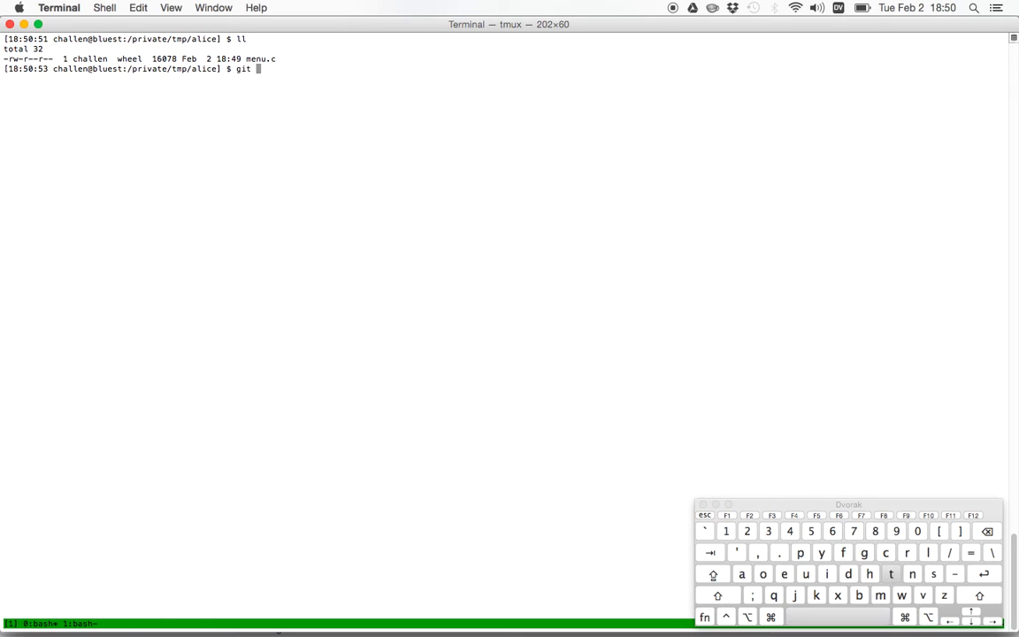
type("status")
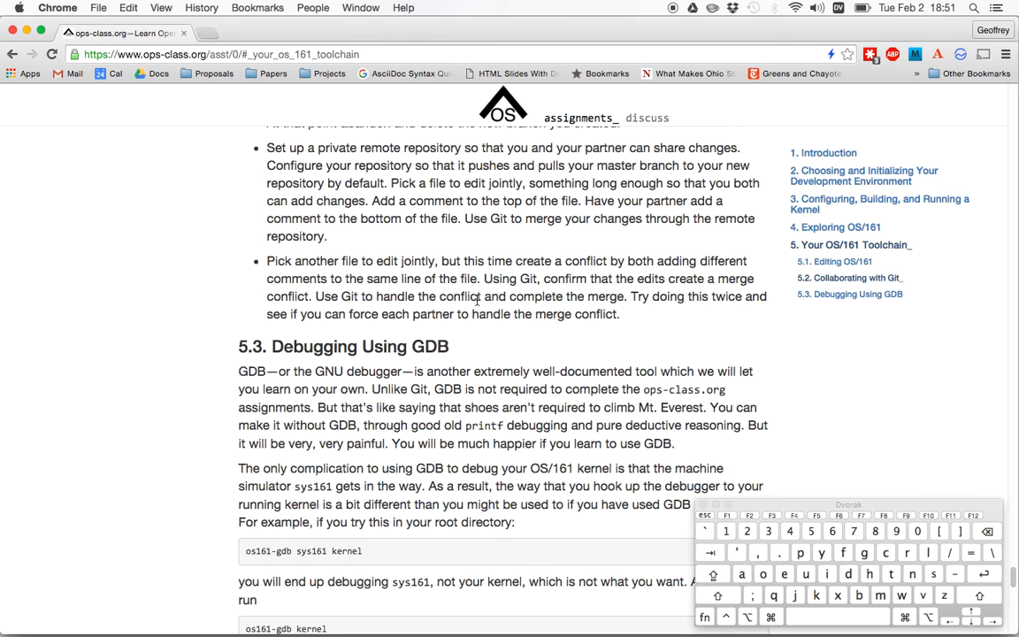
key("cmd+tab")
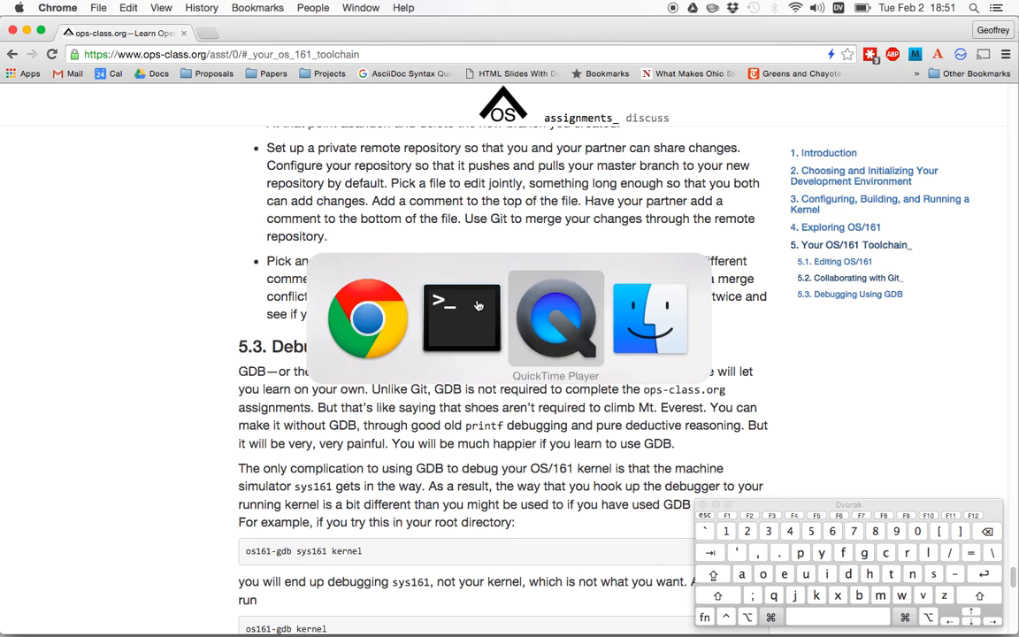